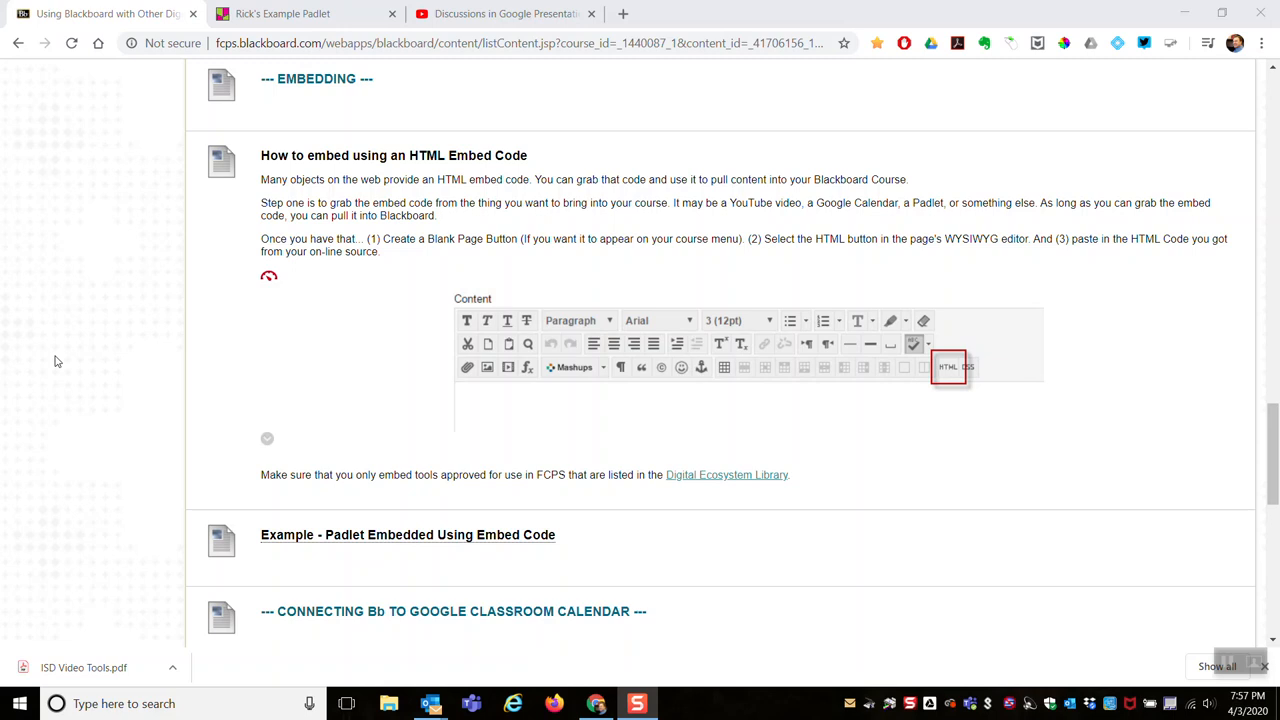
mouse_move(112, 360)
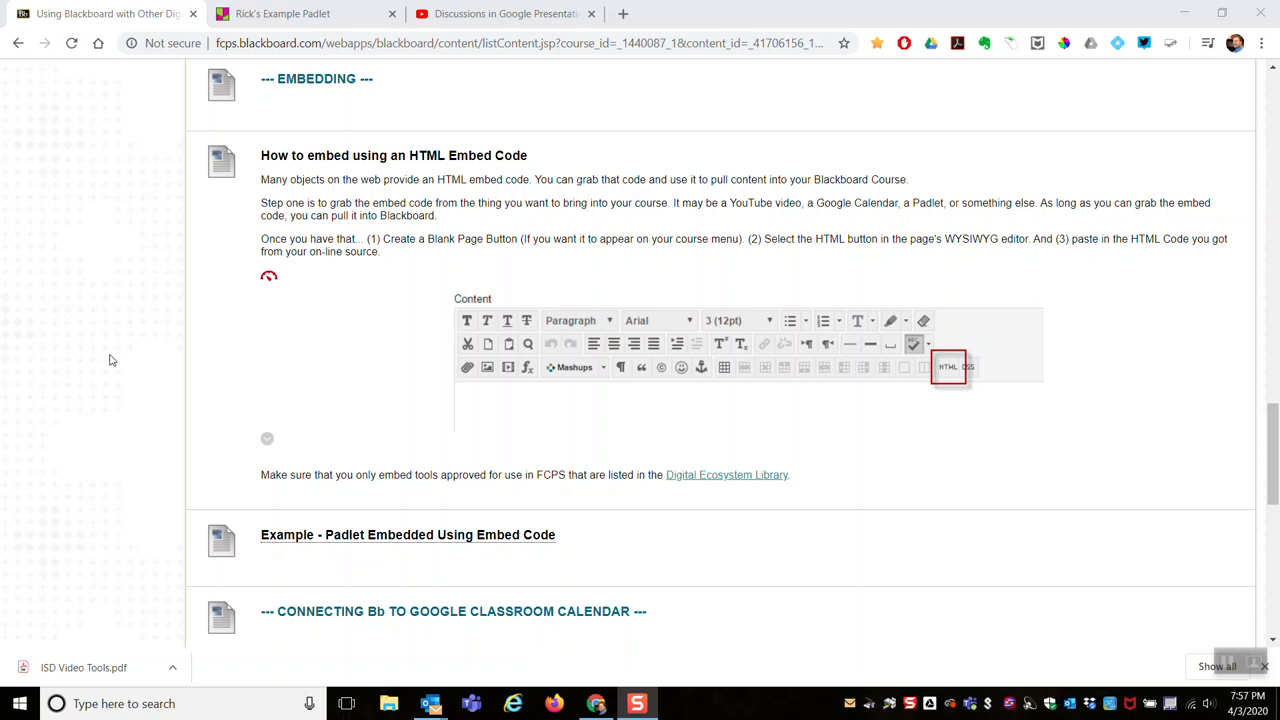
mouse_move(500, 354)
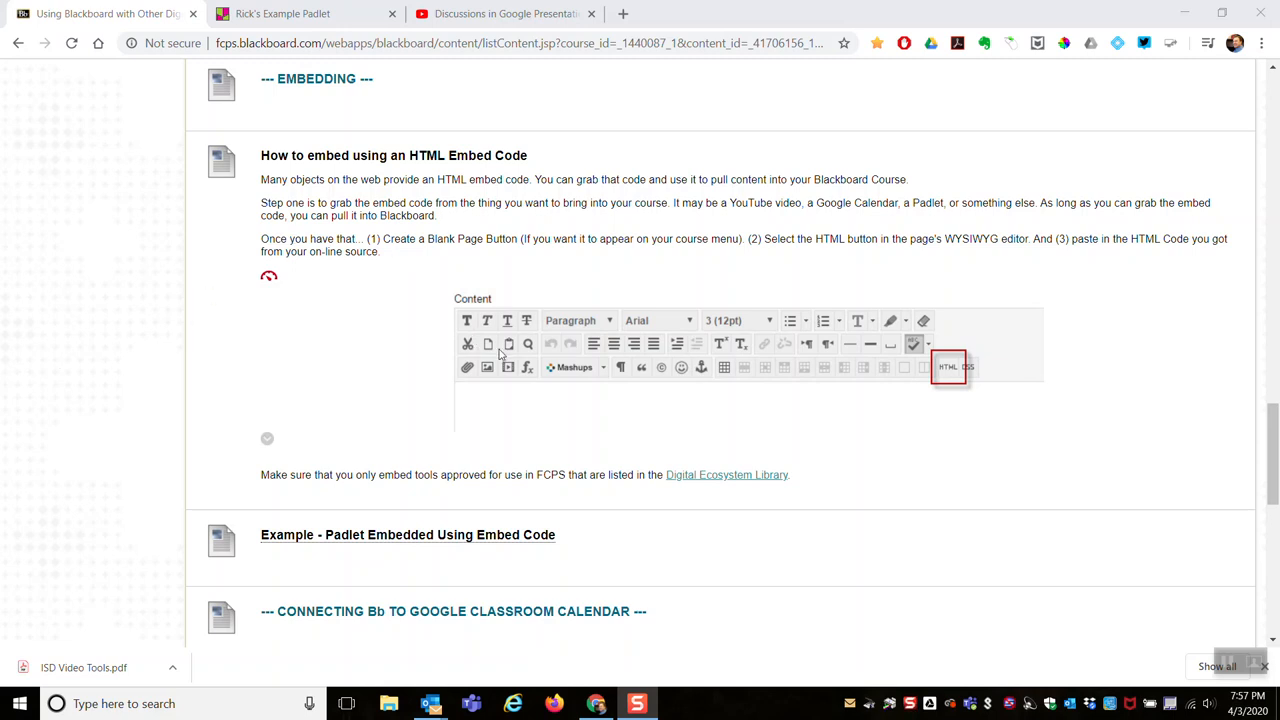
mouse_move(720, 378)
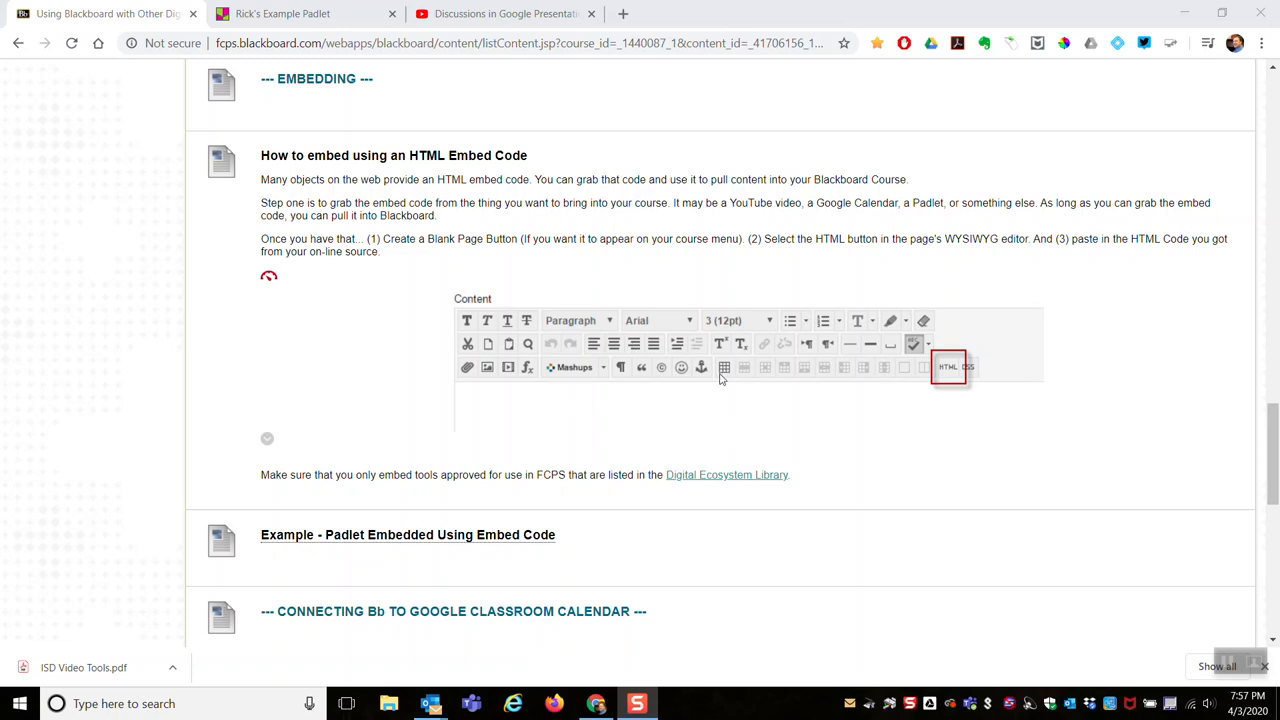
mouse_move(948, 378)
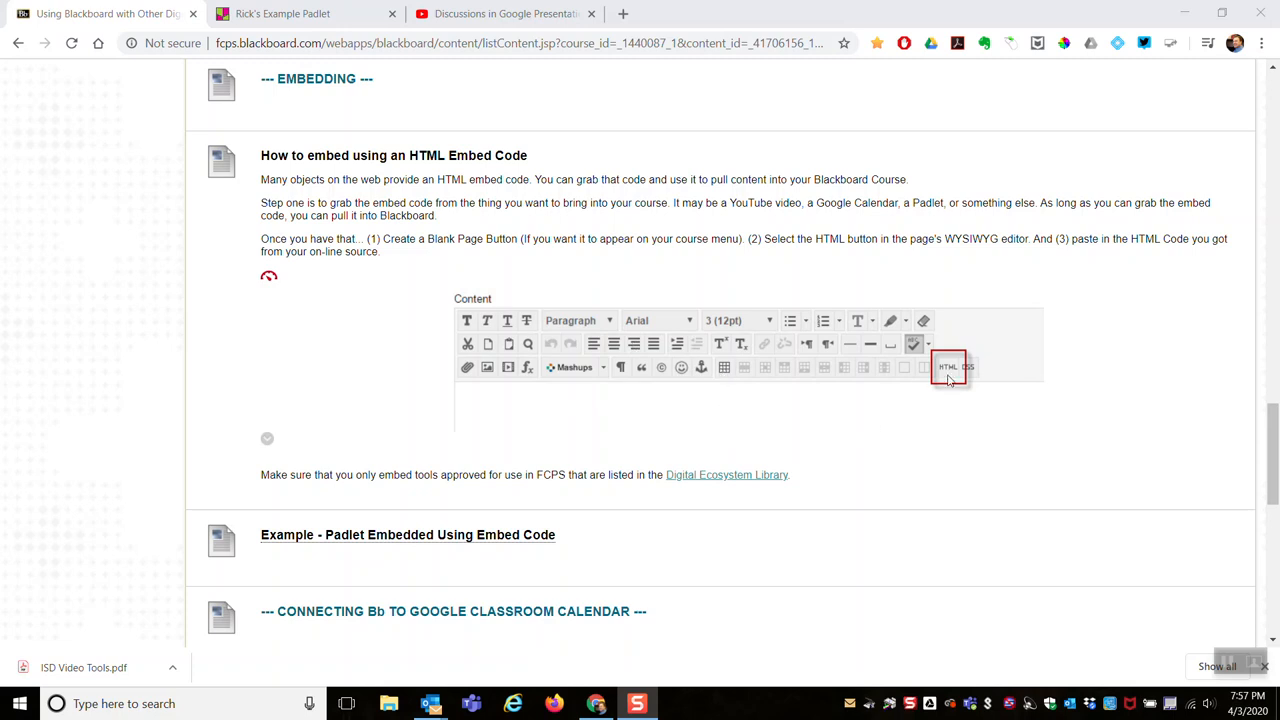
mouse_move(947, 387)
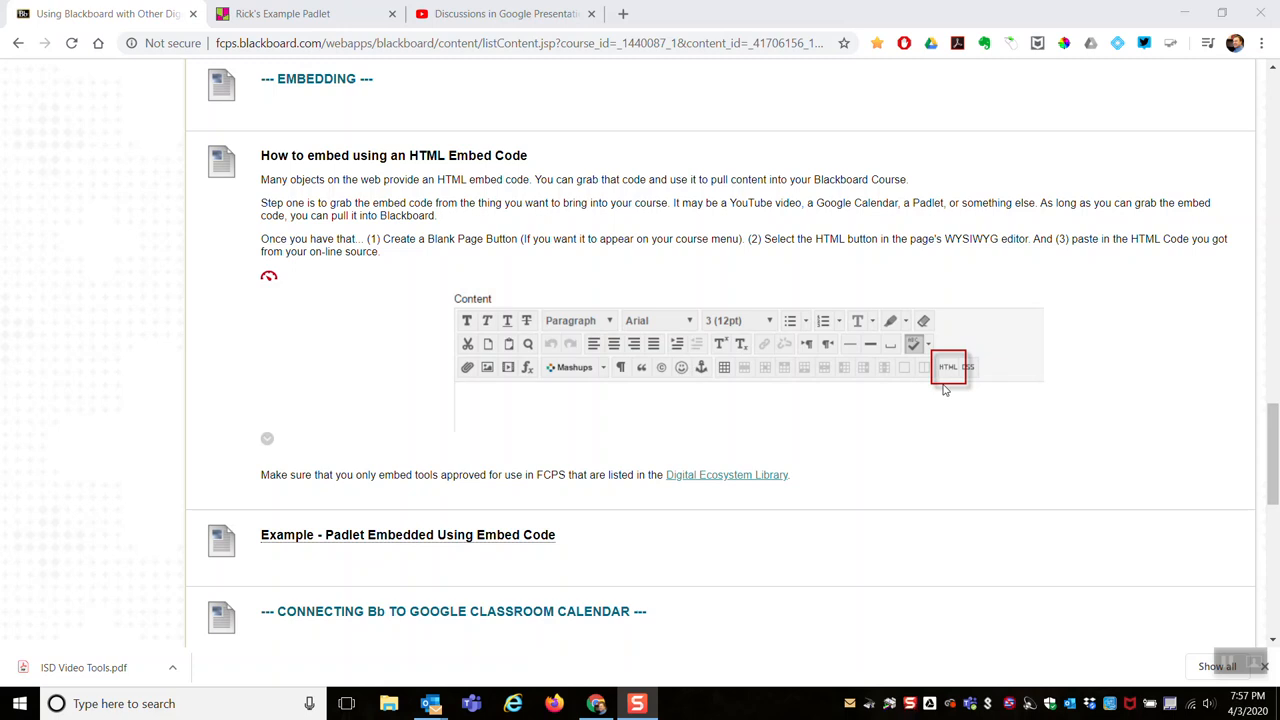
mouse_move(952, 378)
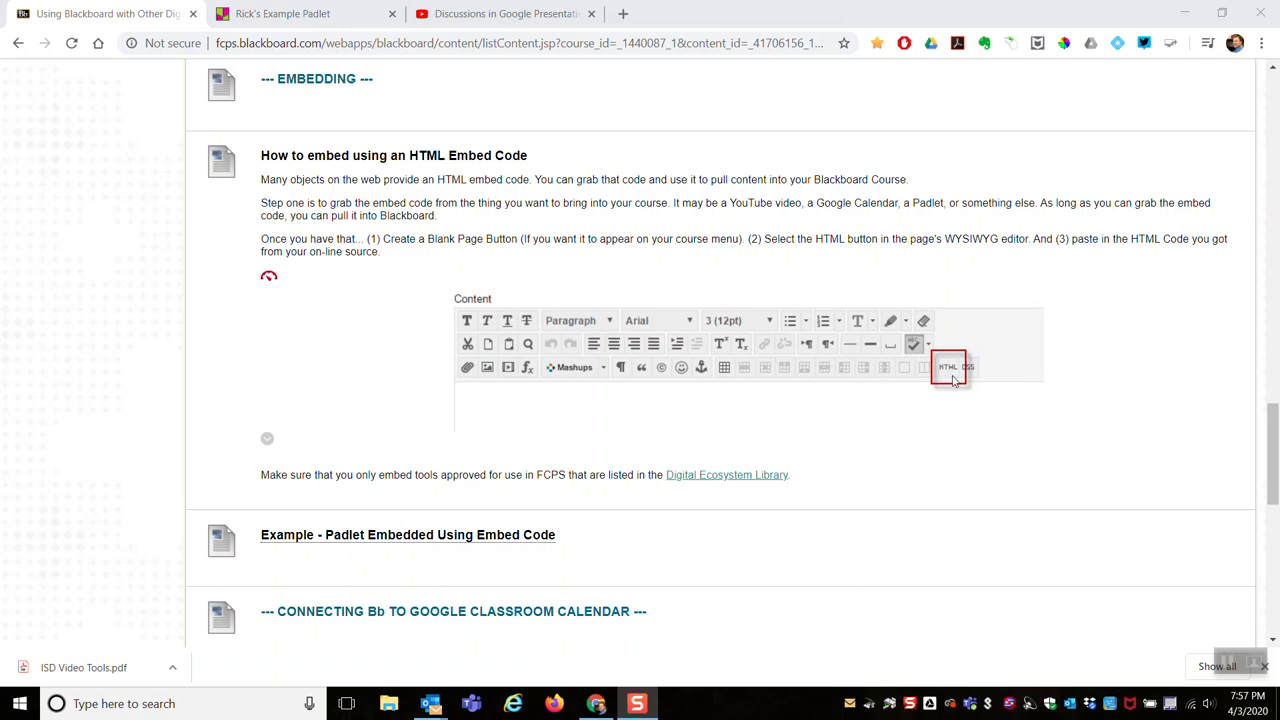
- Open NEW FOLDER, holding the FCPS Public Web Site and Google Doc link items
scroll("down", 3)
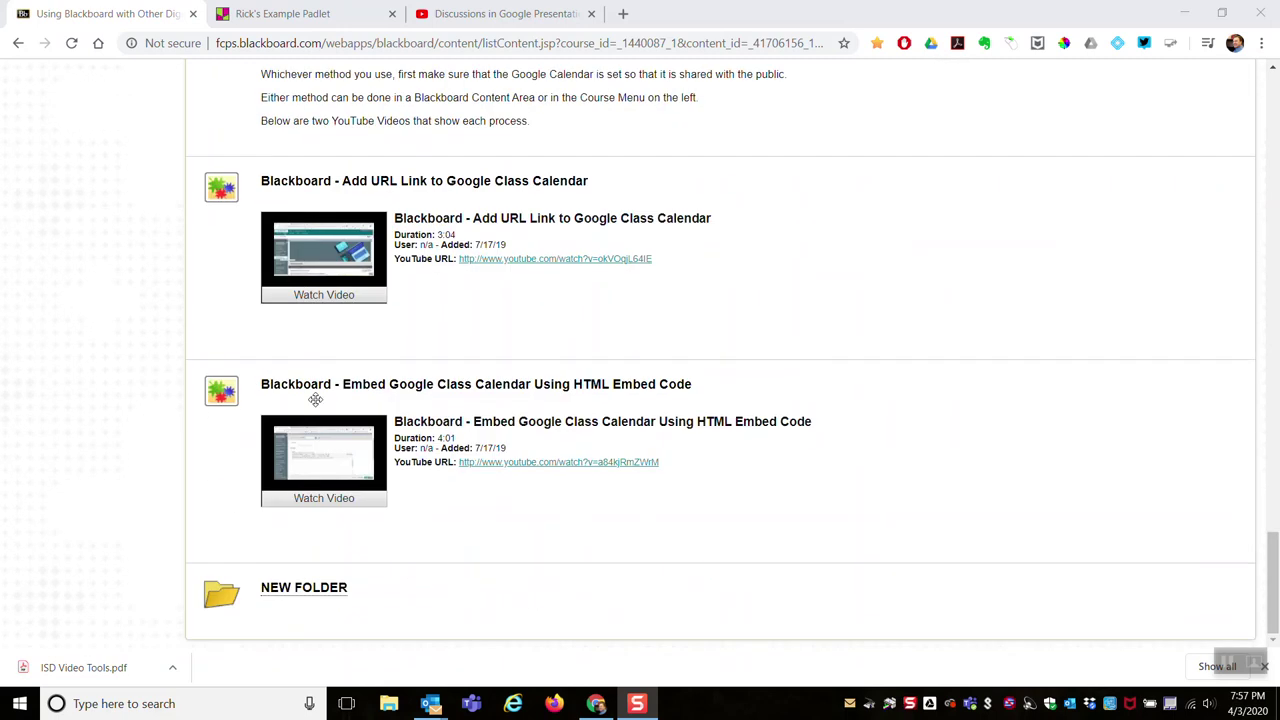
left_click(304, 587)
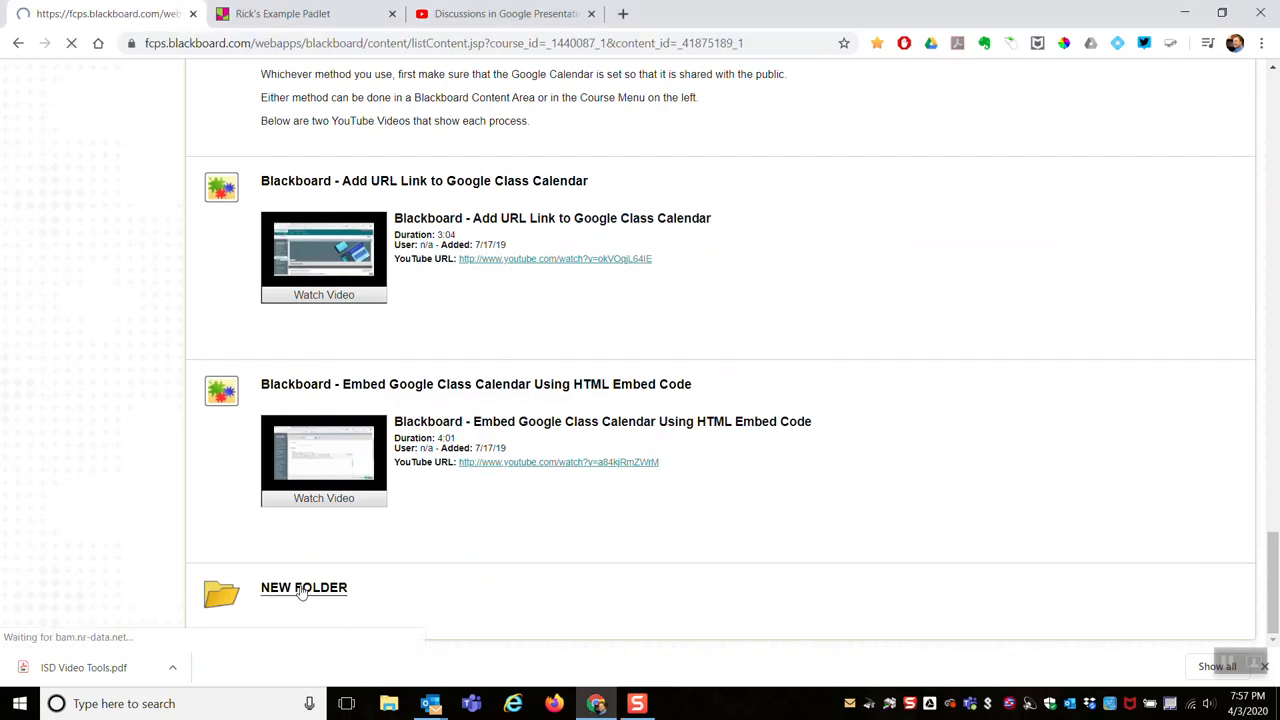
left_click(303, 587)
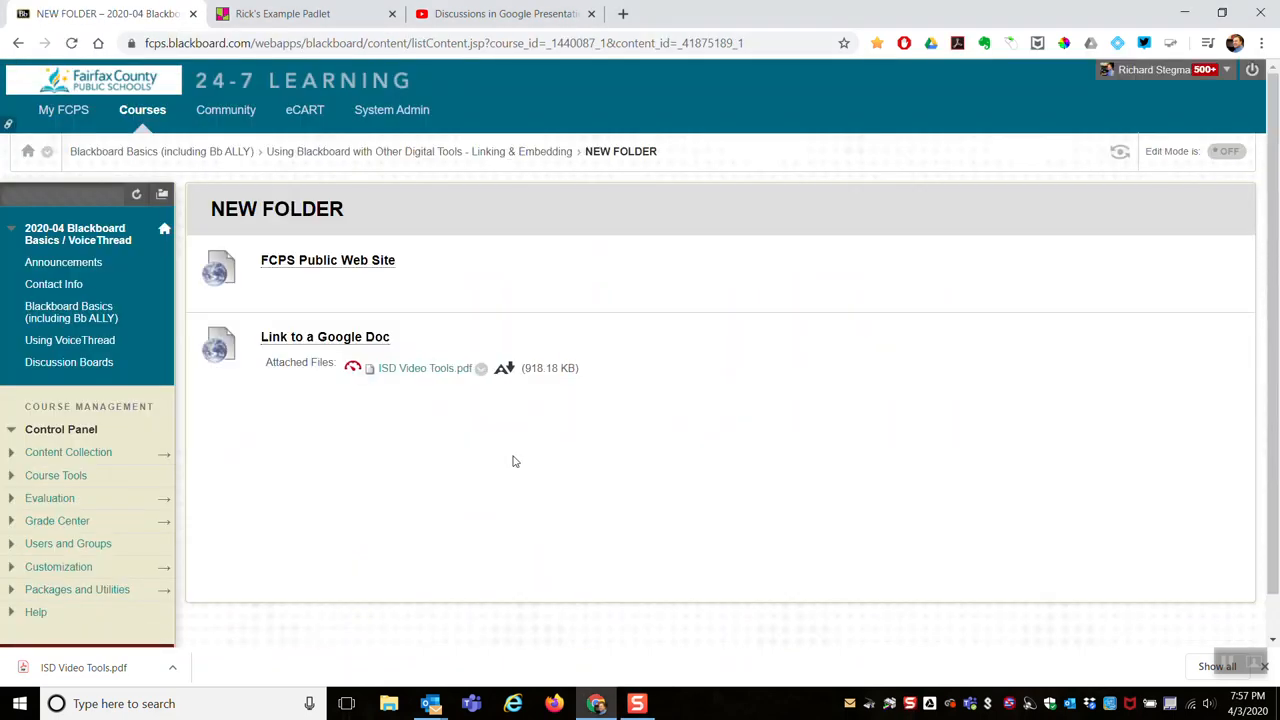
mouse_move(500, 473)
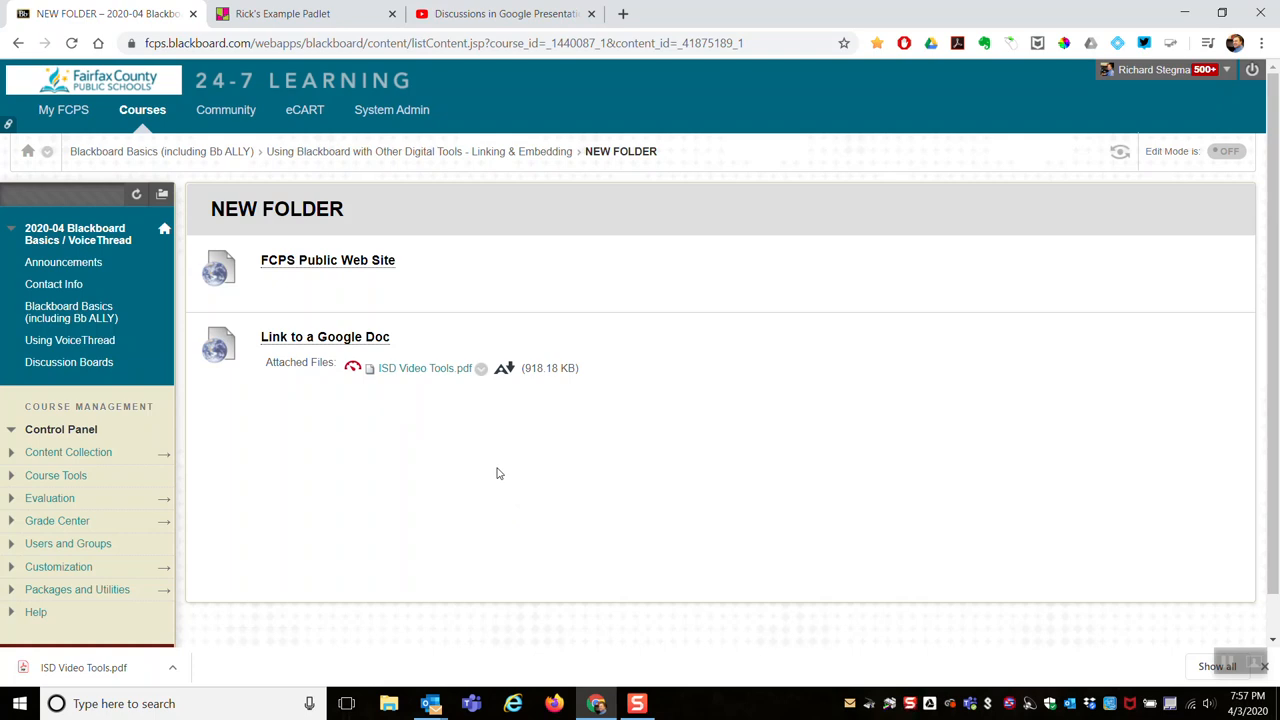
mouse_move(449, 480)
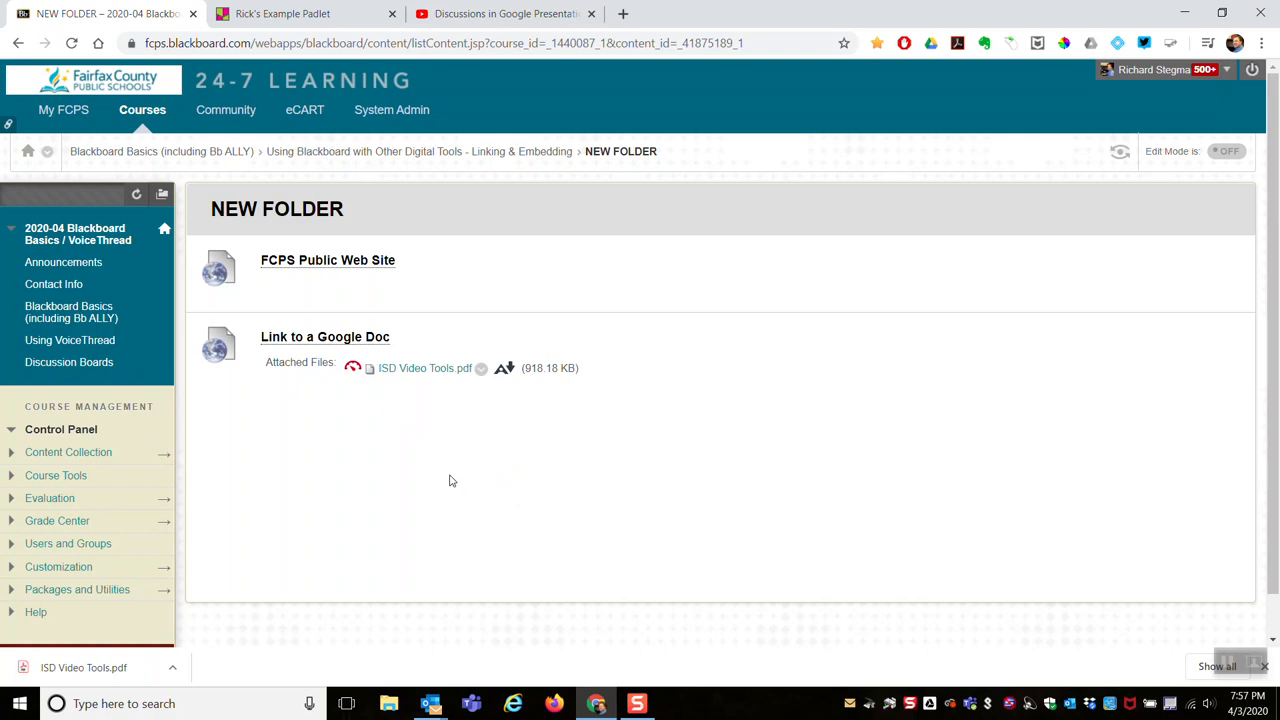
mouse_move(863, 302)
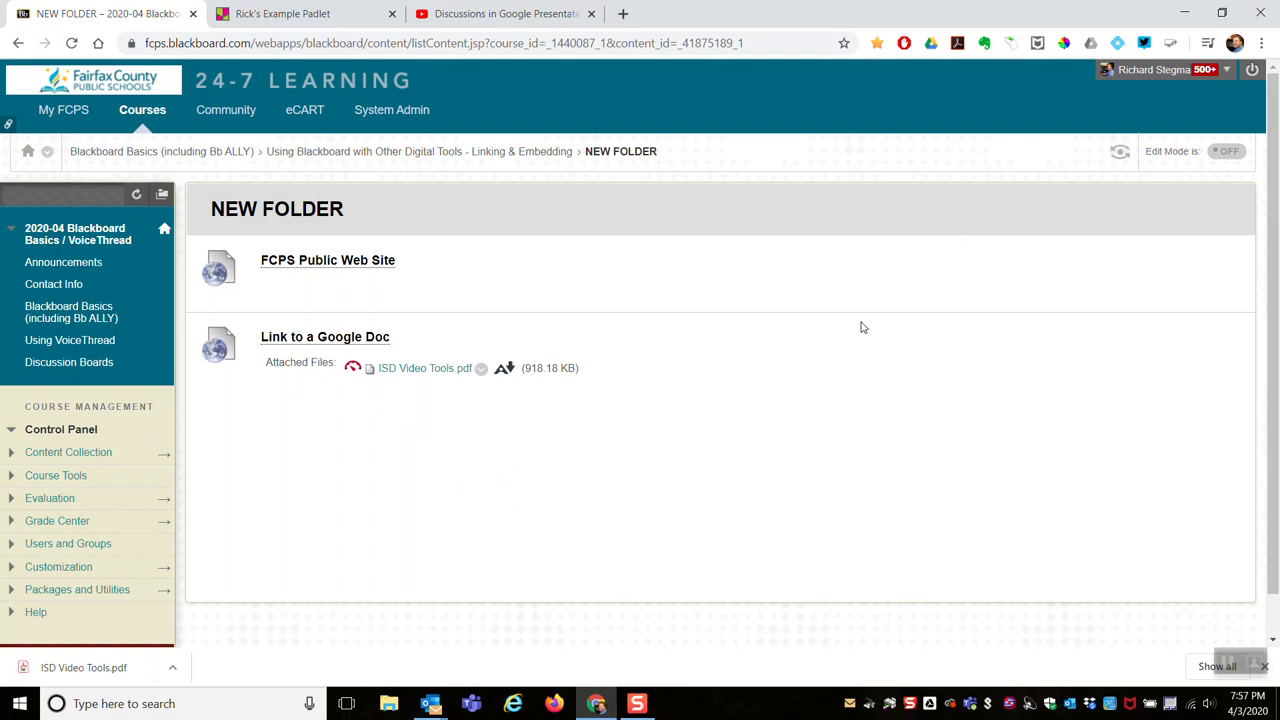
mouse_move(837, 332)
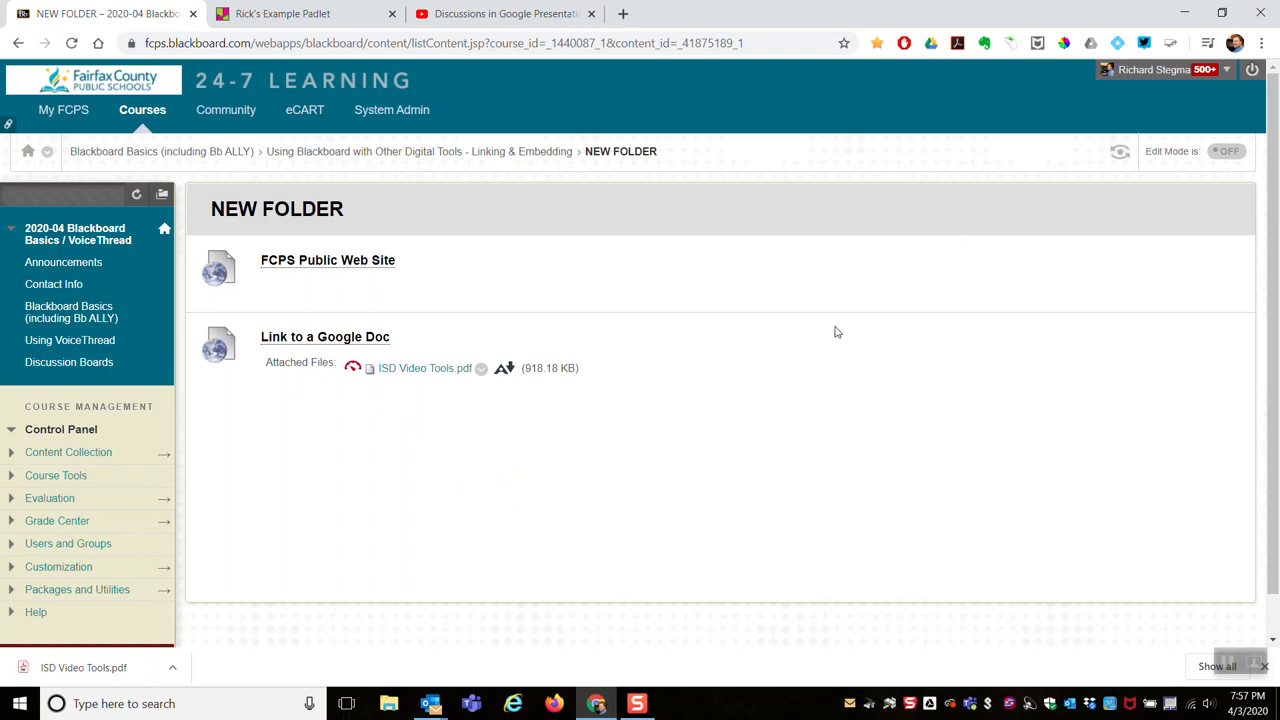
mouse_move(1229, 151)
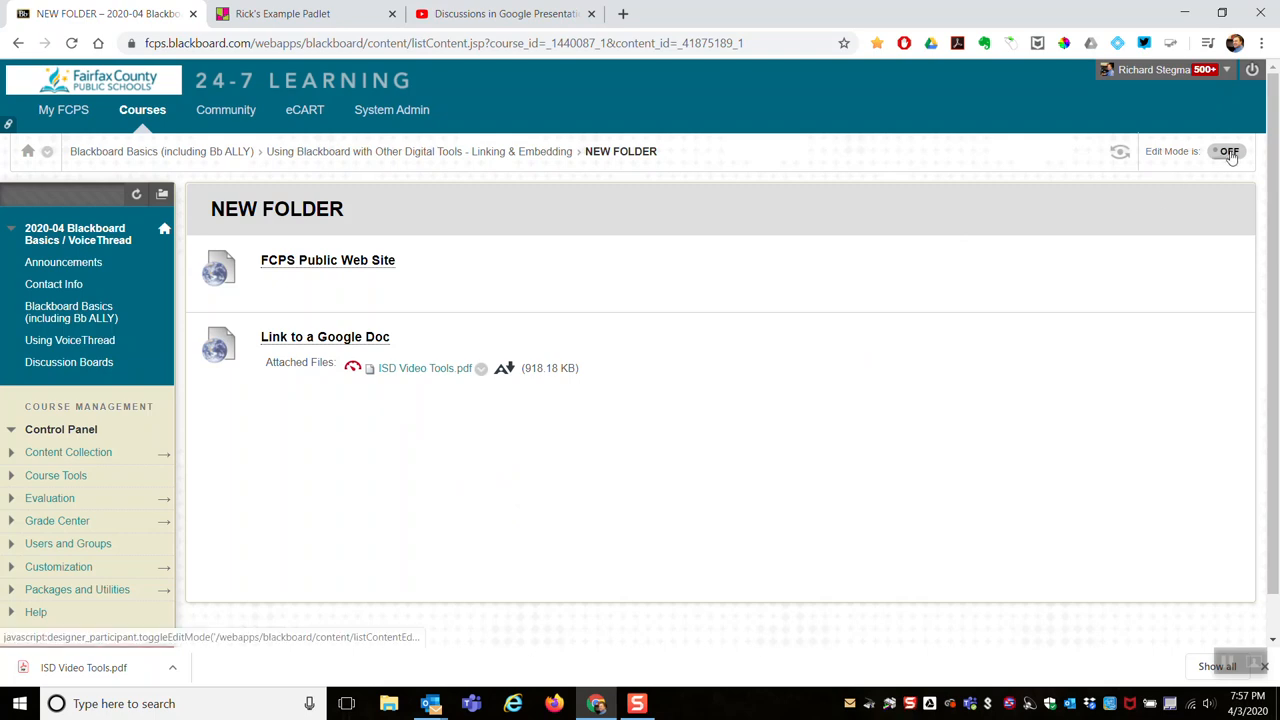
- Turn Edit Mode on and choose Blank Page from Build Content
left_click(1229, 151)
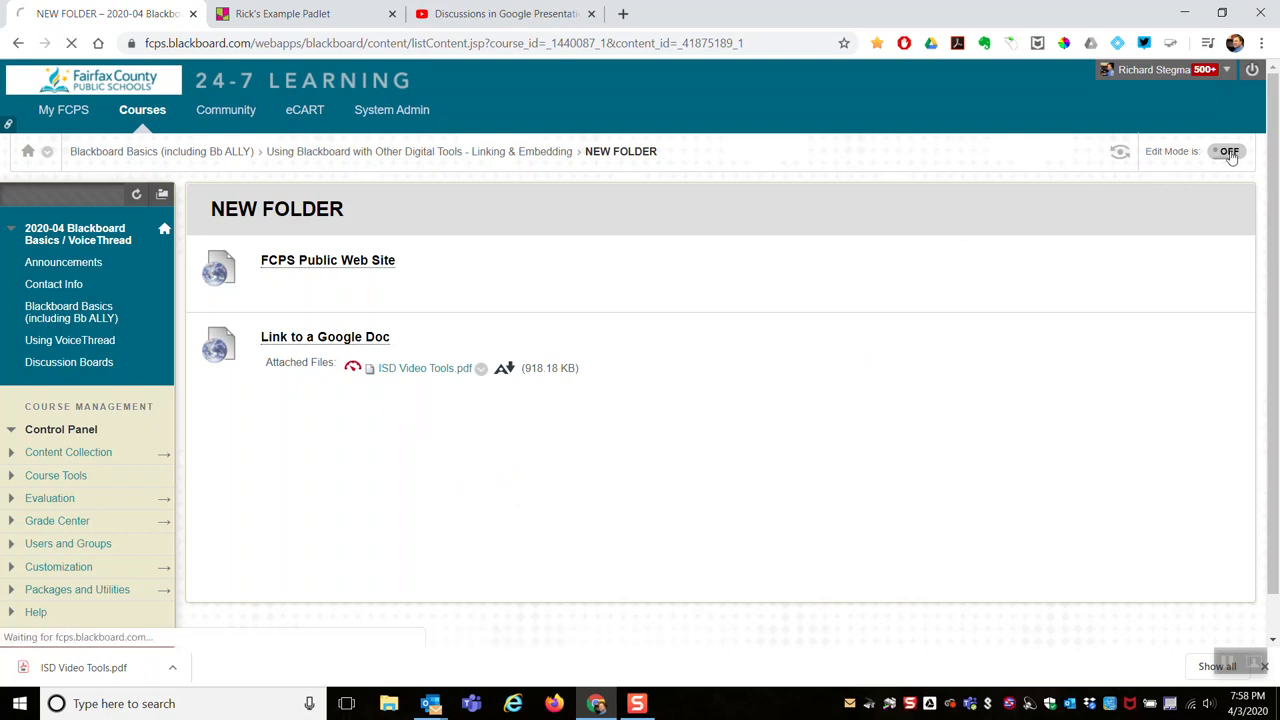
left_click(1229, 151)
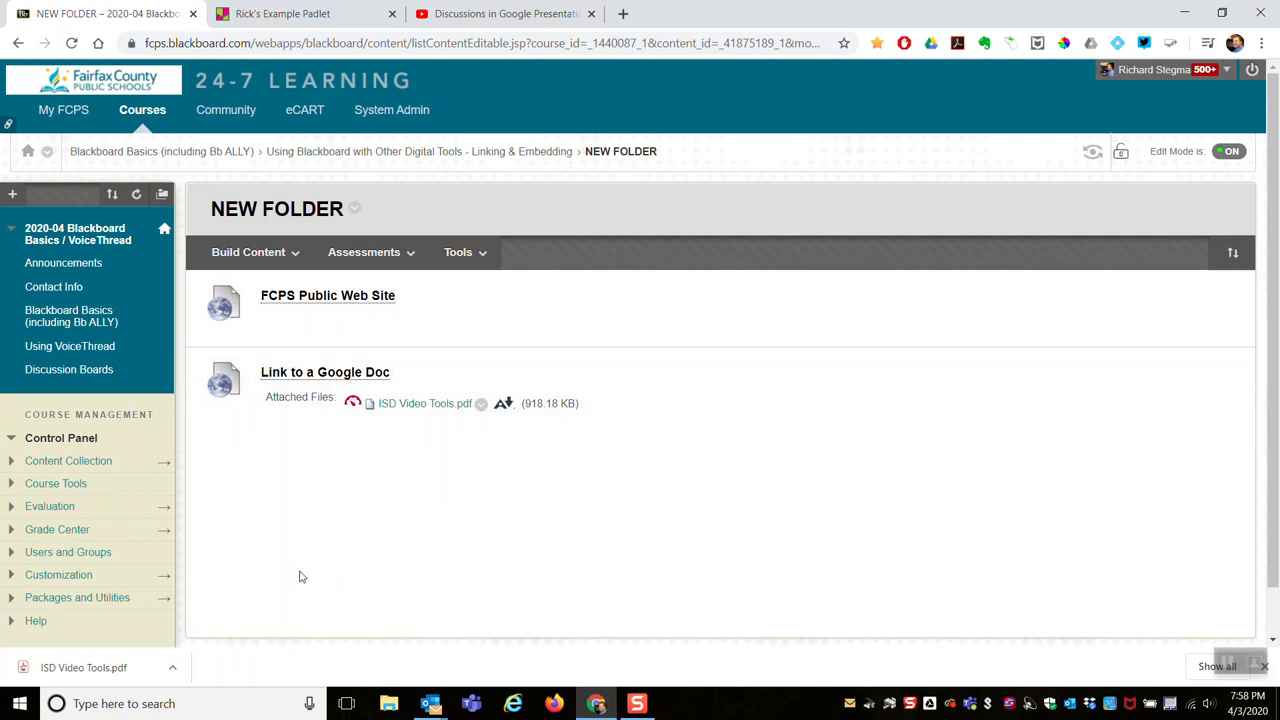
left_click(248, 251)
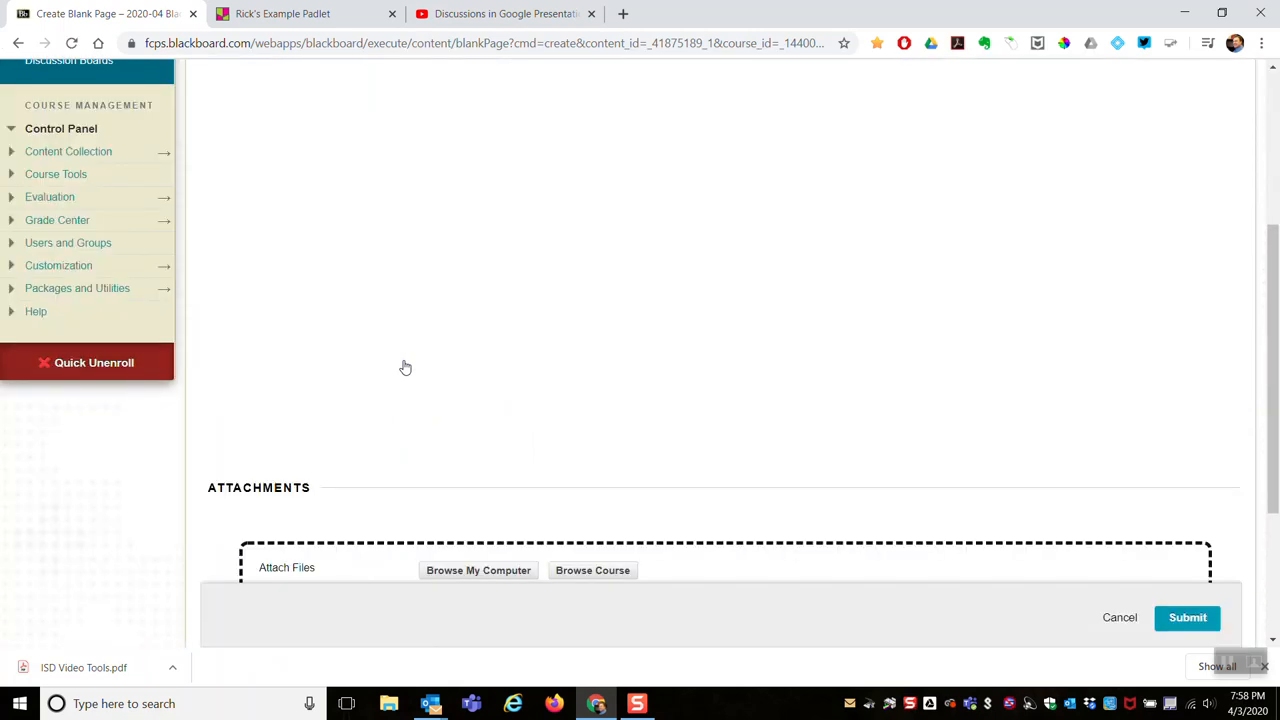
- Name the new blank page 'Embedded Padlet'
scroll("up", 3)
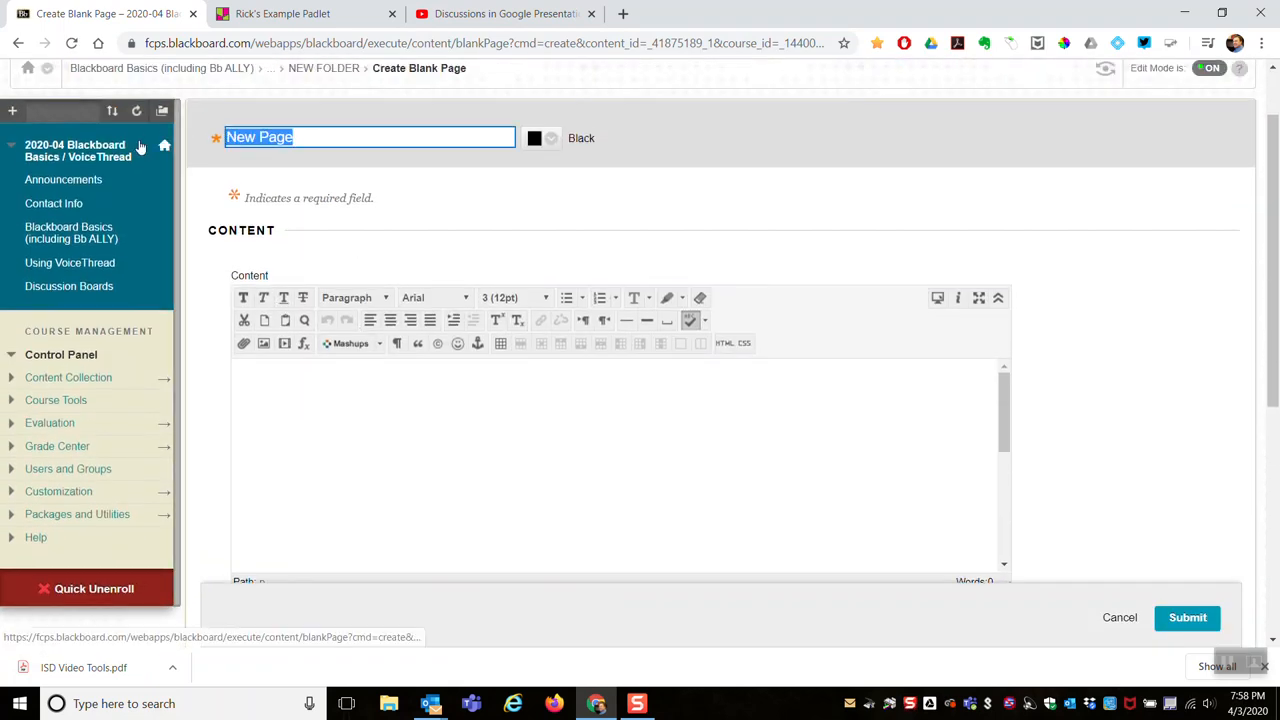
type("Emb")
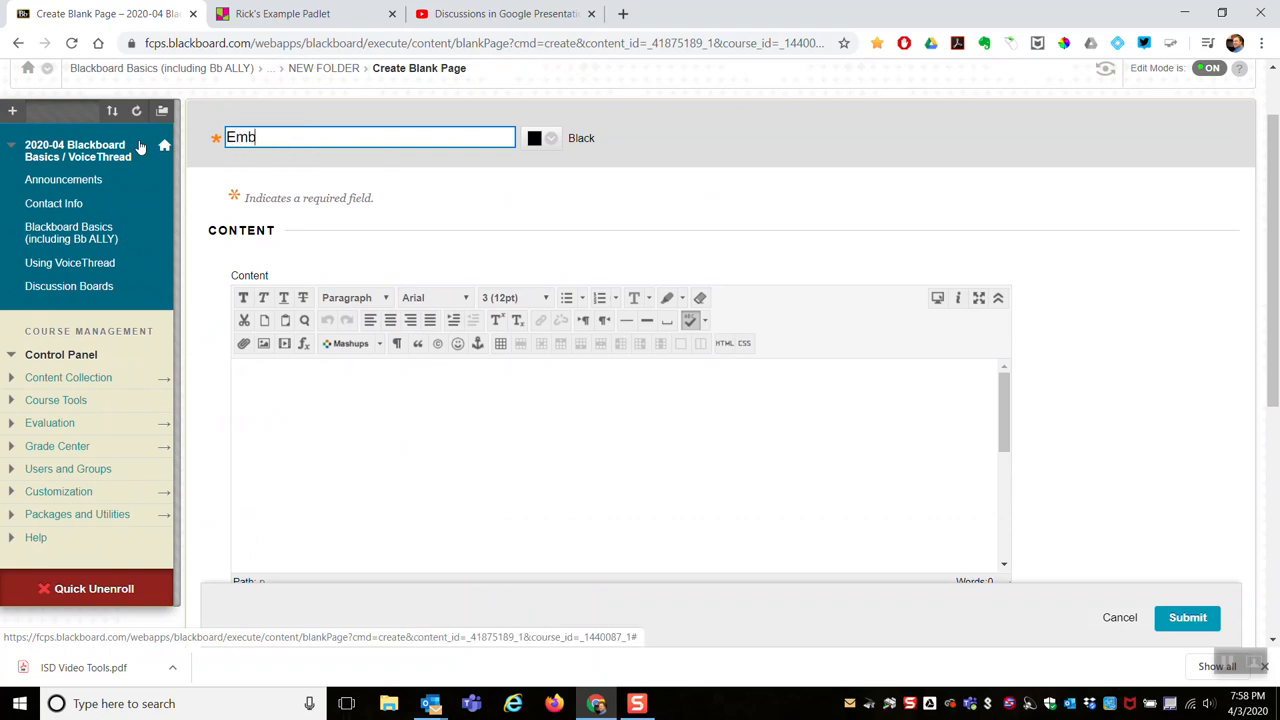
type("edded Pa")
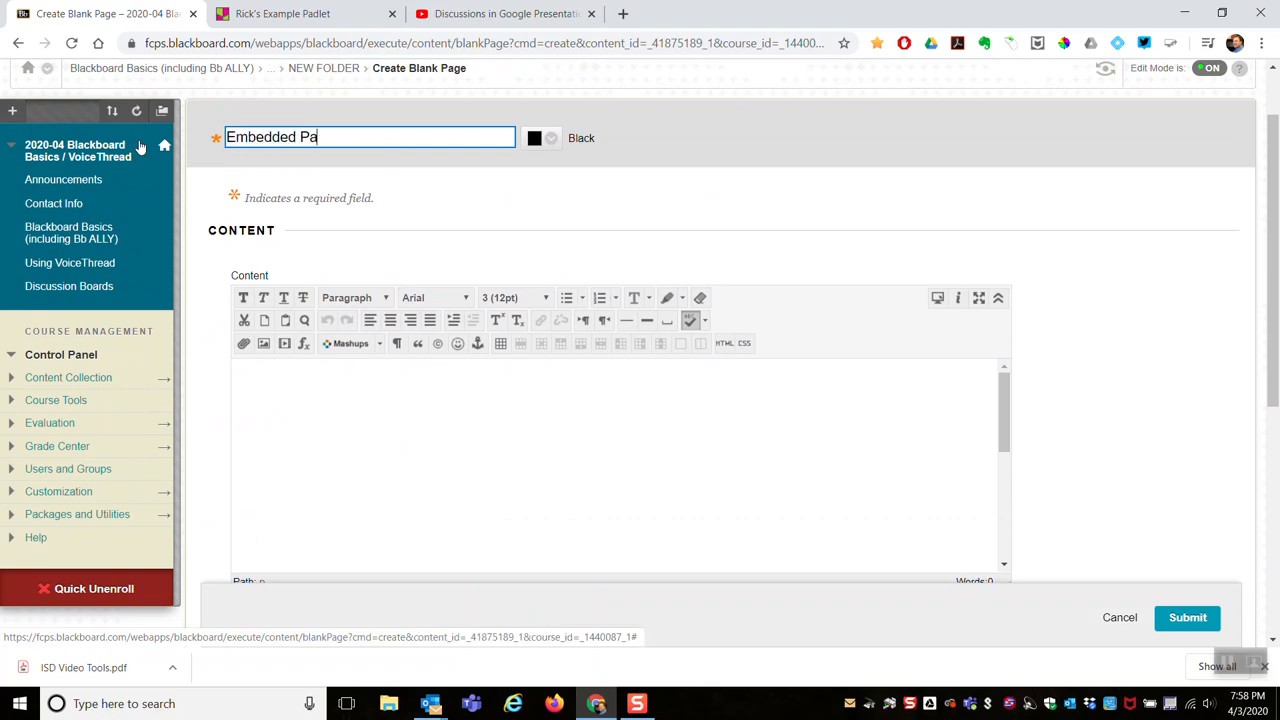
type("dlet")
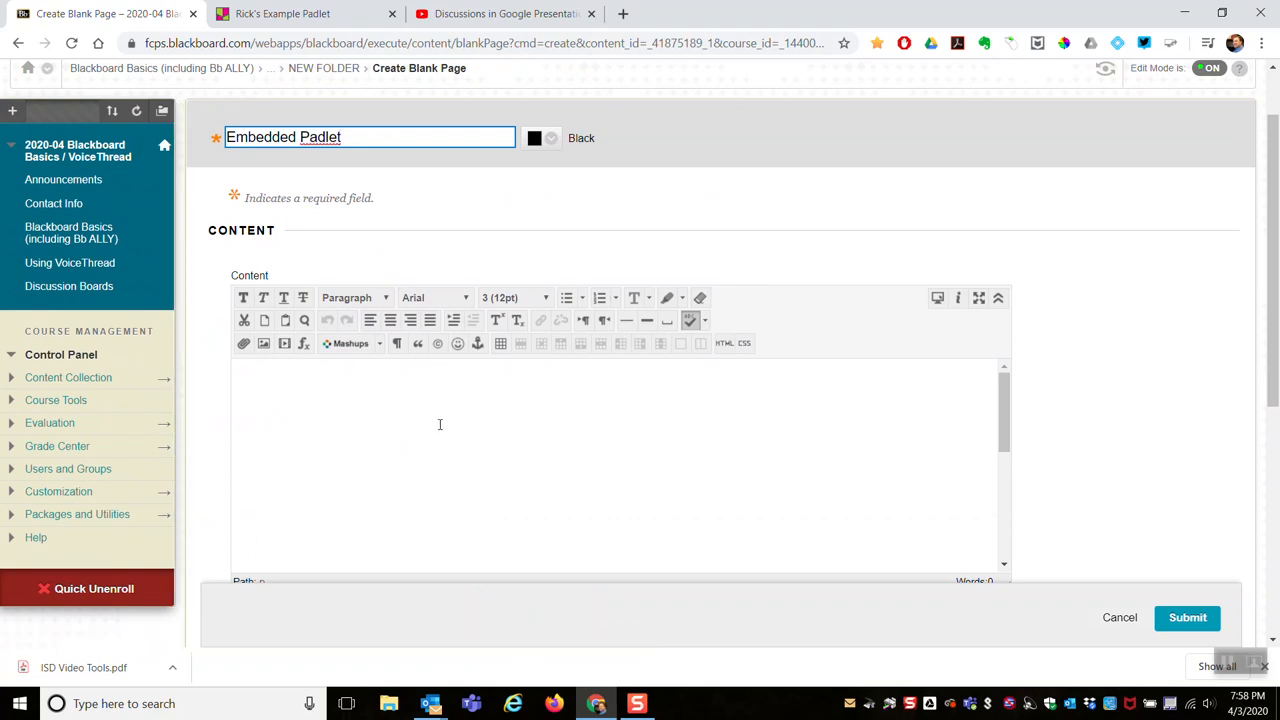
mouse_move(718, 355)
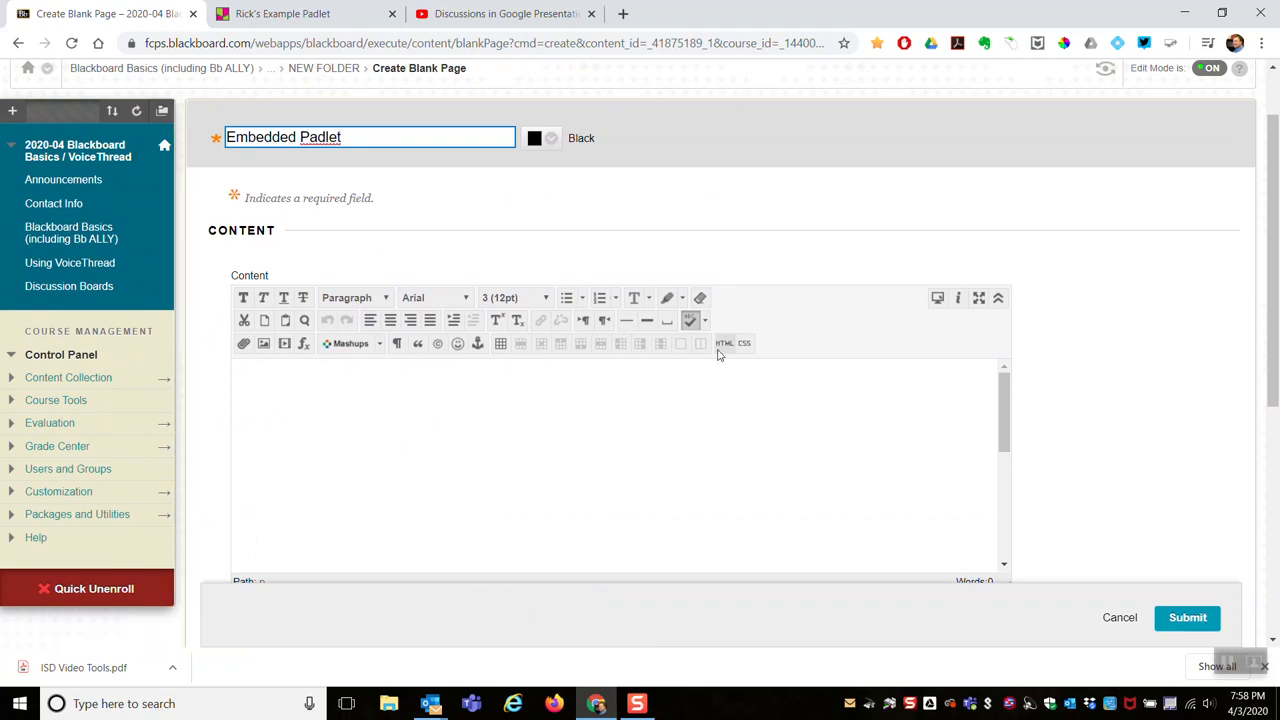
mouse_move(724, 343)
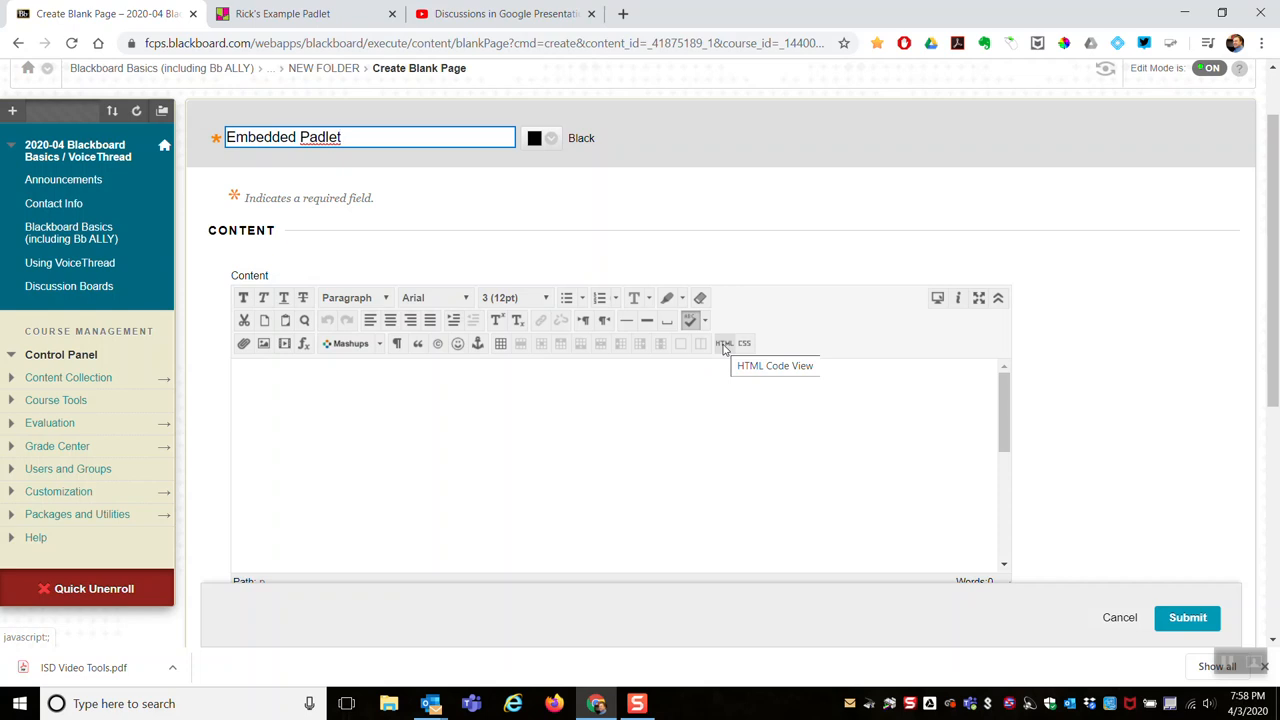
mouse_move(918, 137)
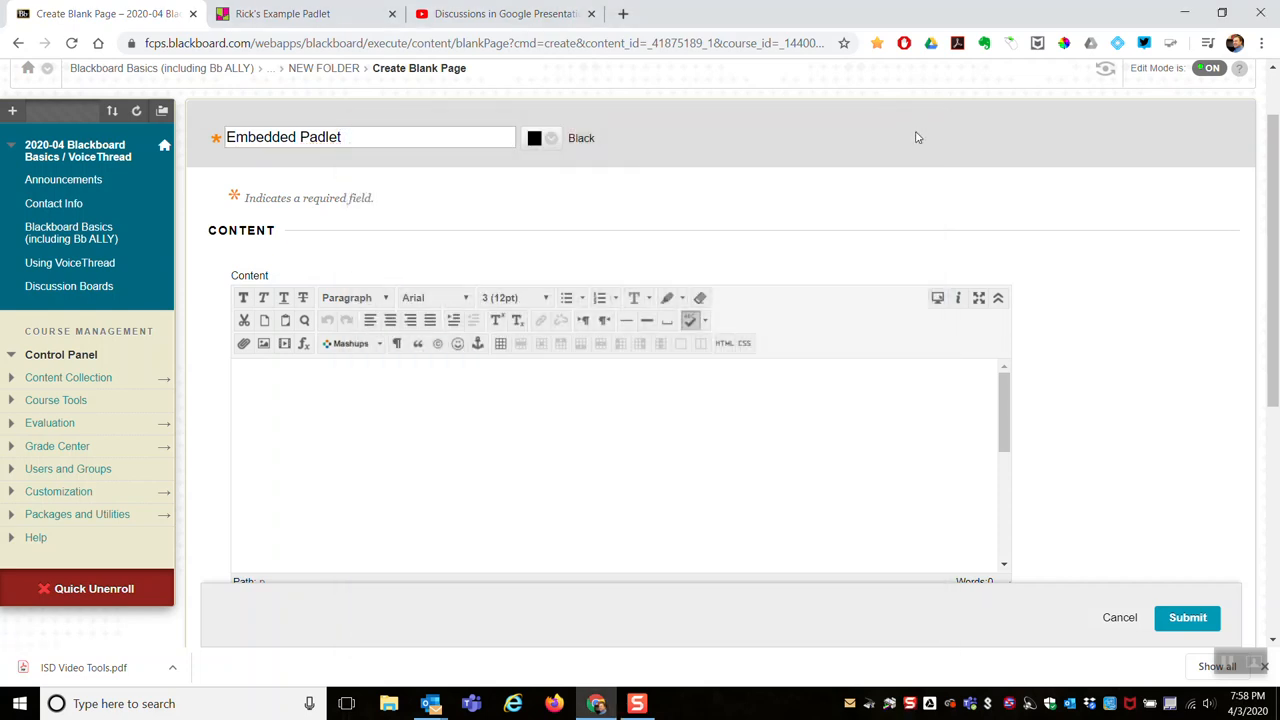
mouse_move(714, 416)
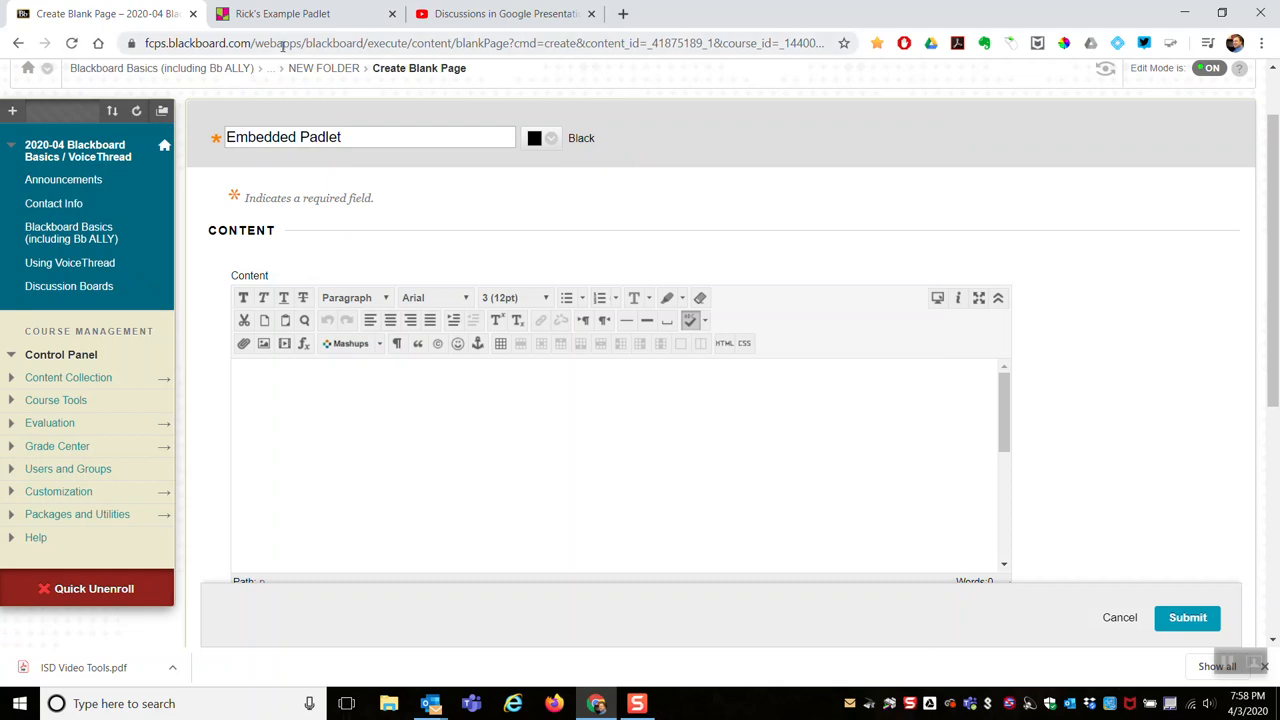
- Switch to Rick's Example Padlet and show its Share panel
left_click(283, 13)
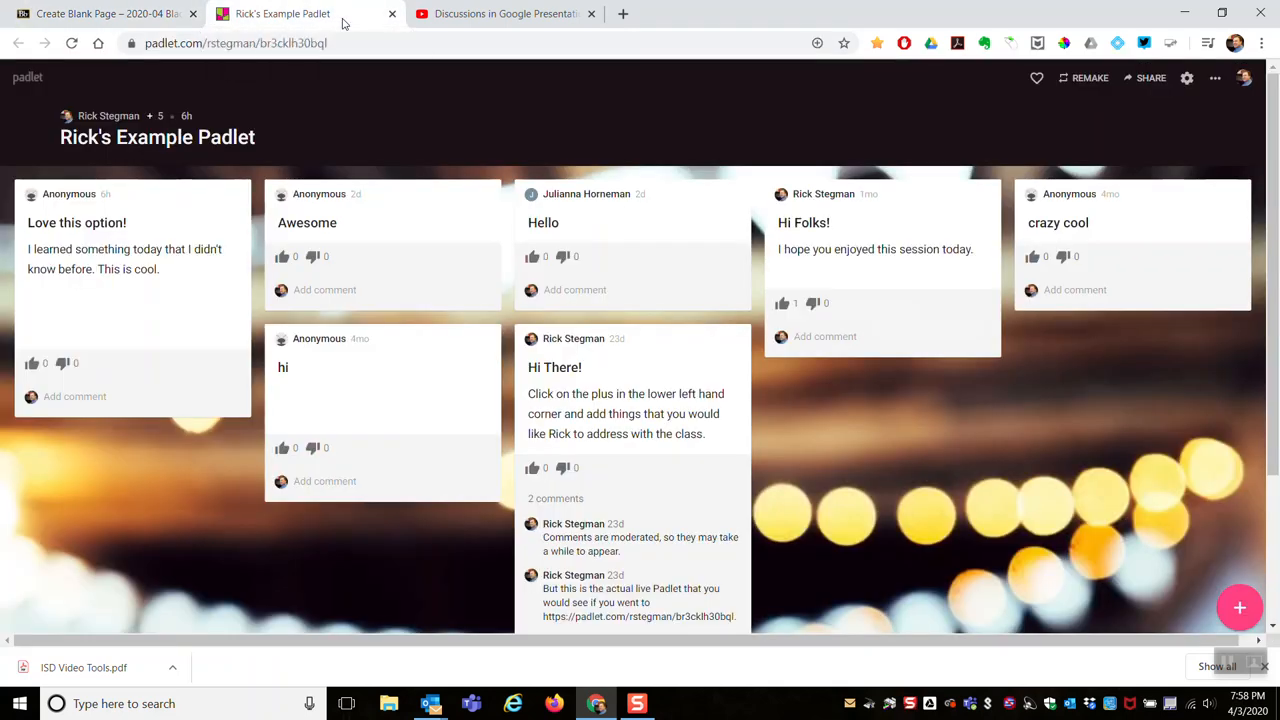
mouse_move(650, 150)
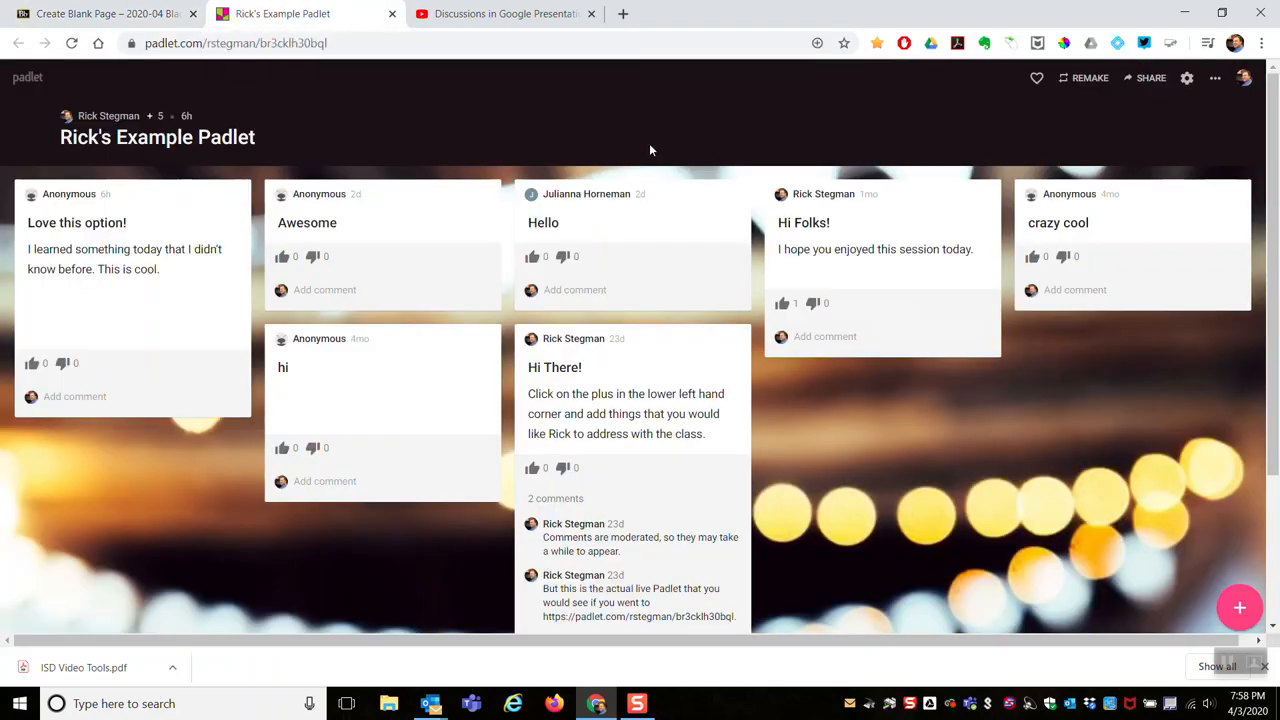
mouse_move(687, 134)
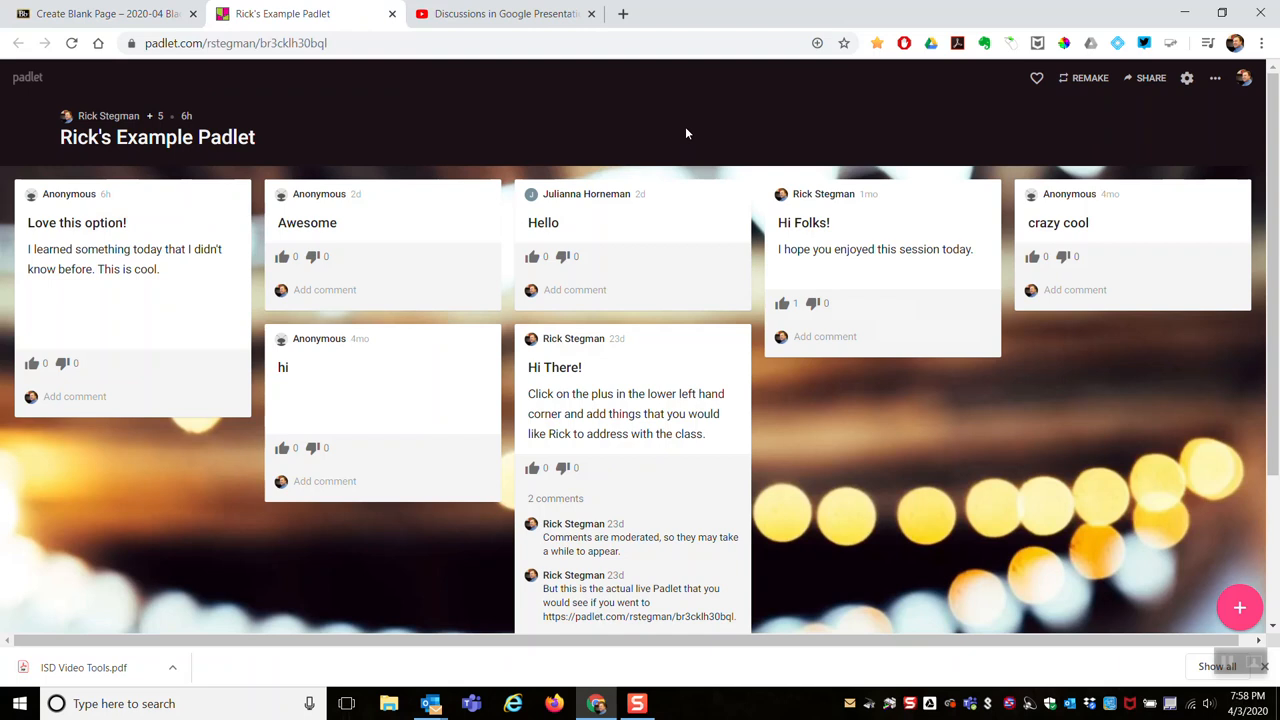
mouse_move(1030, 180)
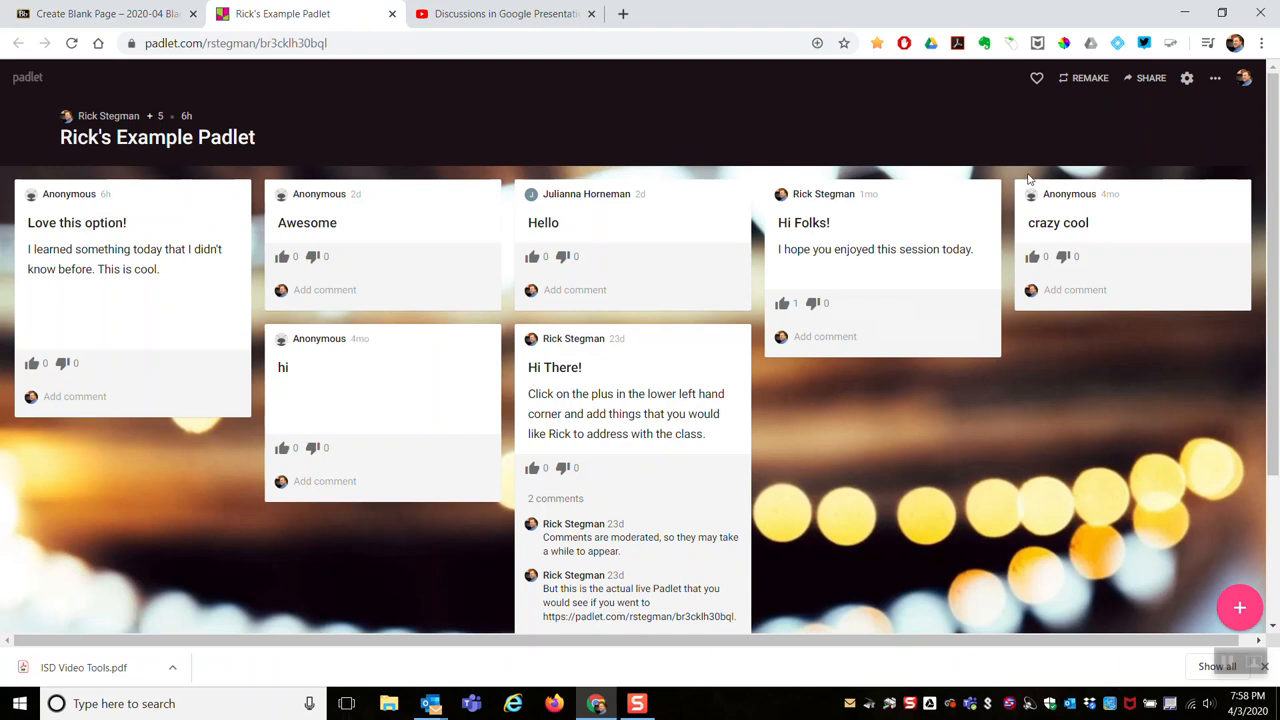
mouse_move(1150, 78)
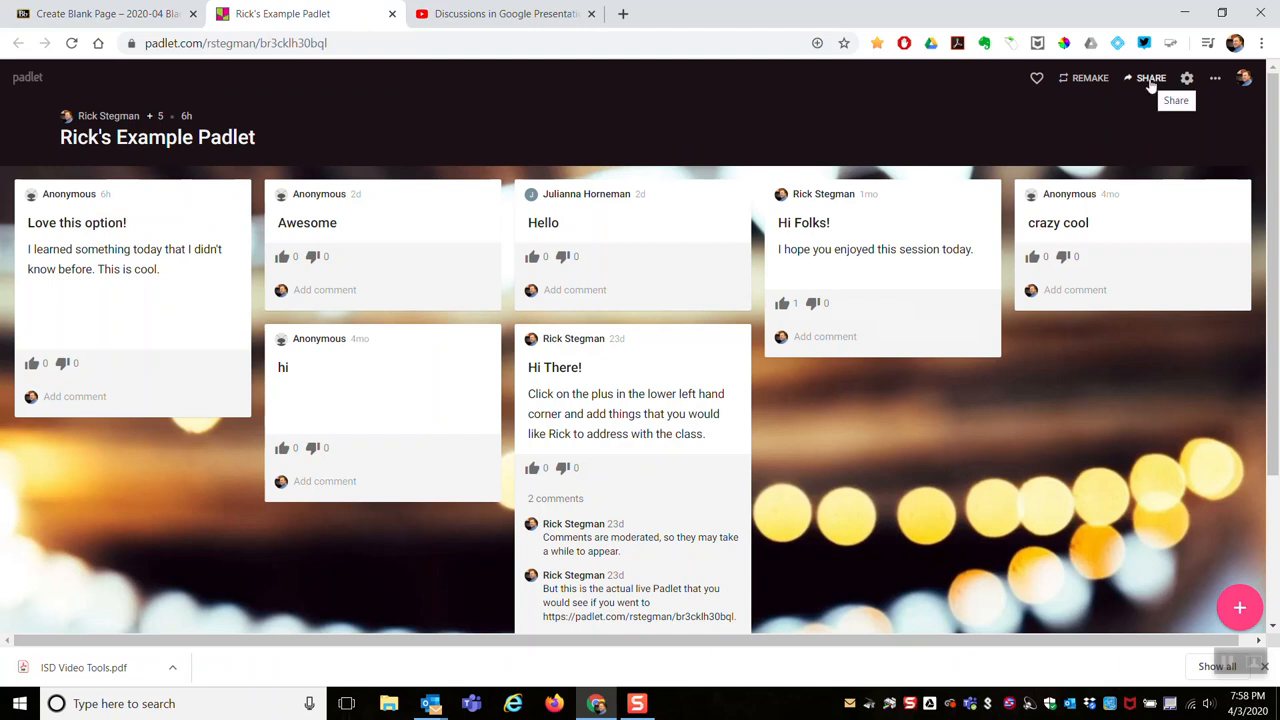
left_click(1150, 78)
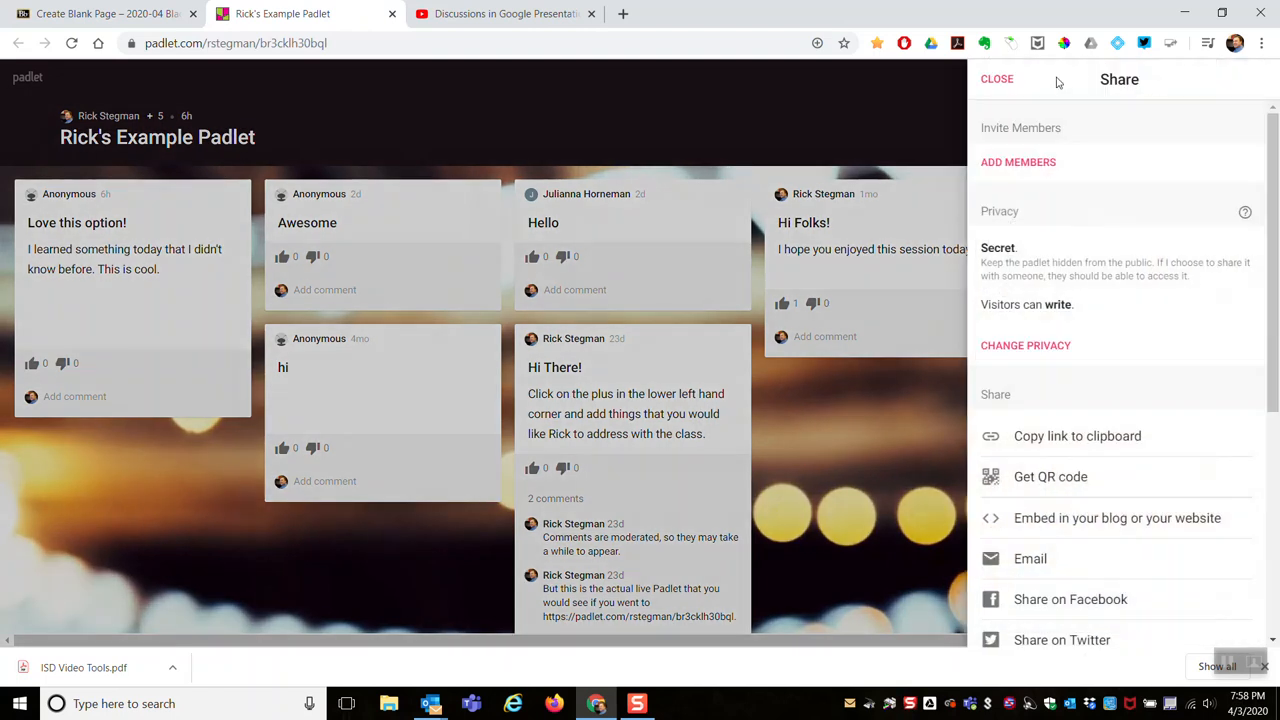
mouse_move(1133, 85)
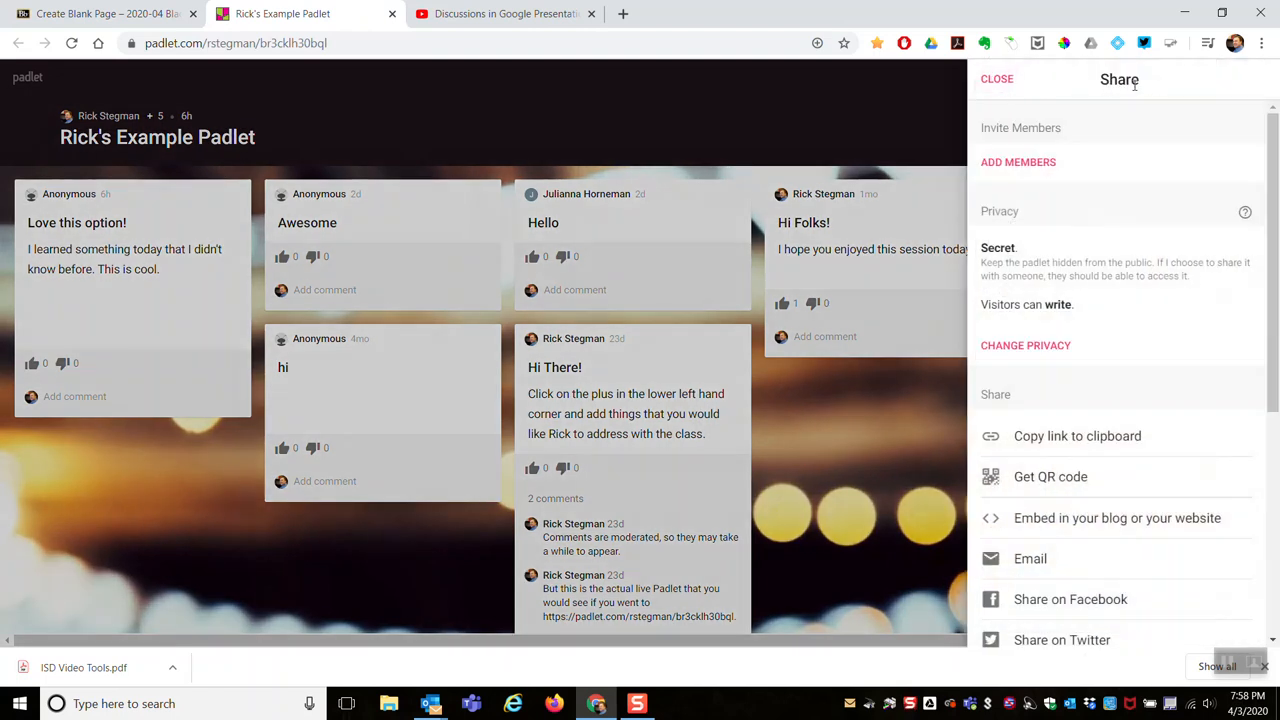
mouse_move(1098, 330)
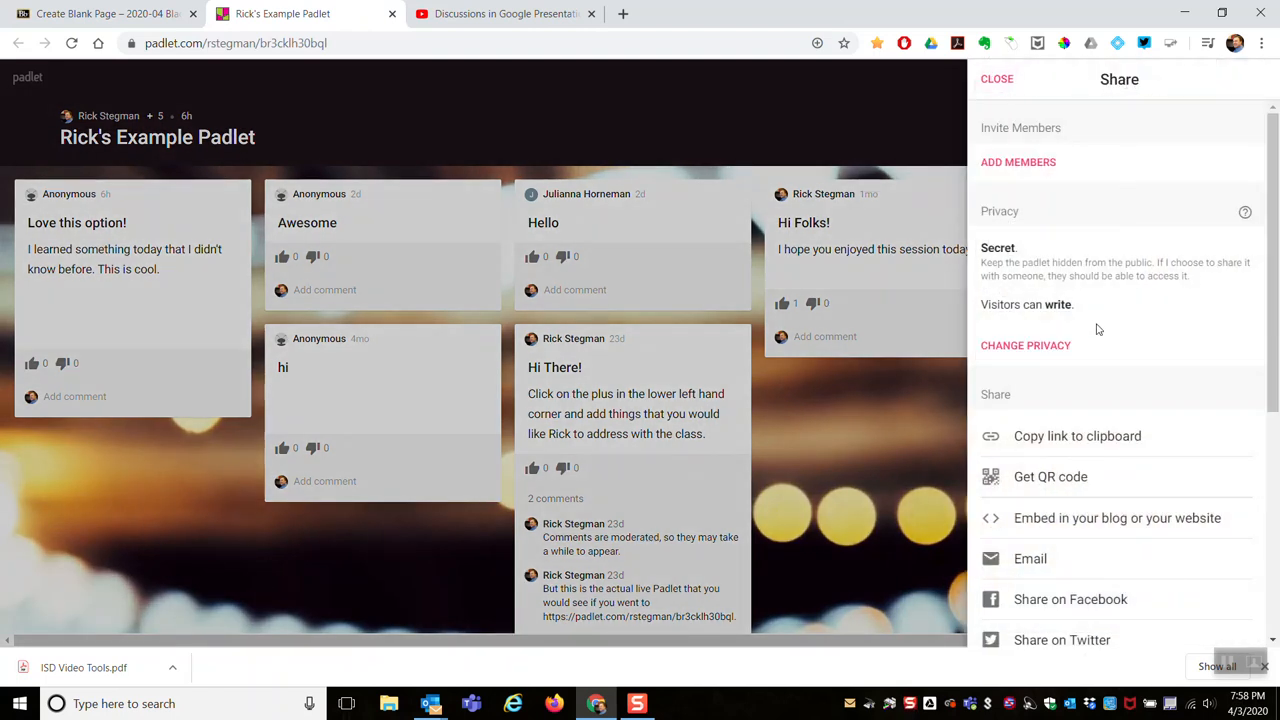
mouse_move(1030, 525)
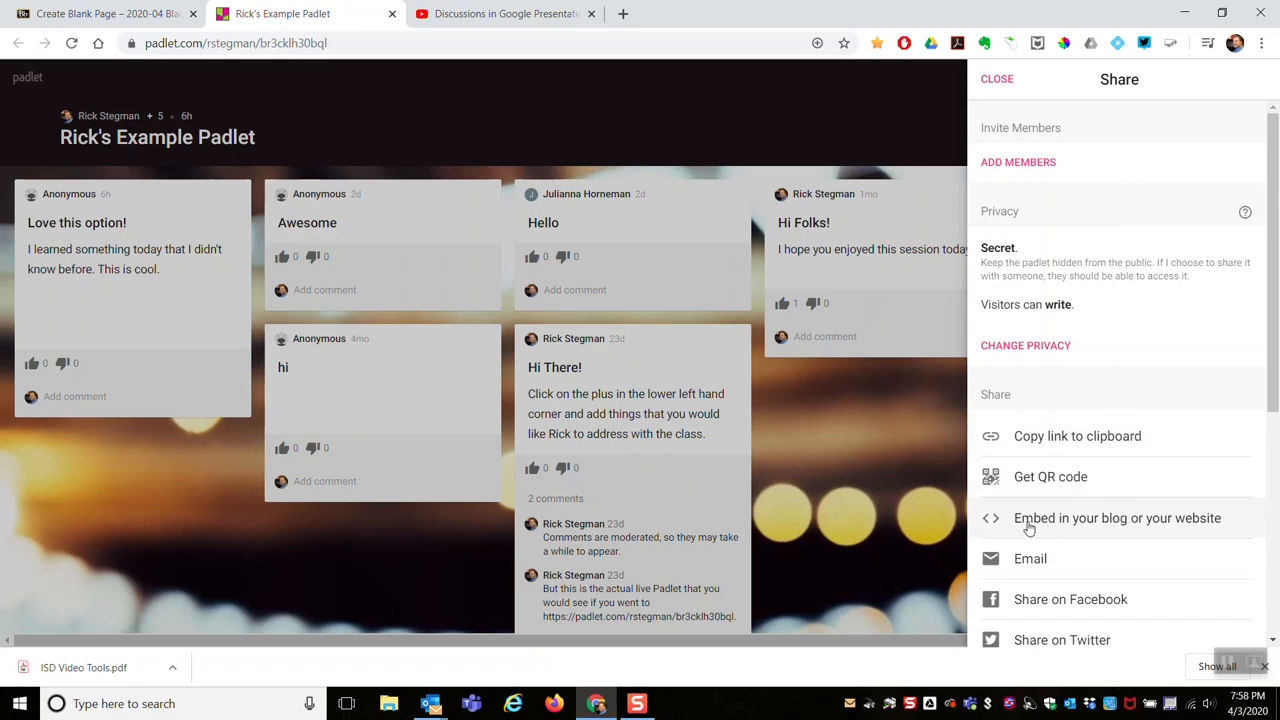
mouse_move(1110, 528)
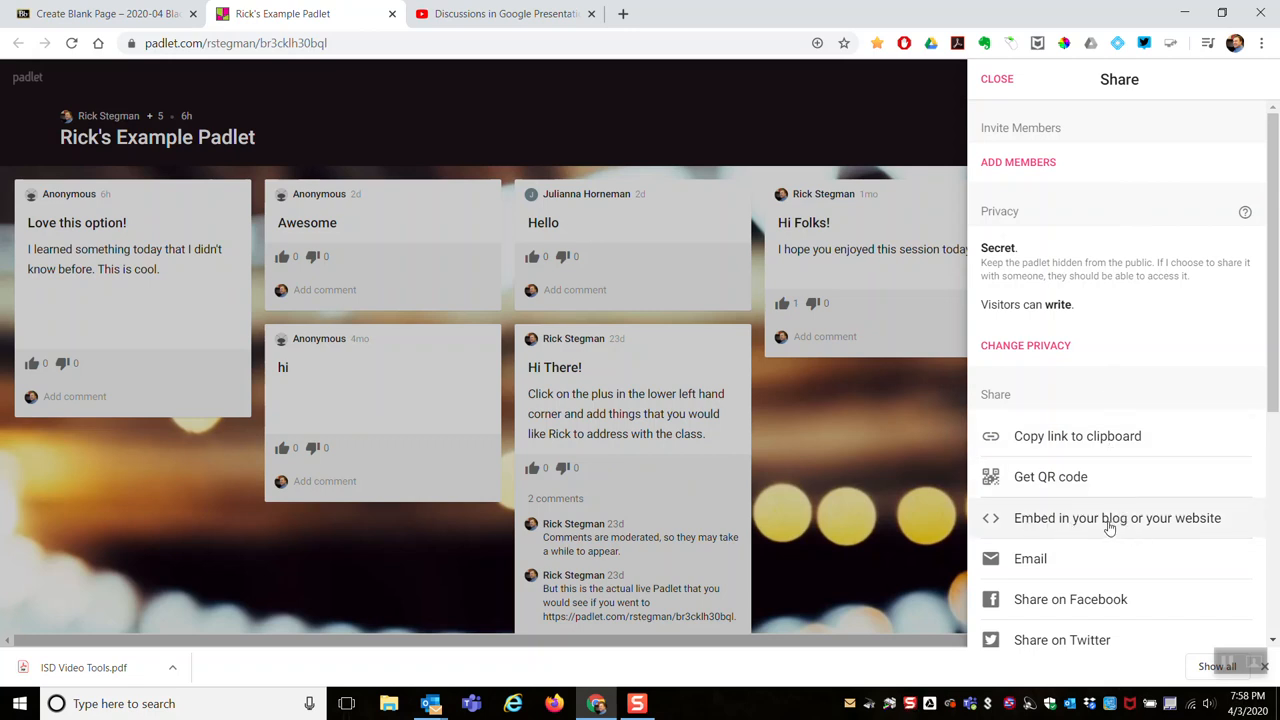
mouse_move(1058, 524)
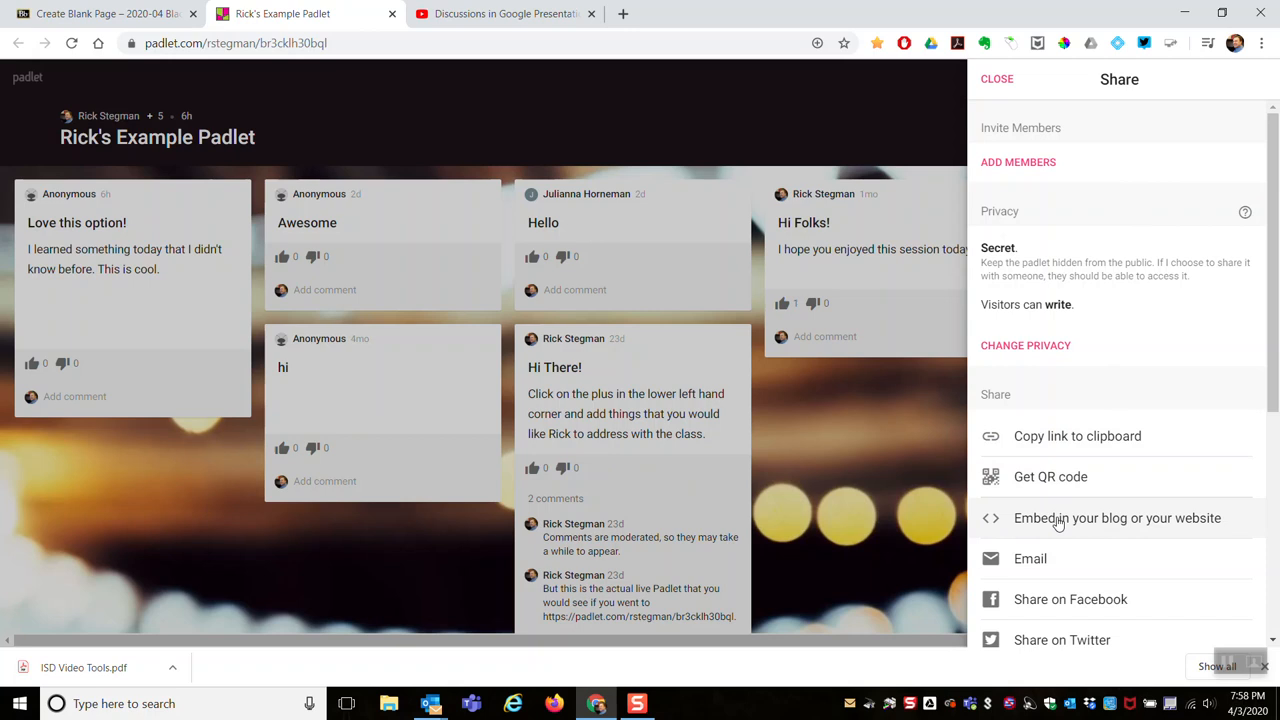
- Copy the padlet's 'Embed in your blog or website' code and return to Blackboard
left_click(1117, 517)
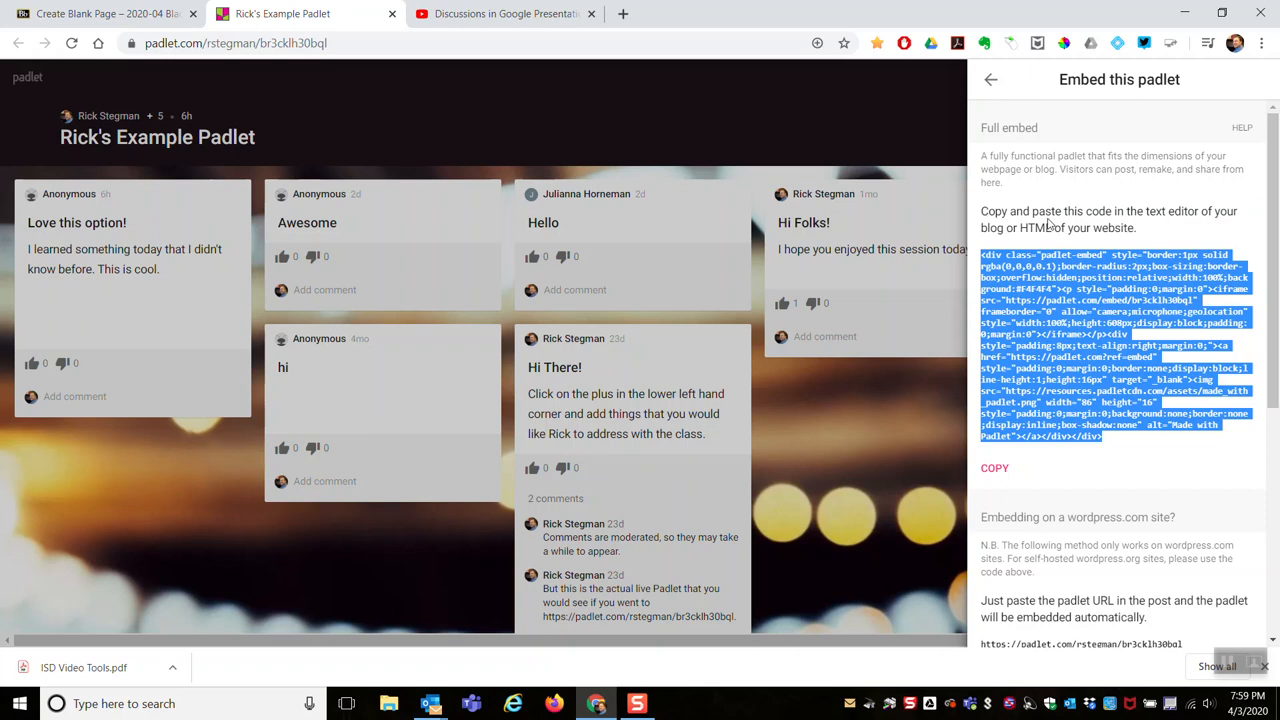
mouse_move(985, 247)
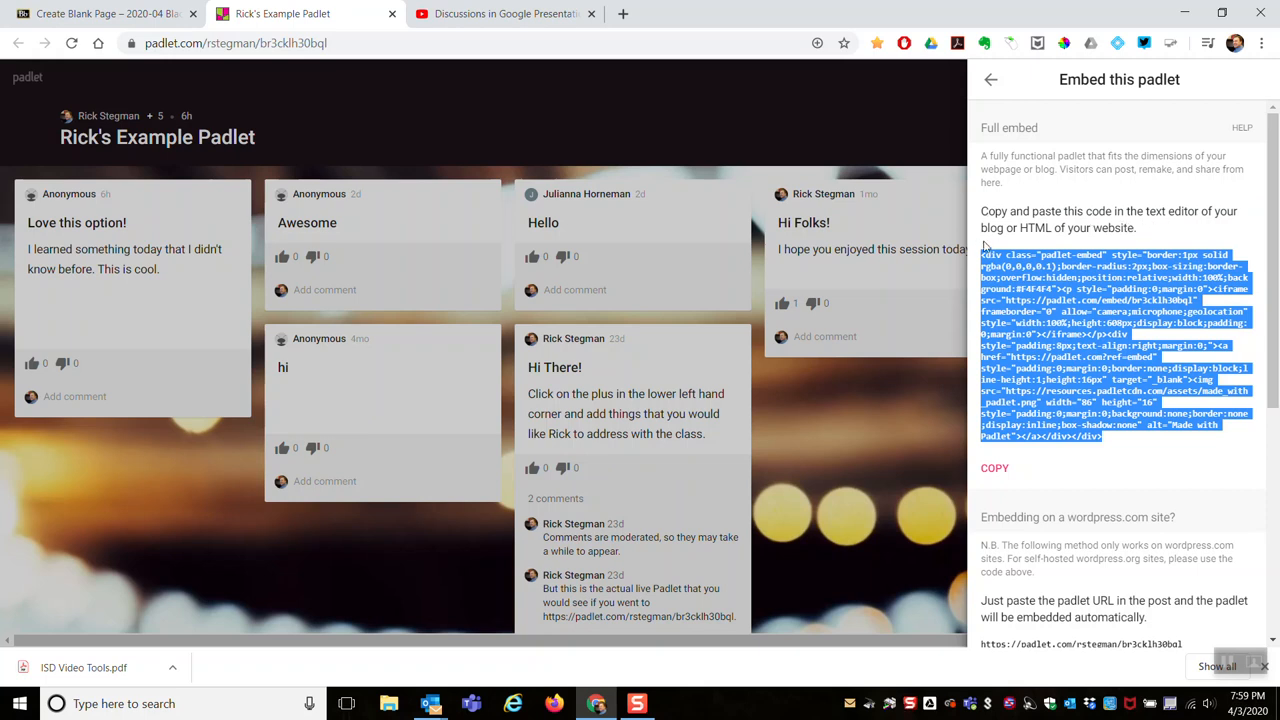
mouse_move(968, 270)
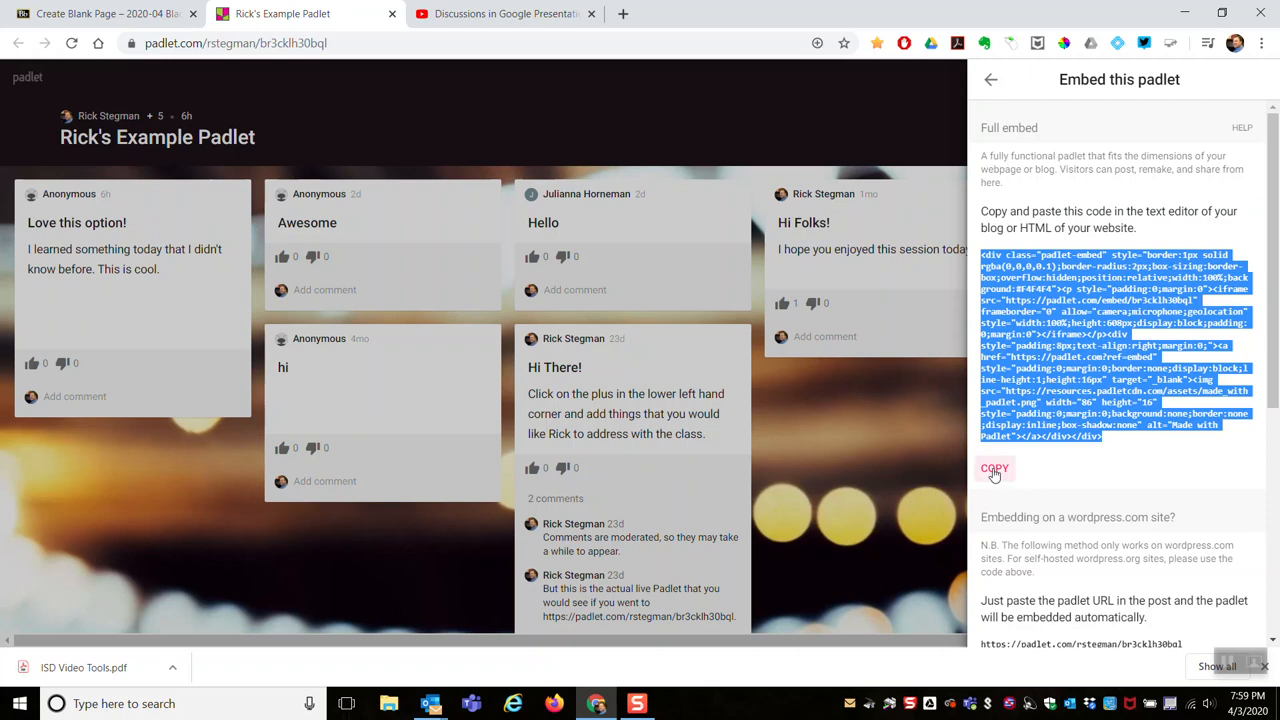
left_click(994, 468)
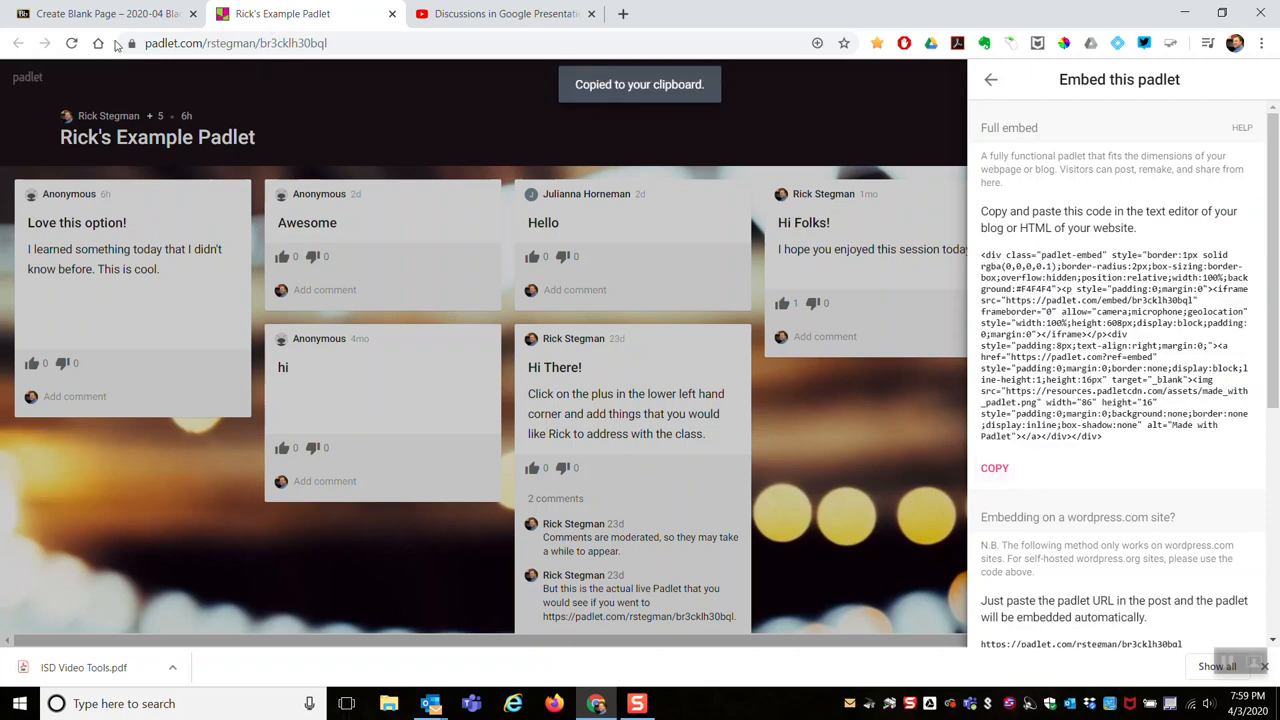
left_click(105, 13)
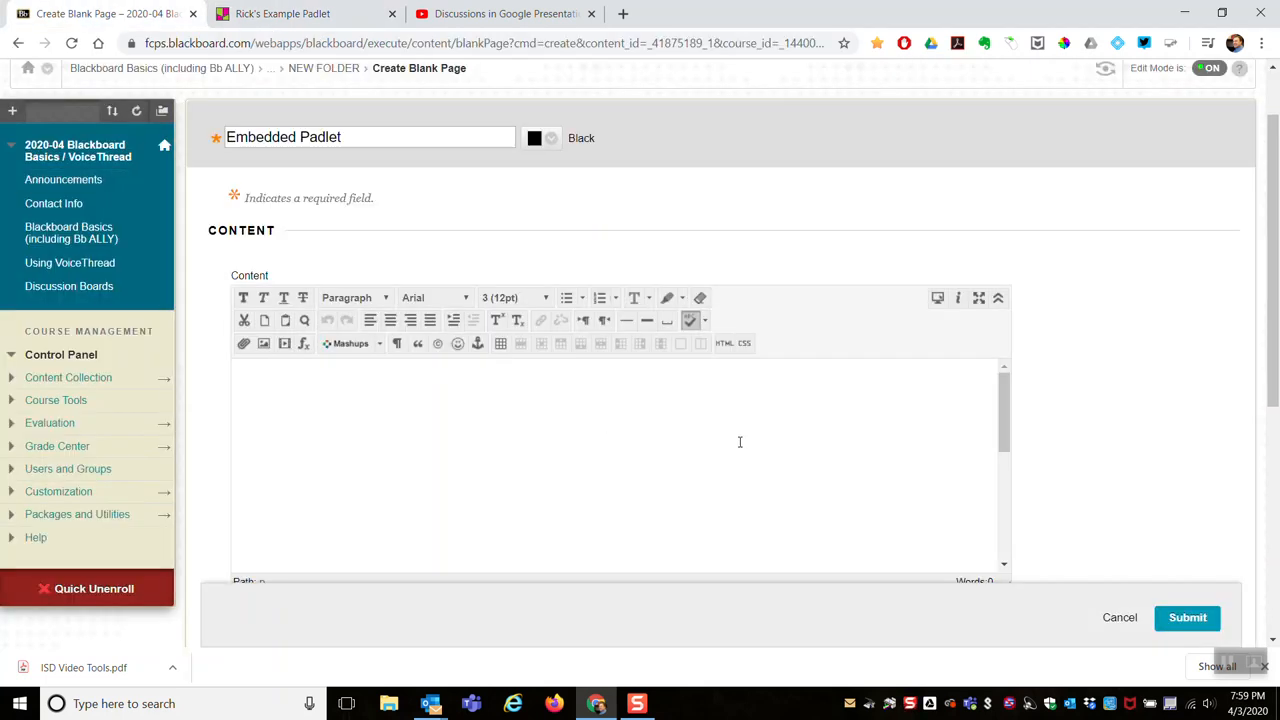
- Paste the Padlet embed code into the page's HTML view and submit the page
left_click(723, 343)
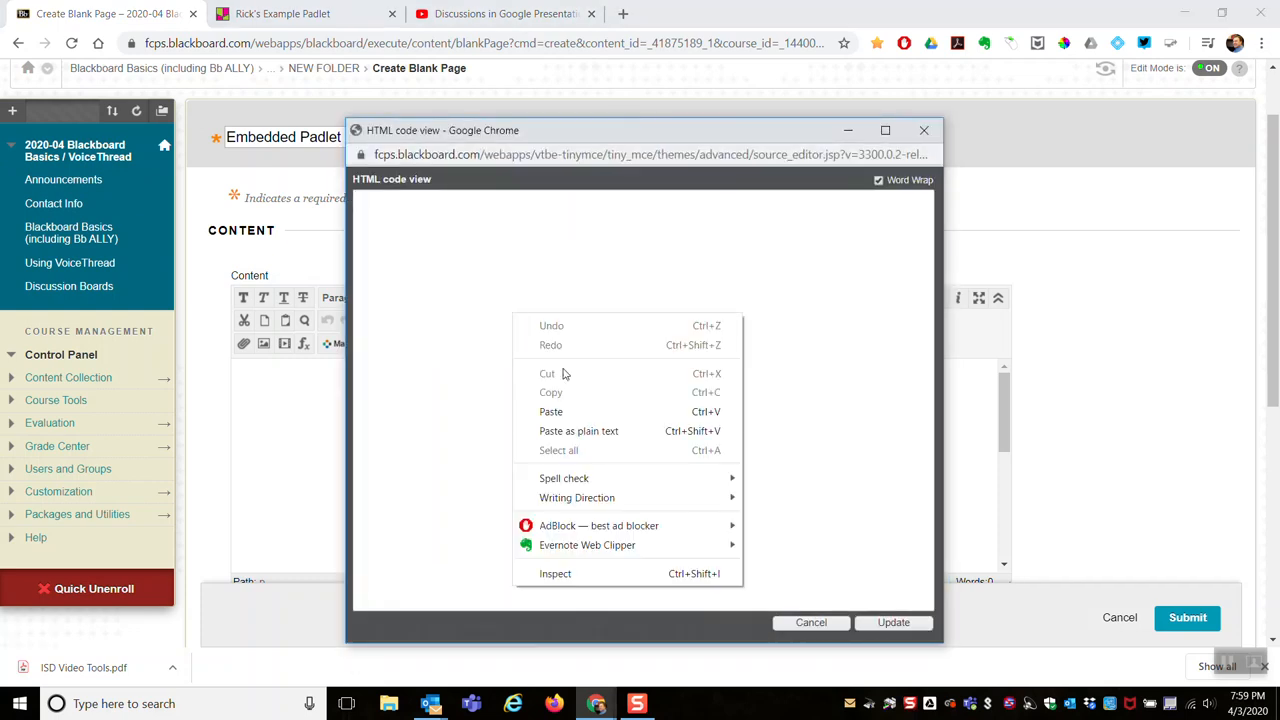
left_click(551, 411)
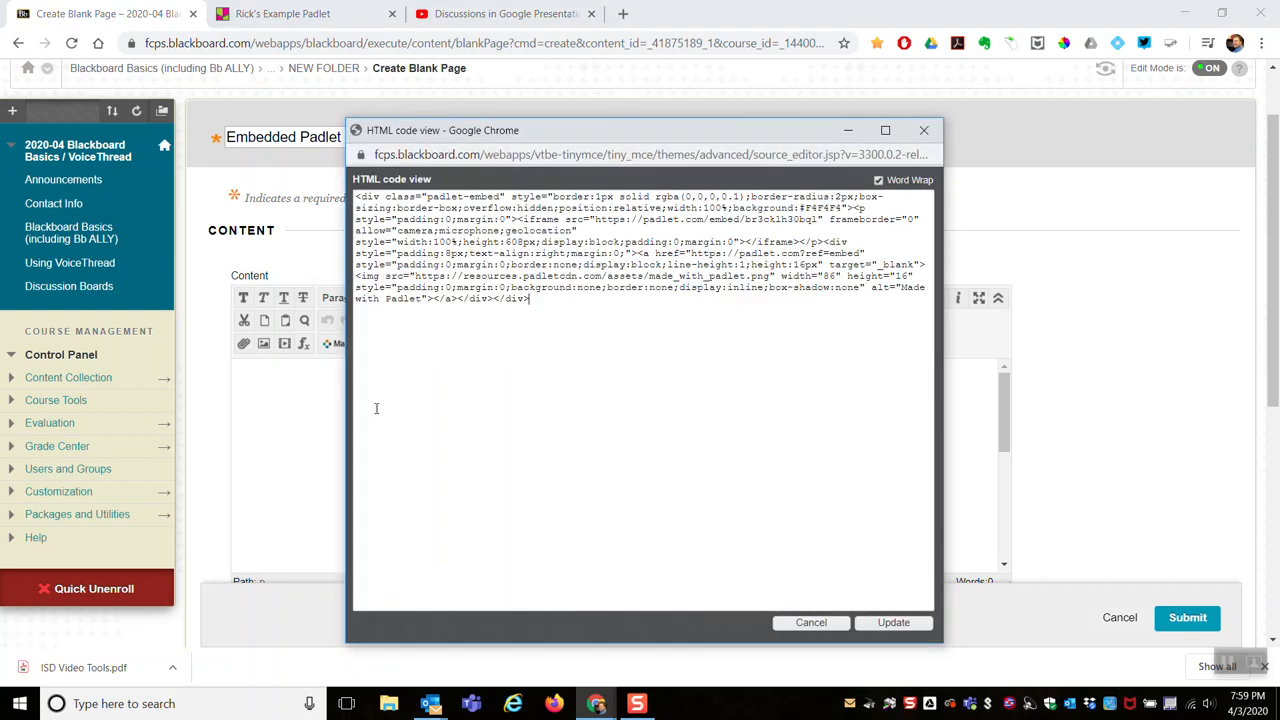
left_click(892, 622)
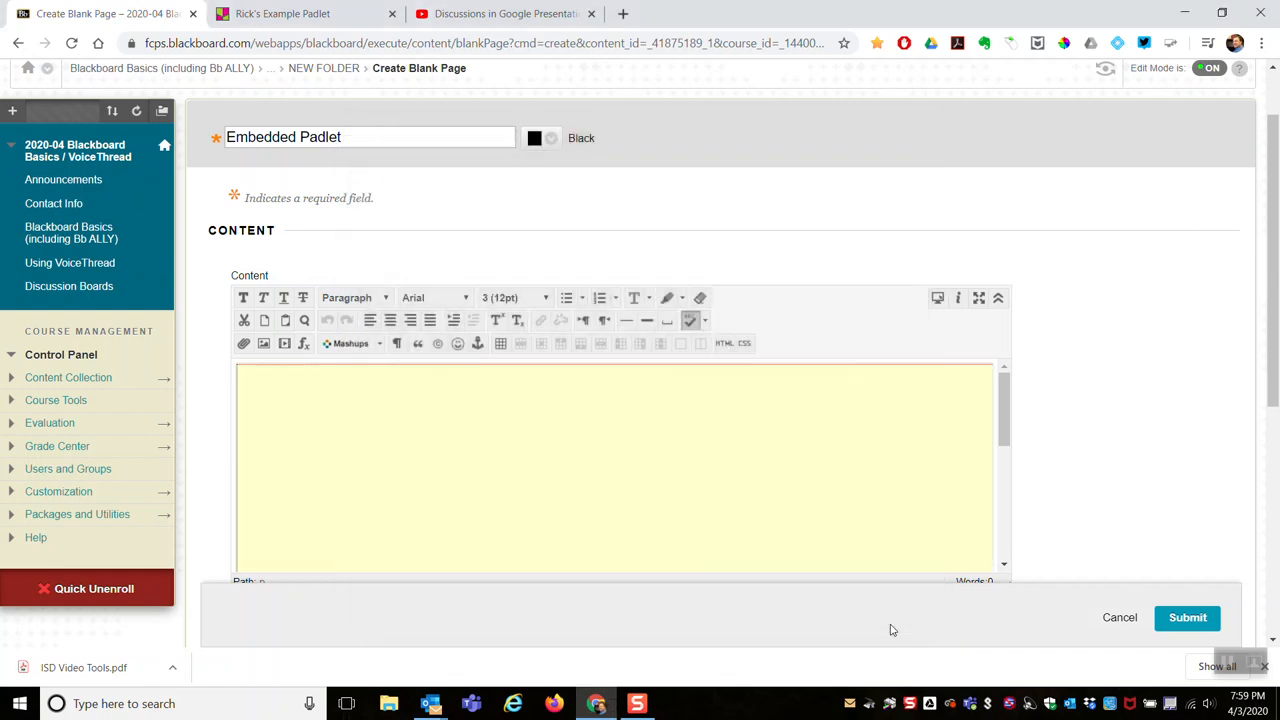
mouse_move(1080, 451)
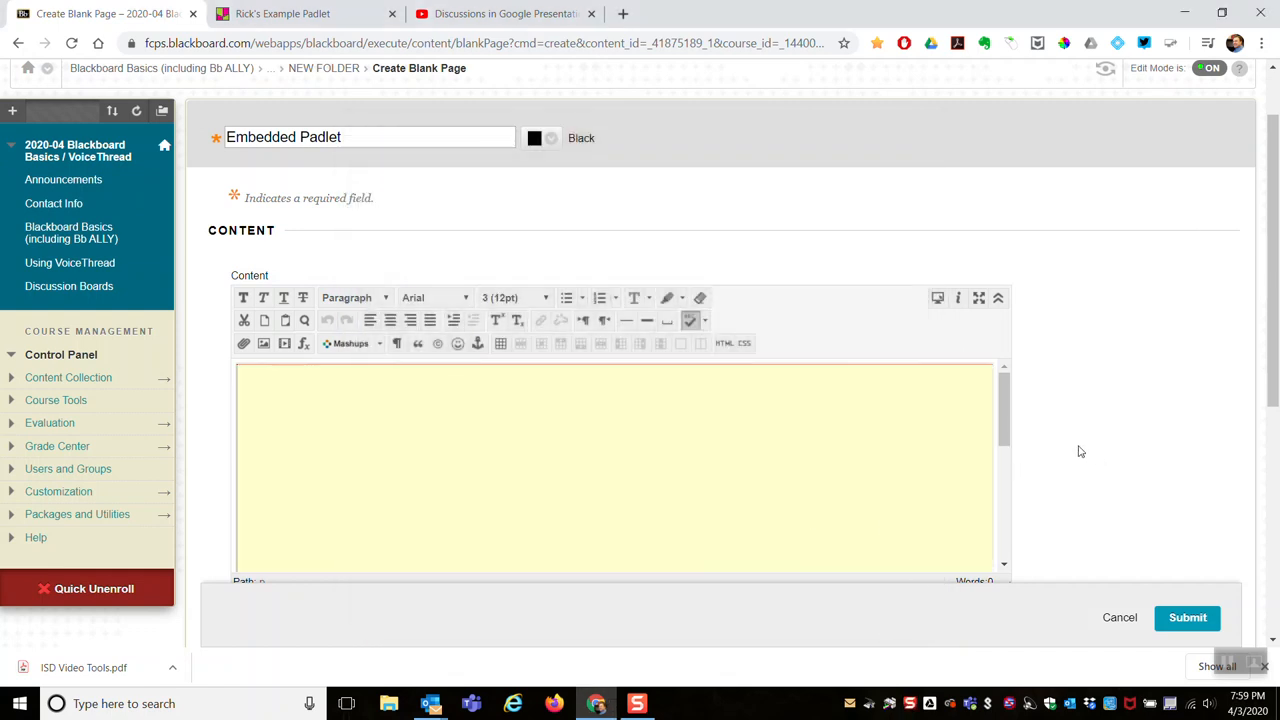
scroll("down", 3)
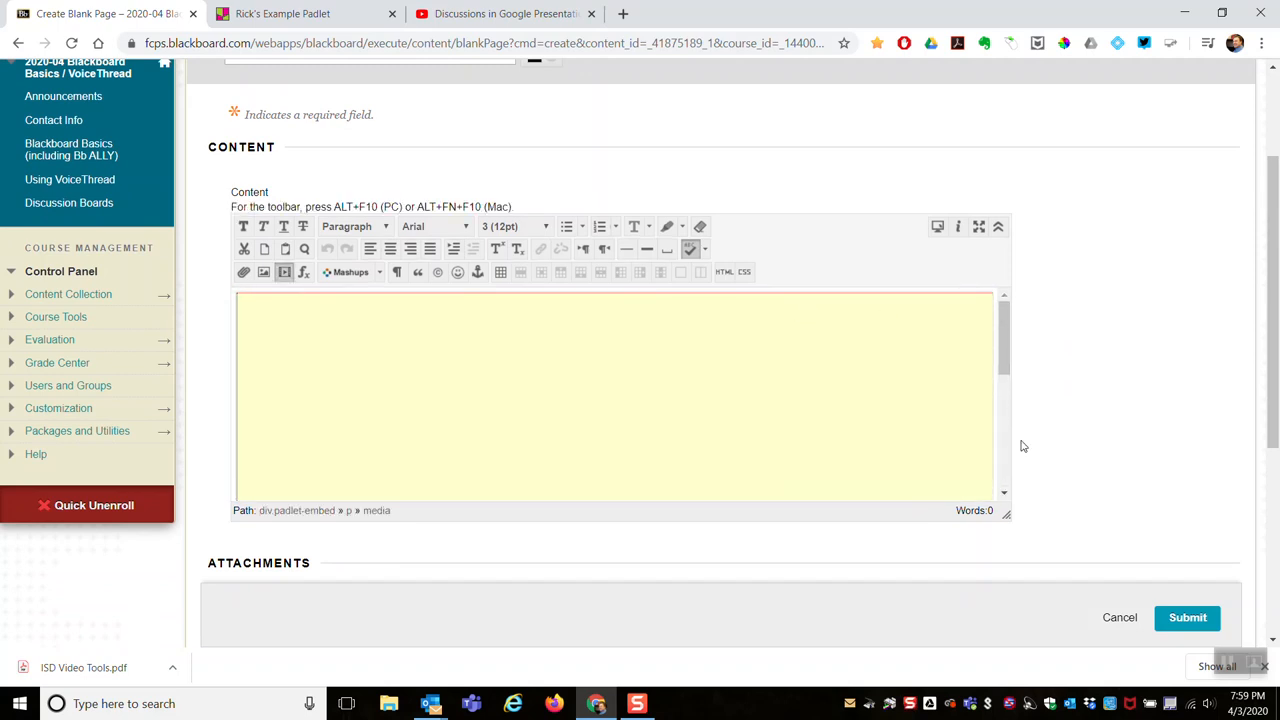
mouse_move(810, 372)
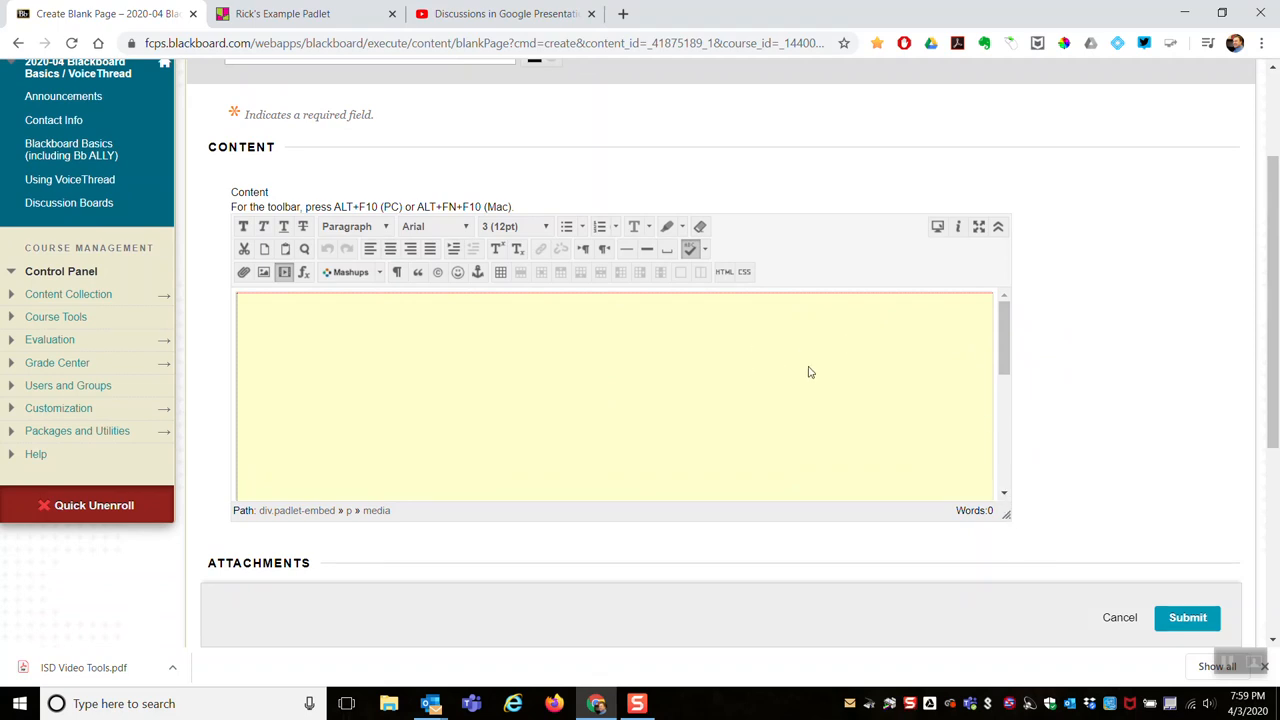
mouse_move(1188, 617)
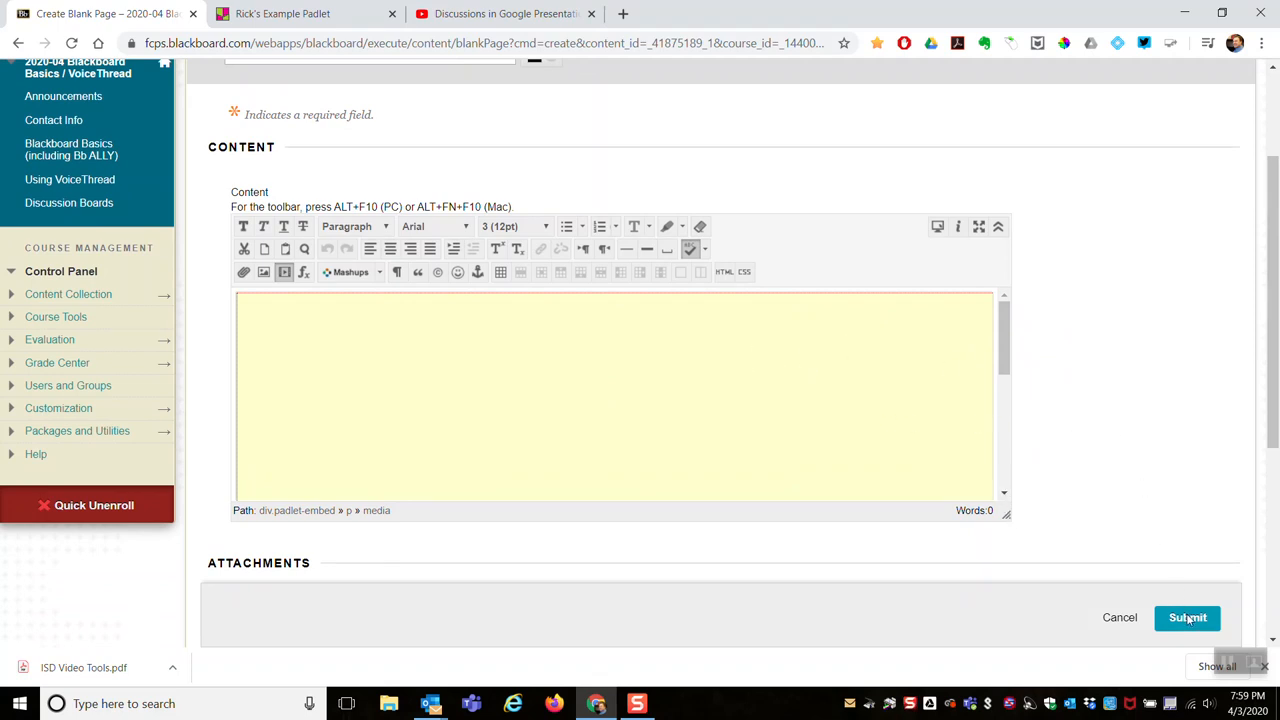
left_click(1187, 617)
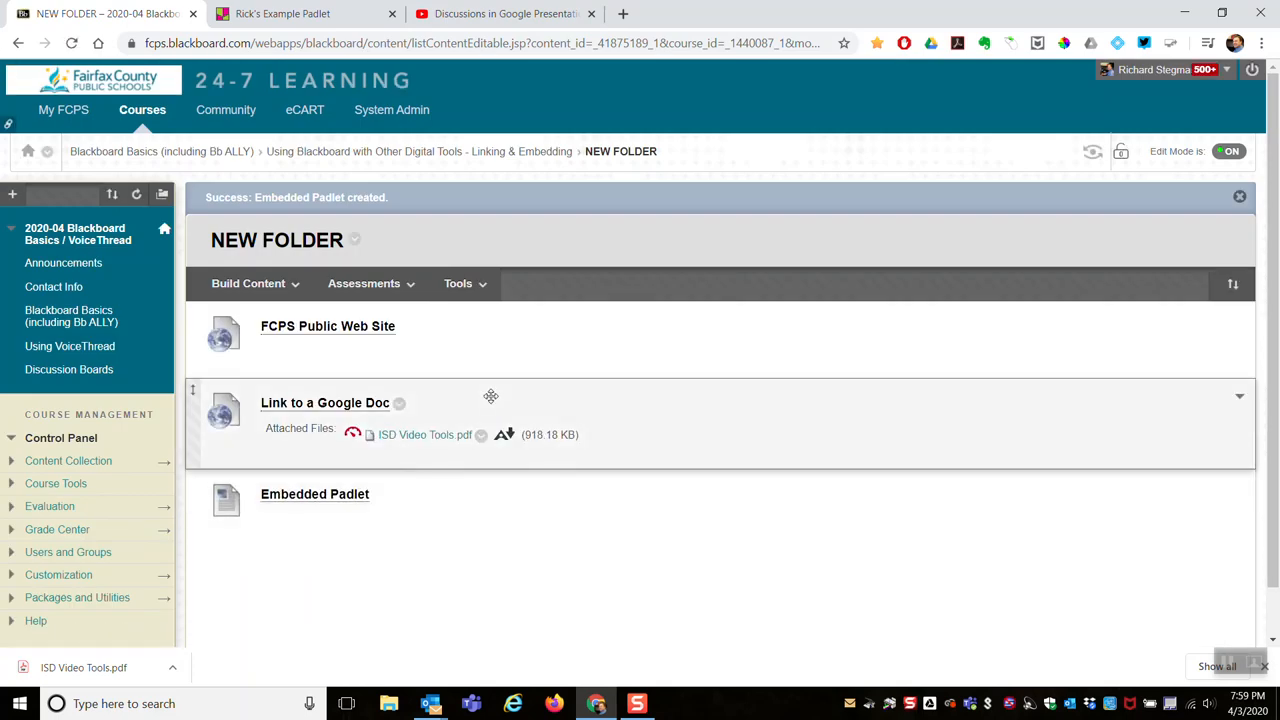
- Turn Edit Mode off, open Embedded Padlet and browse the live padlet's posts
left_click(1229, 151)
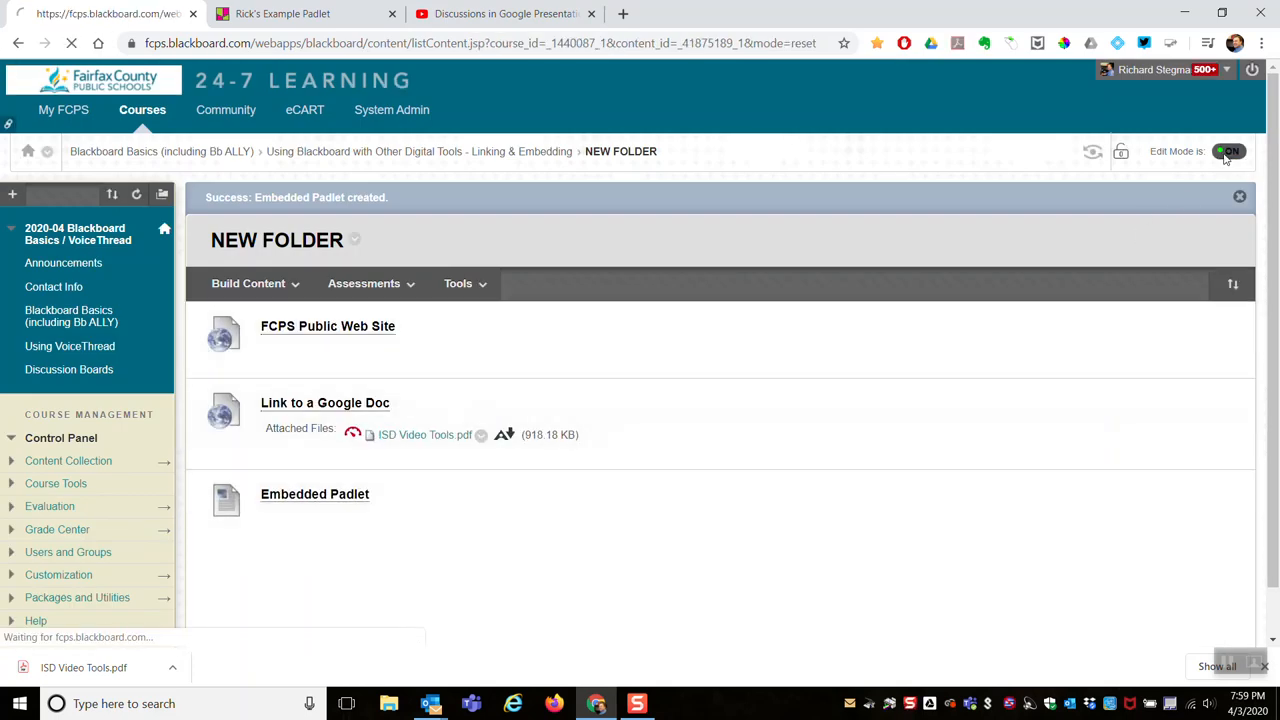
left_click(1228, 151)
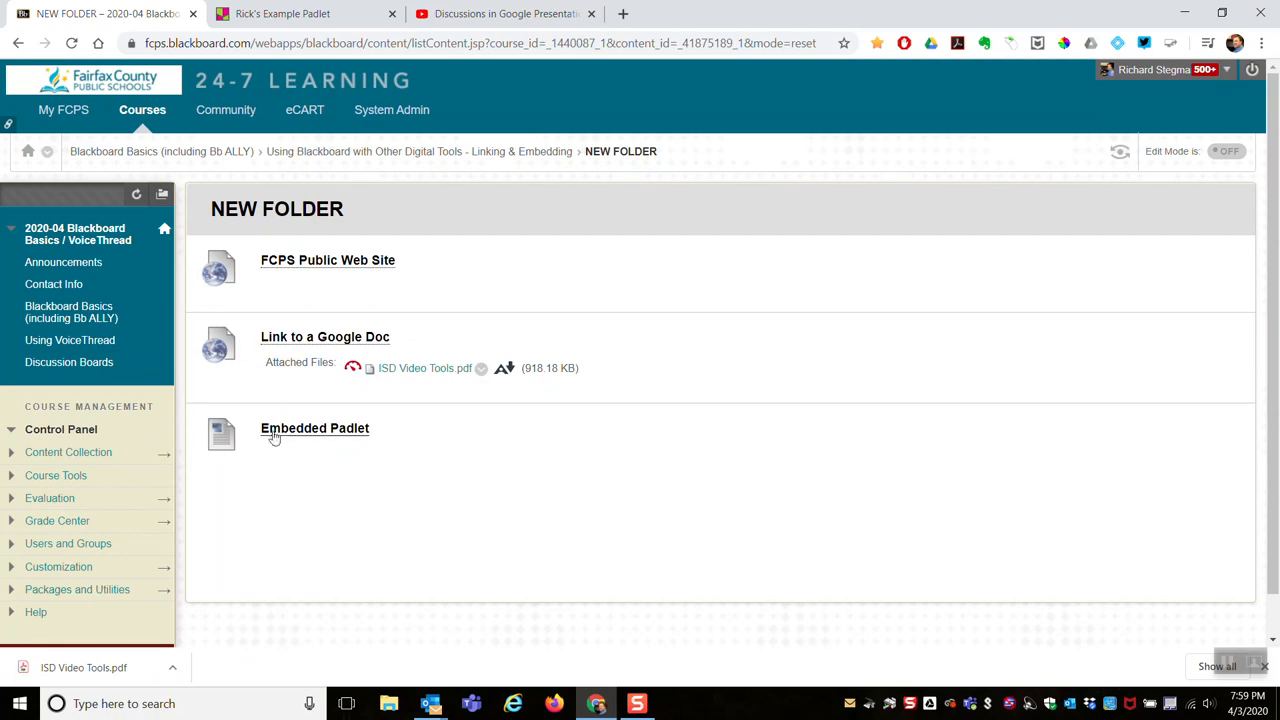
mouse_move(315, 428)
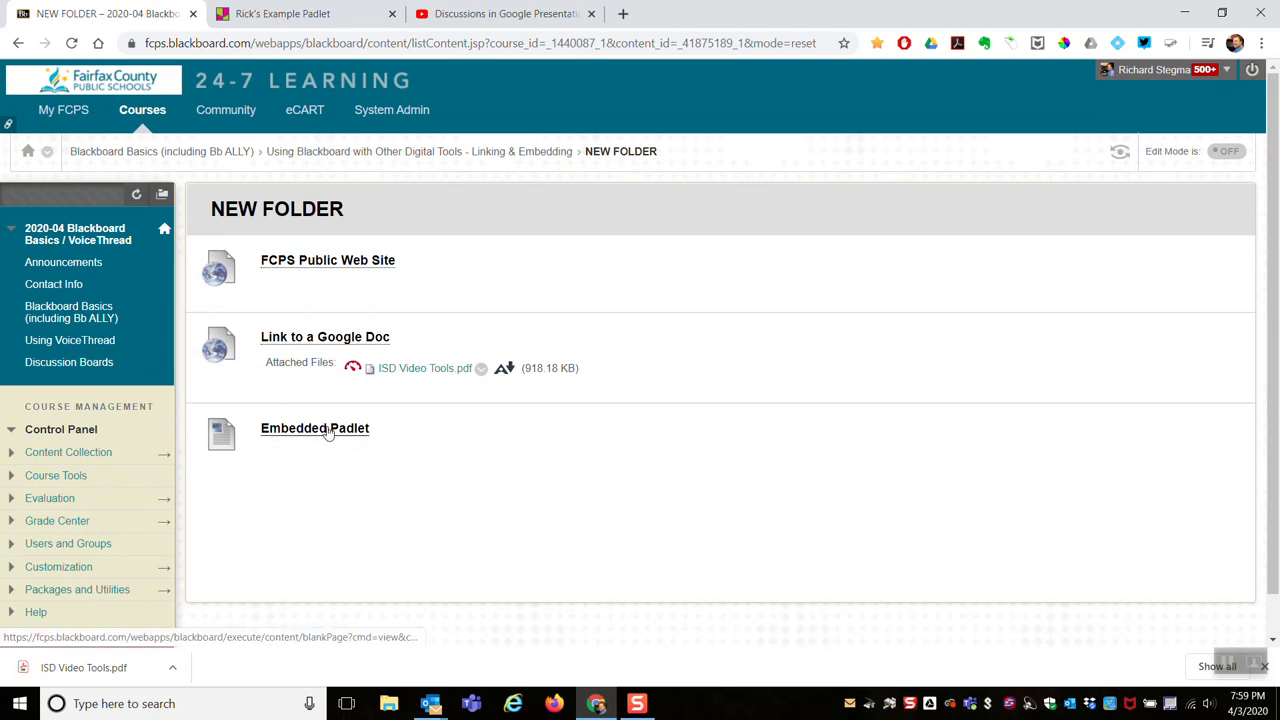
mouse_move(314, 428)
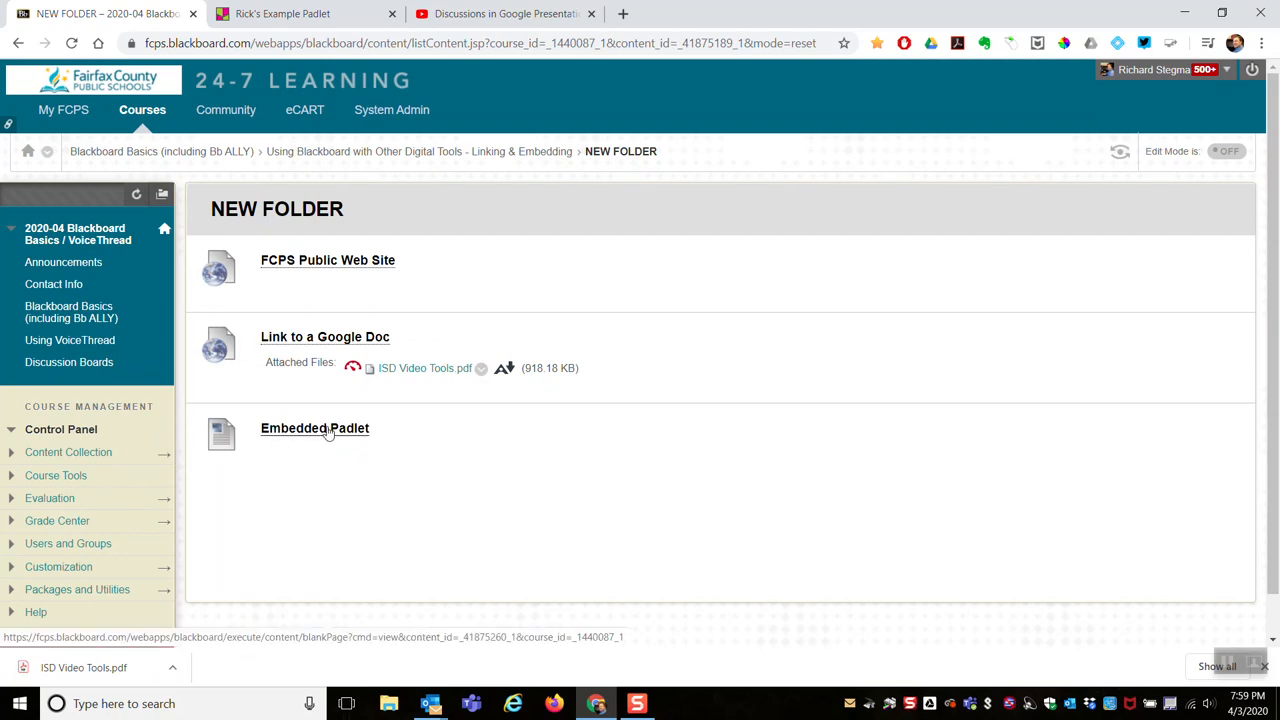
left_click(315, 428)
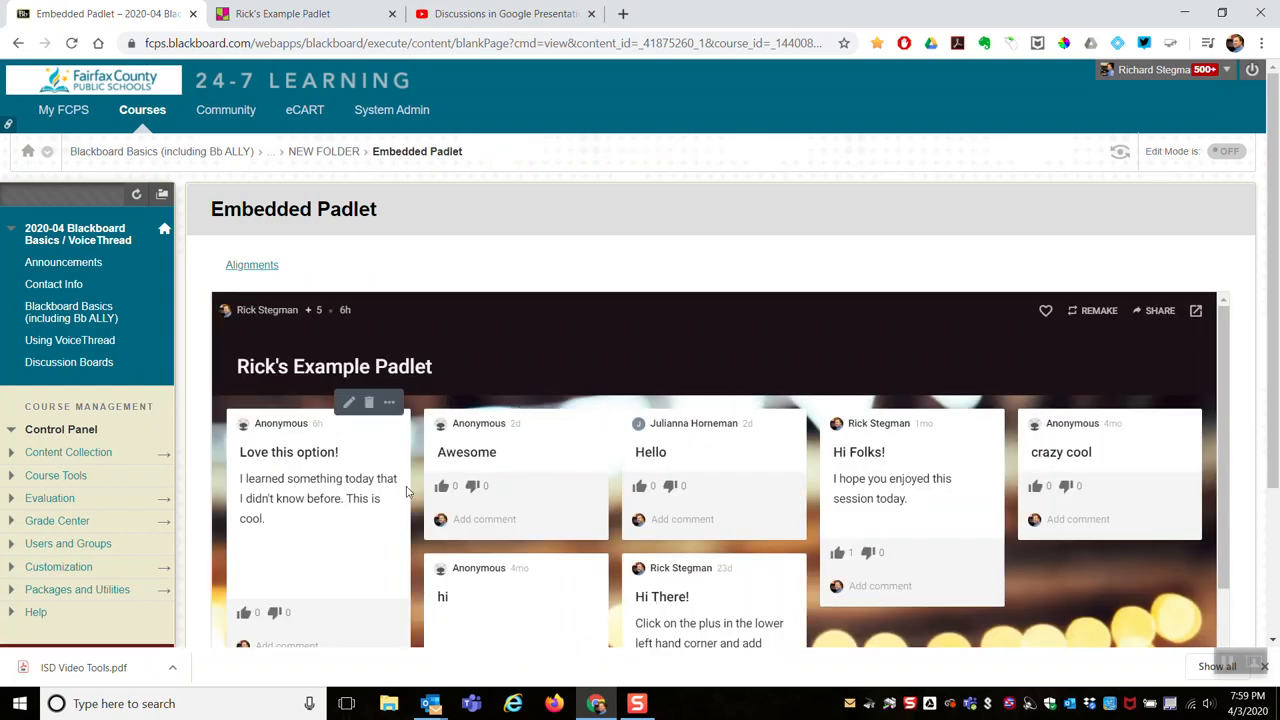
scroll("down", 3)
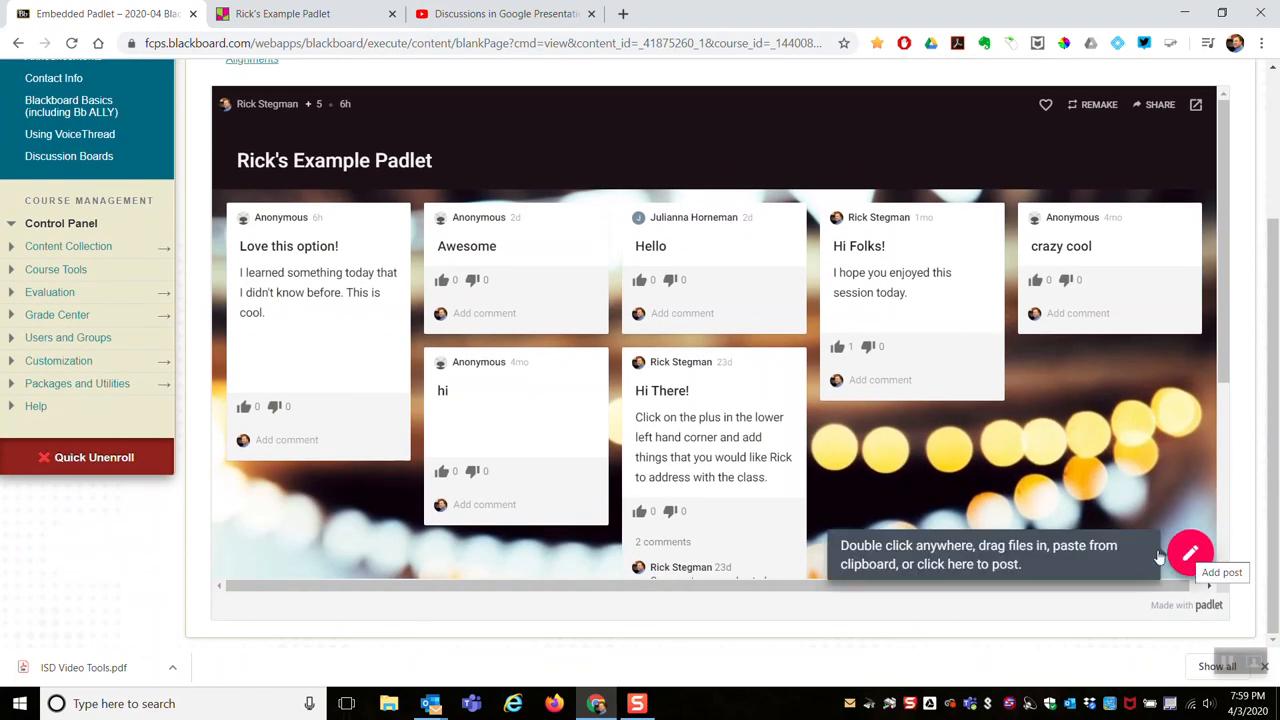
mouse_move(1016, 449)
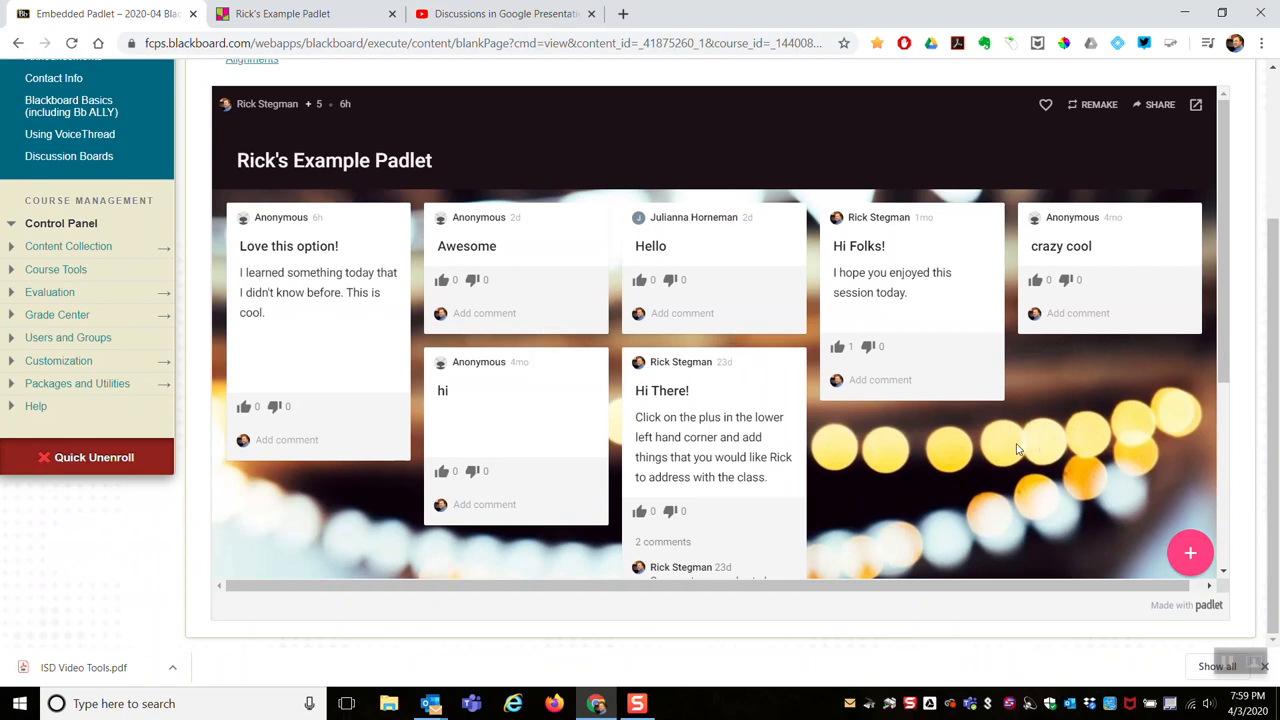
mouse_move(1272, 258)
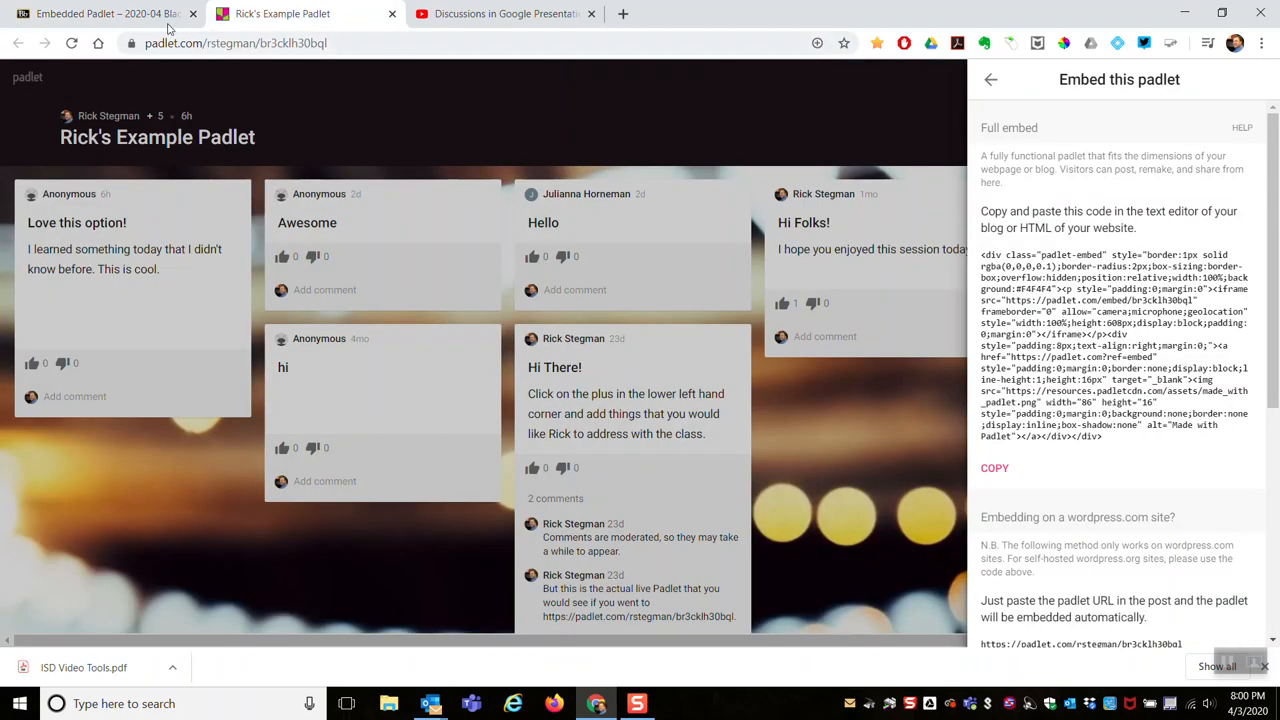
left_click(100, 13)
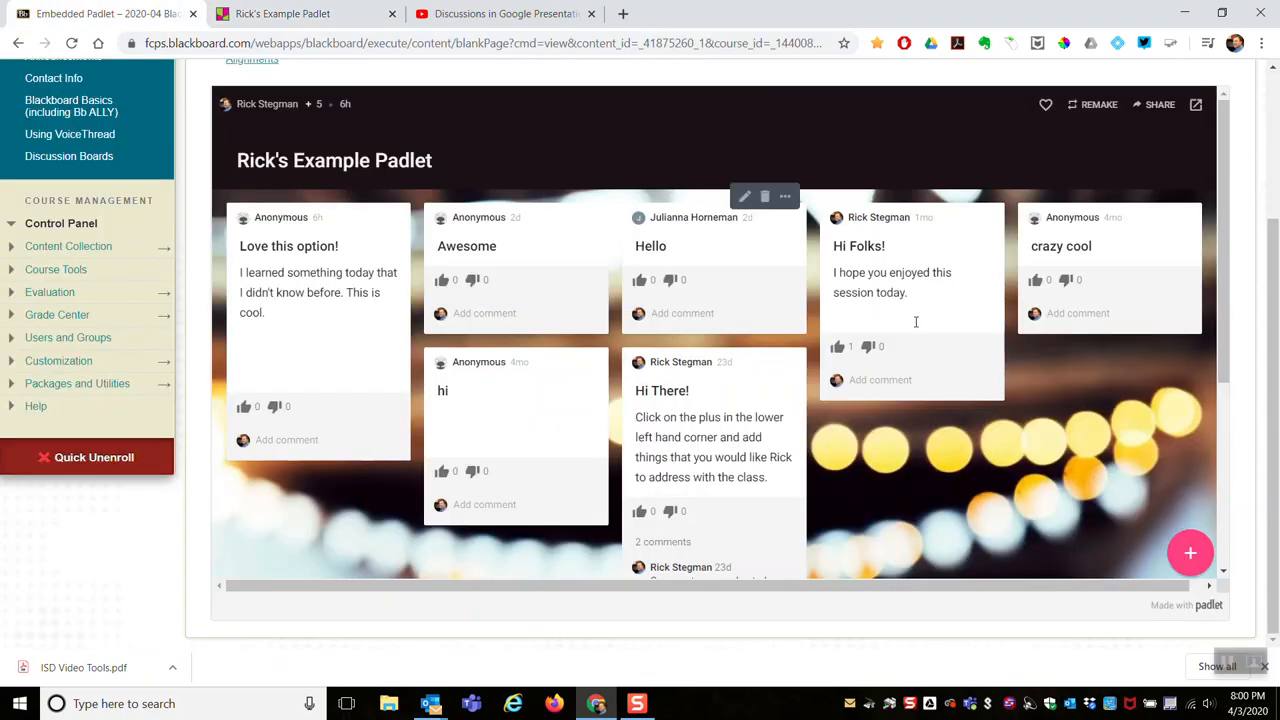
mouse_move(1018, 415)
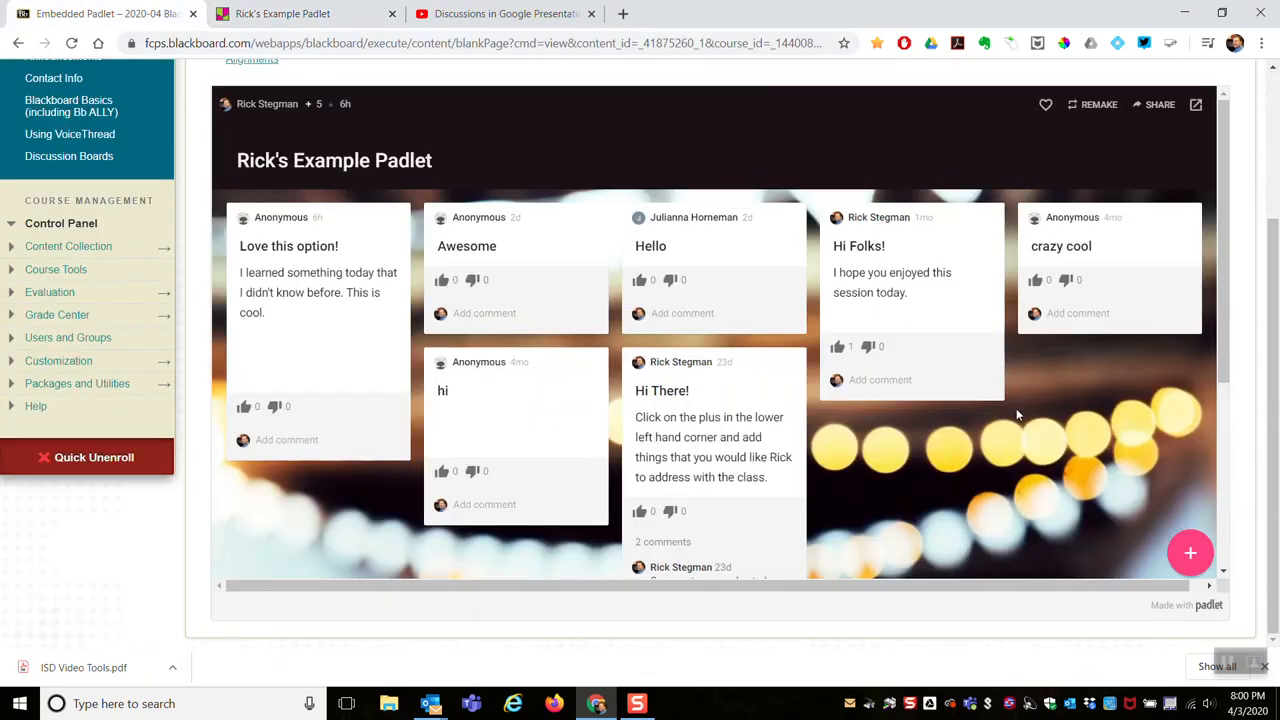
scroll("up", 3)
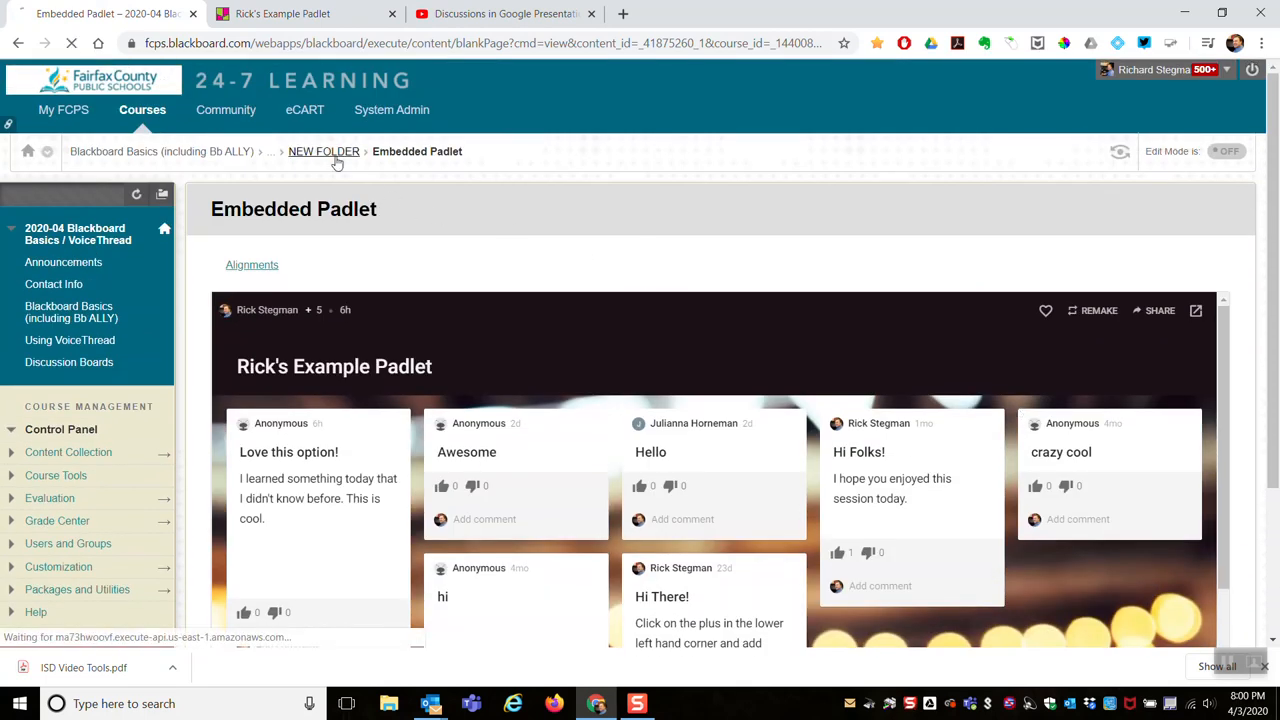
- Return to NEW FOLDER, turn Edit Mode on and start a new content Item
left_click(323, 151)
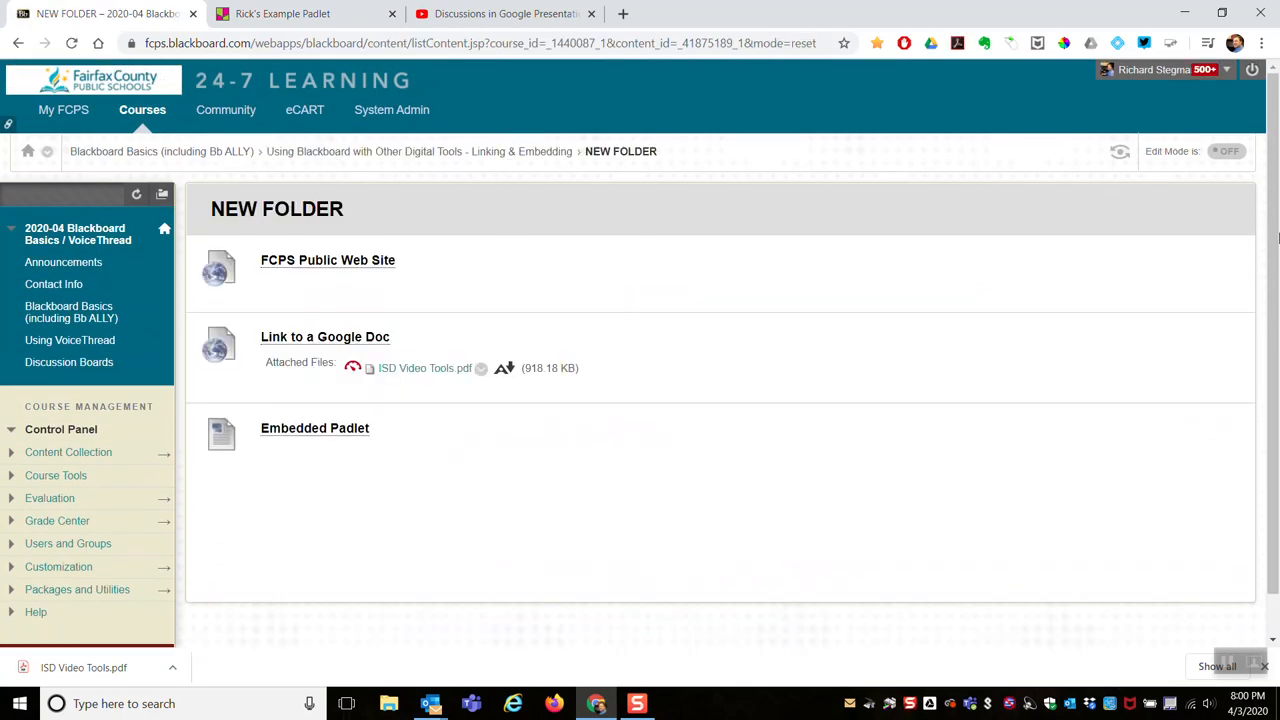
left_click(1227, 151)
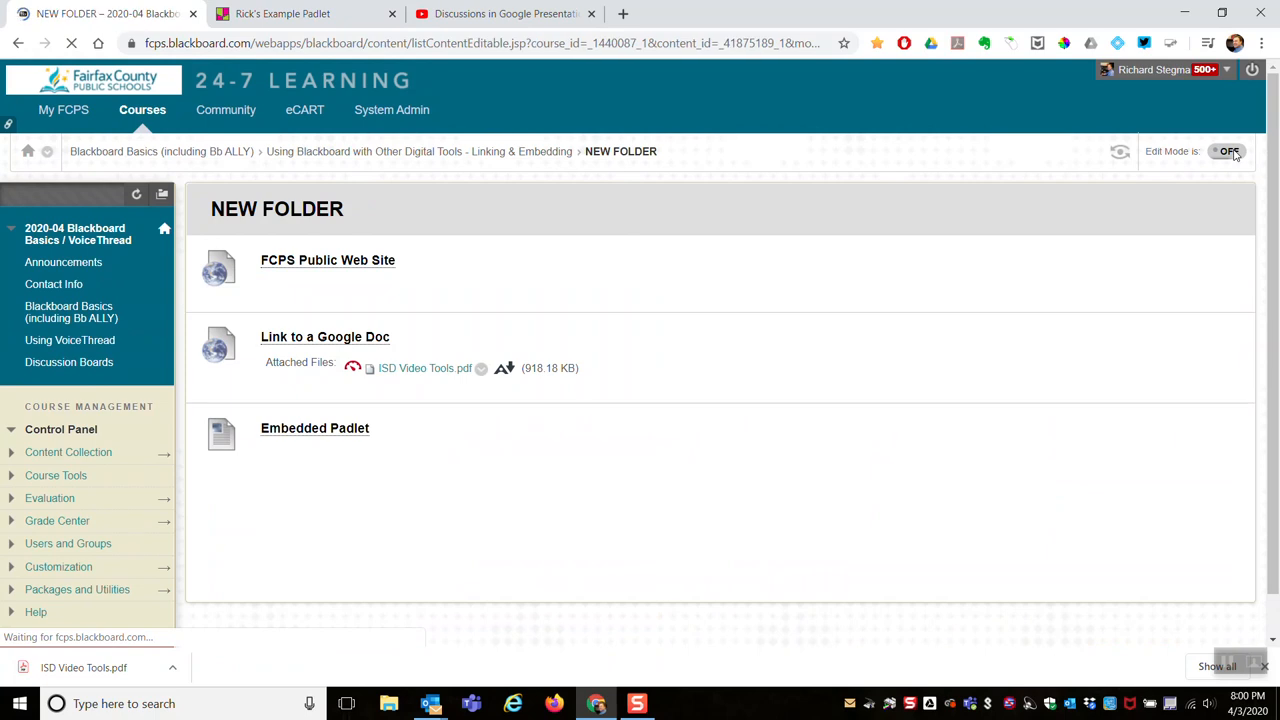
left_click(1229, 151)
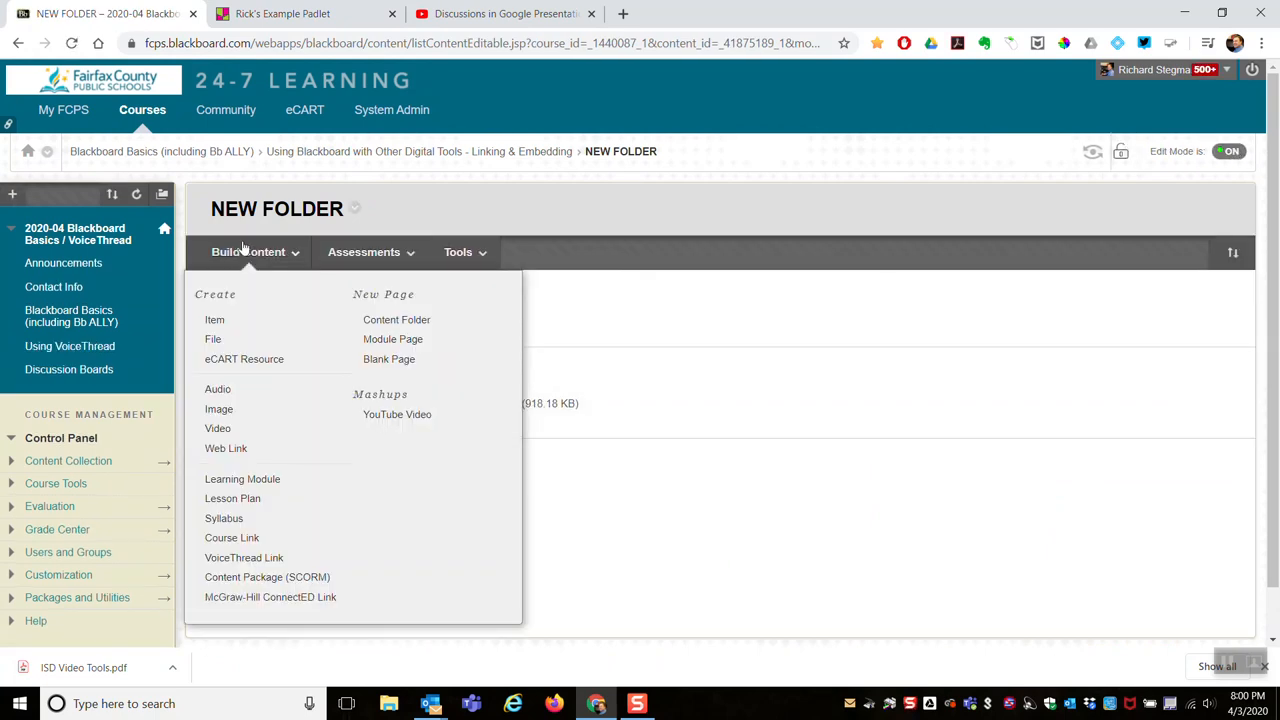
left_click(214, 319)
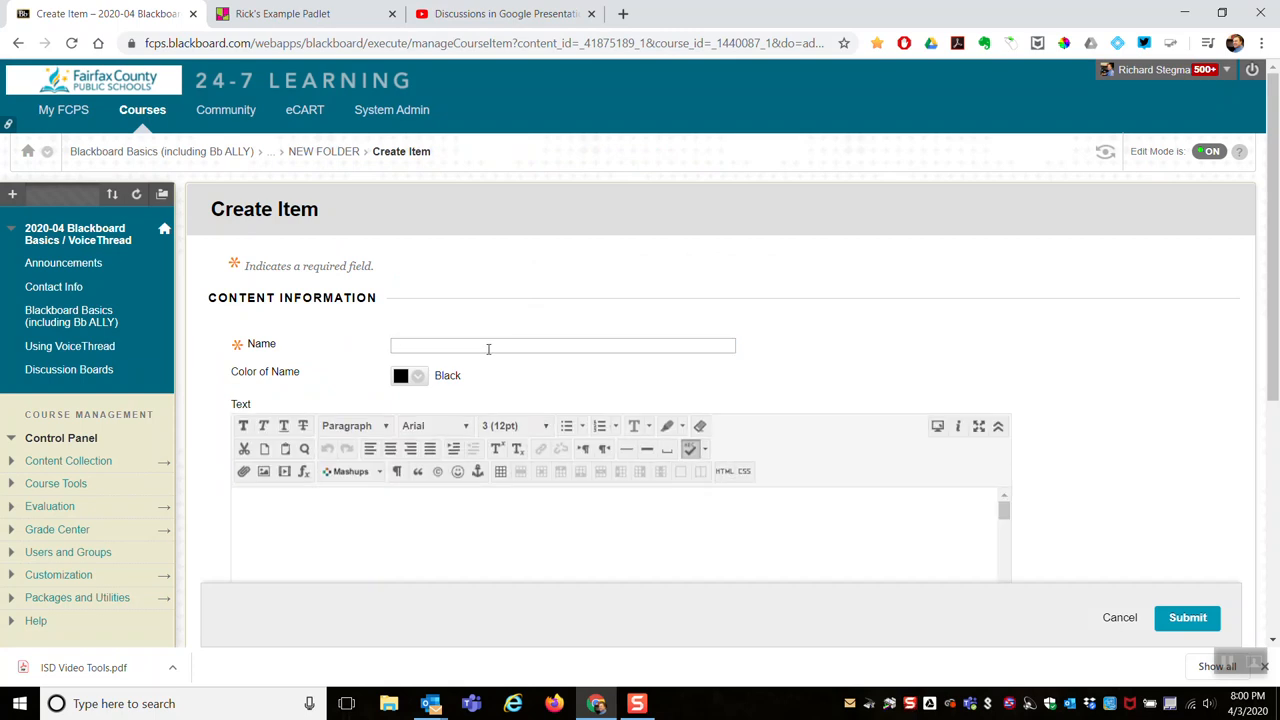
- Name the new item 'Embedded YouTube Video'
type("Embe")
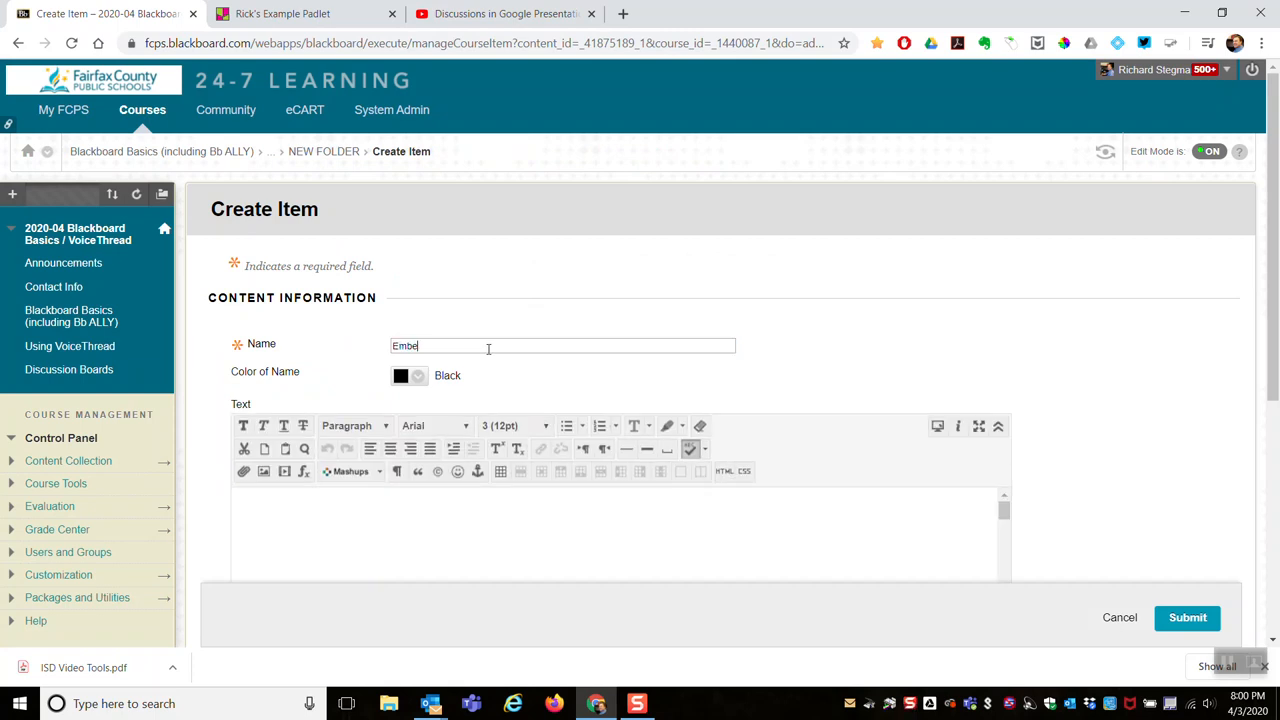
type("dded")
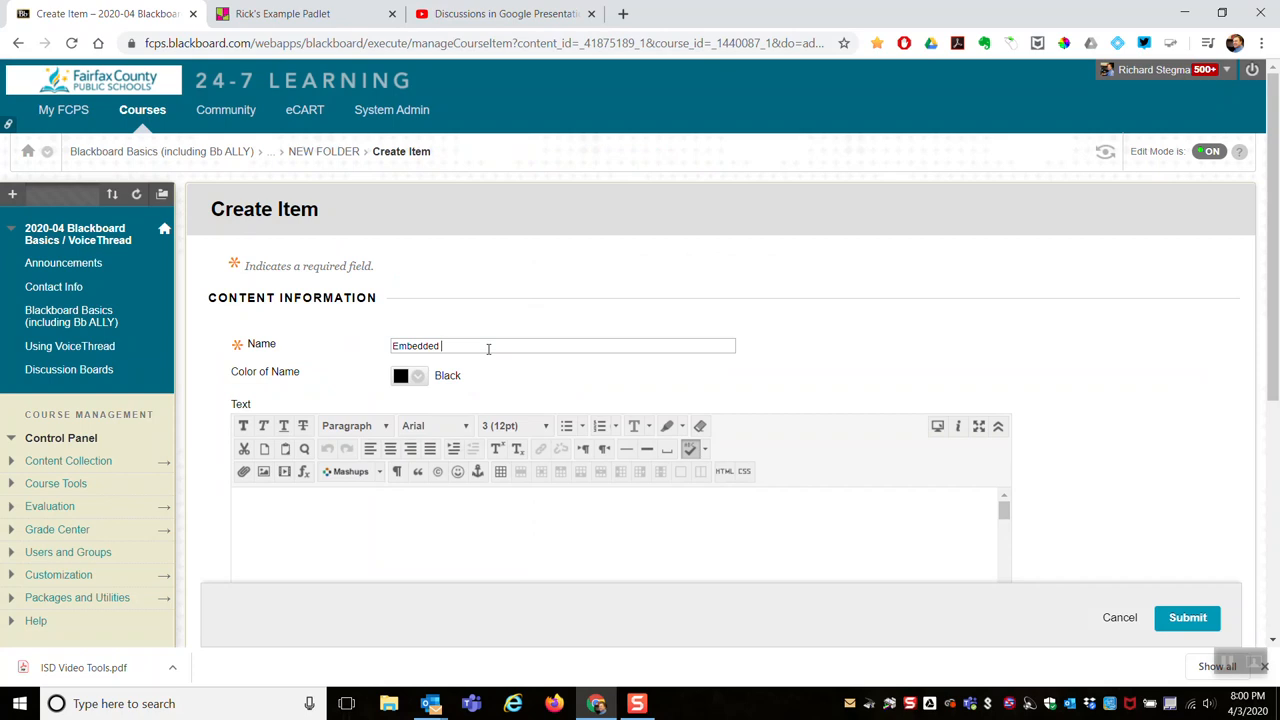
type("YouTube V")
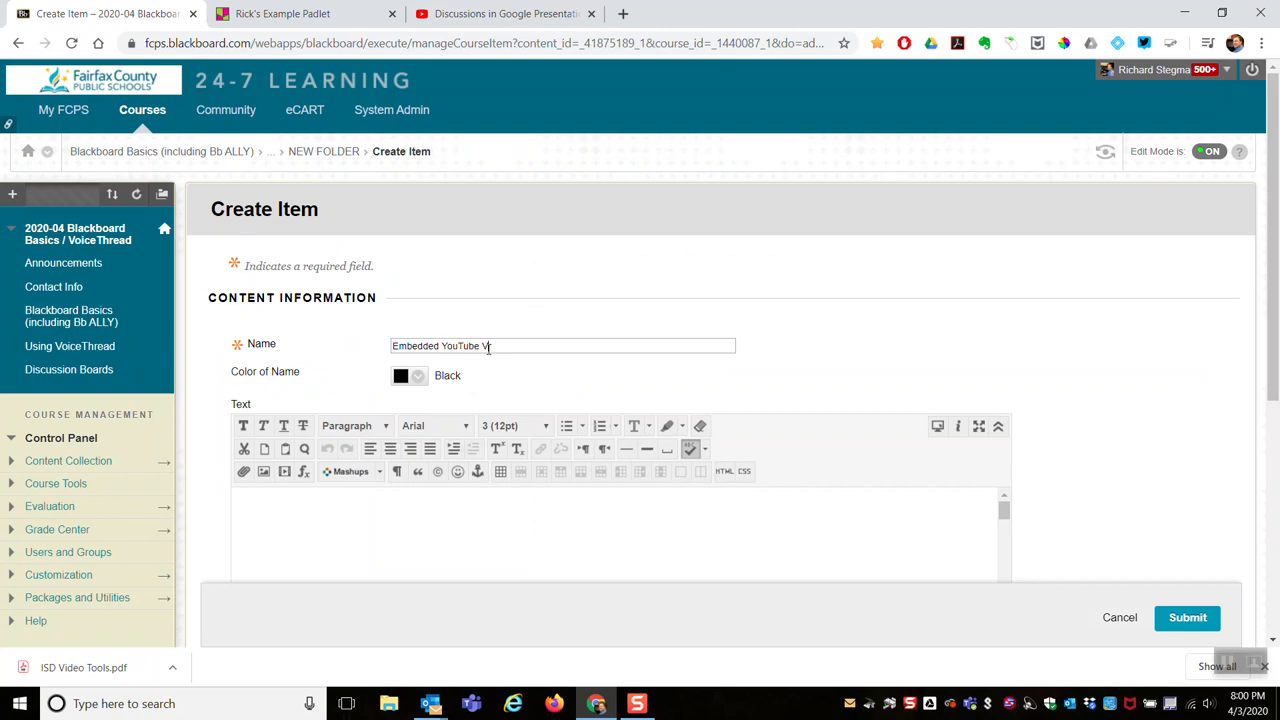
type("deo")
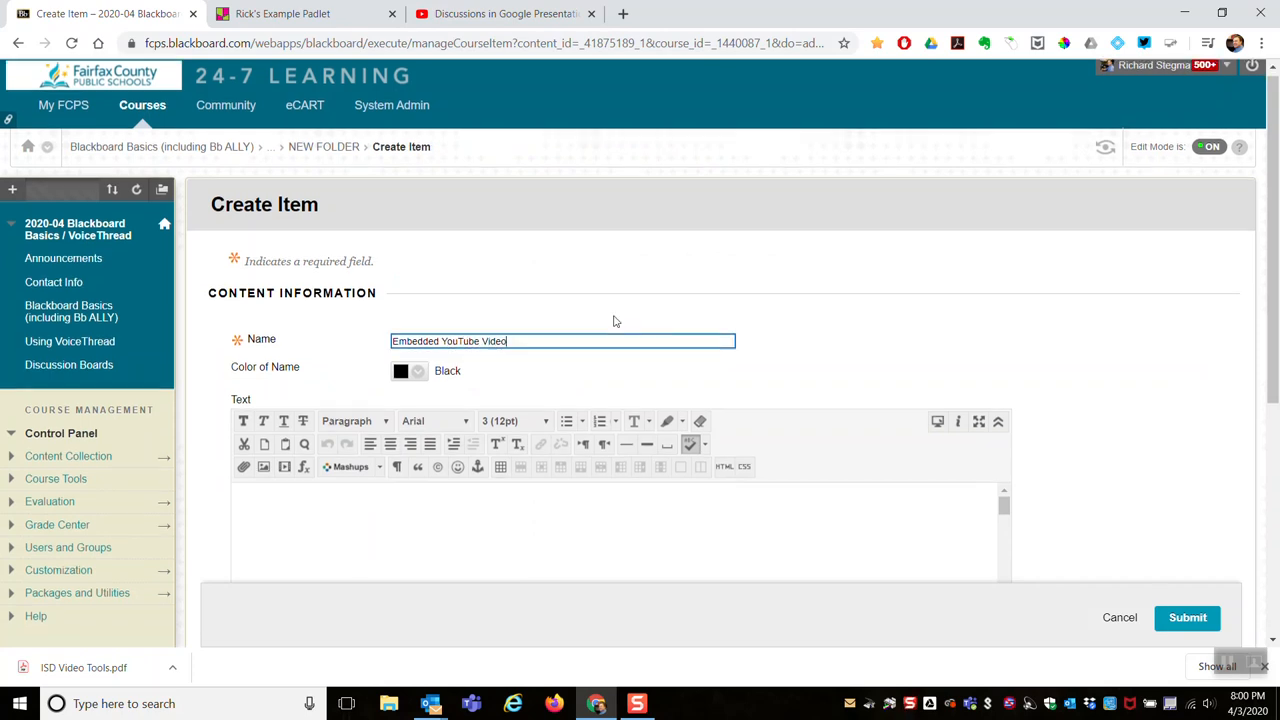
scroll("down", 3)
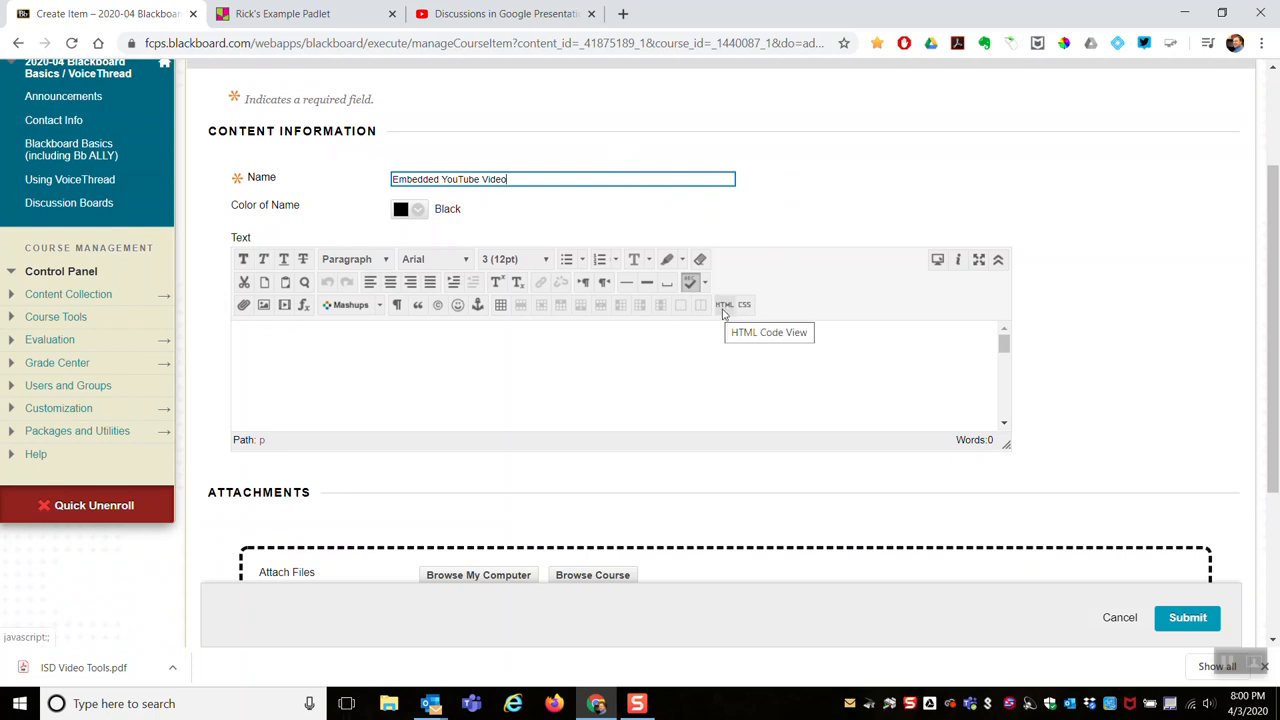
mouse_move(505, 13)
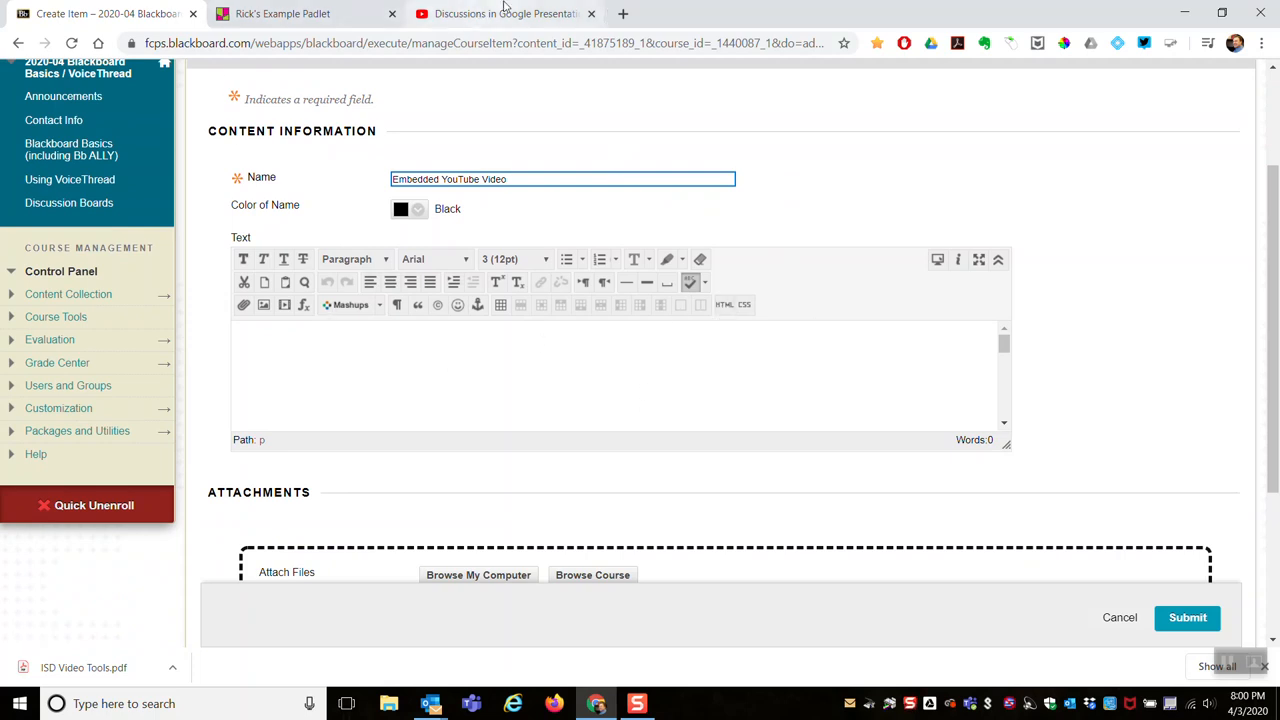
- Copy the Discussions in Google Presentations video's YouTube embed code and return to Blackboard
left_click(505, 13)
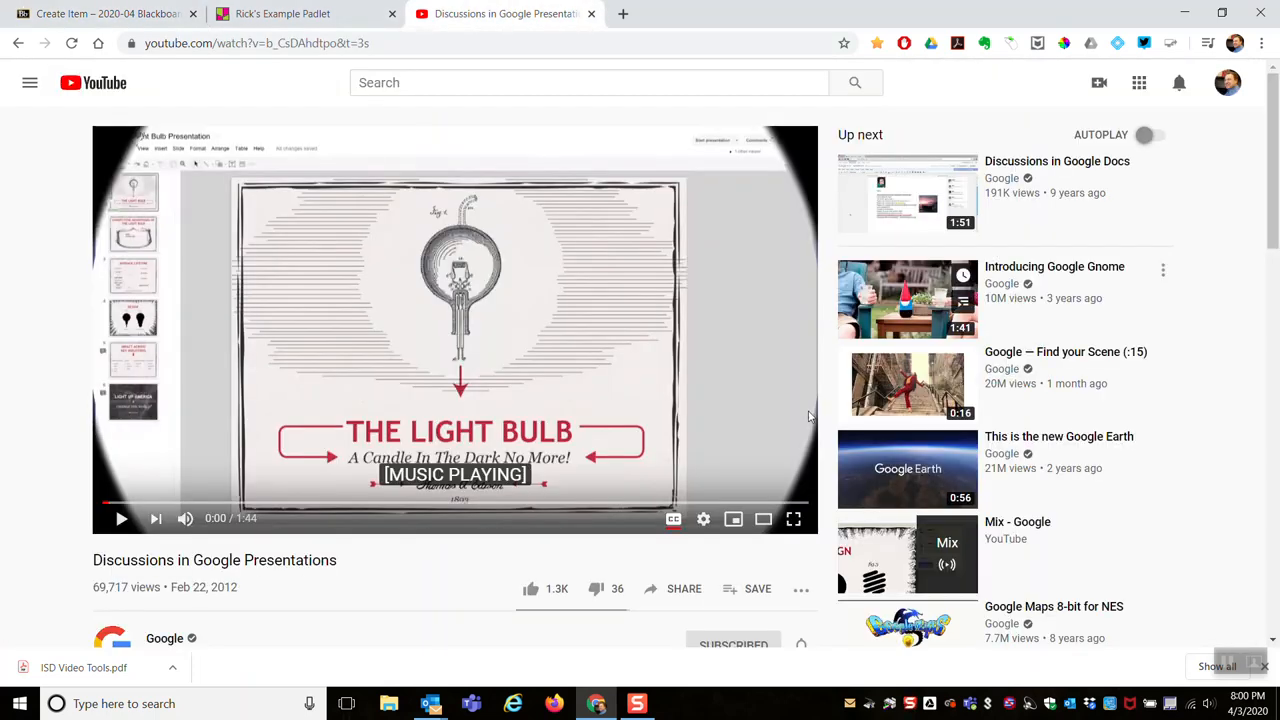
mouse_move(280, 408)
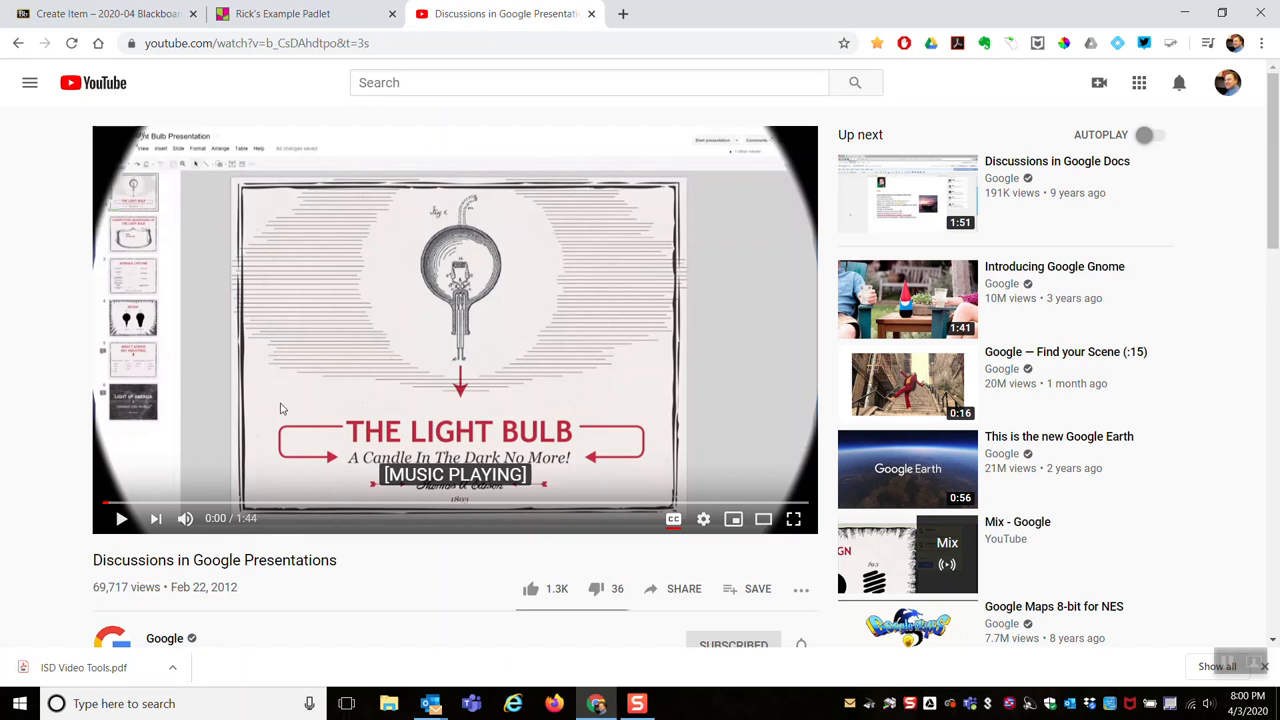
mouse_move(697, 601)
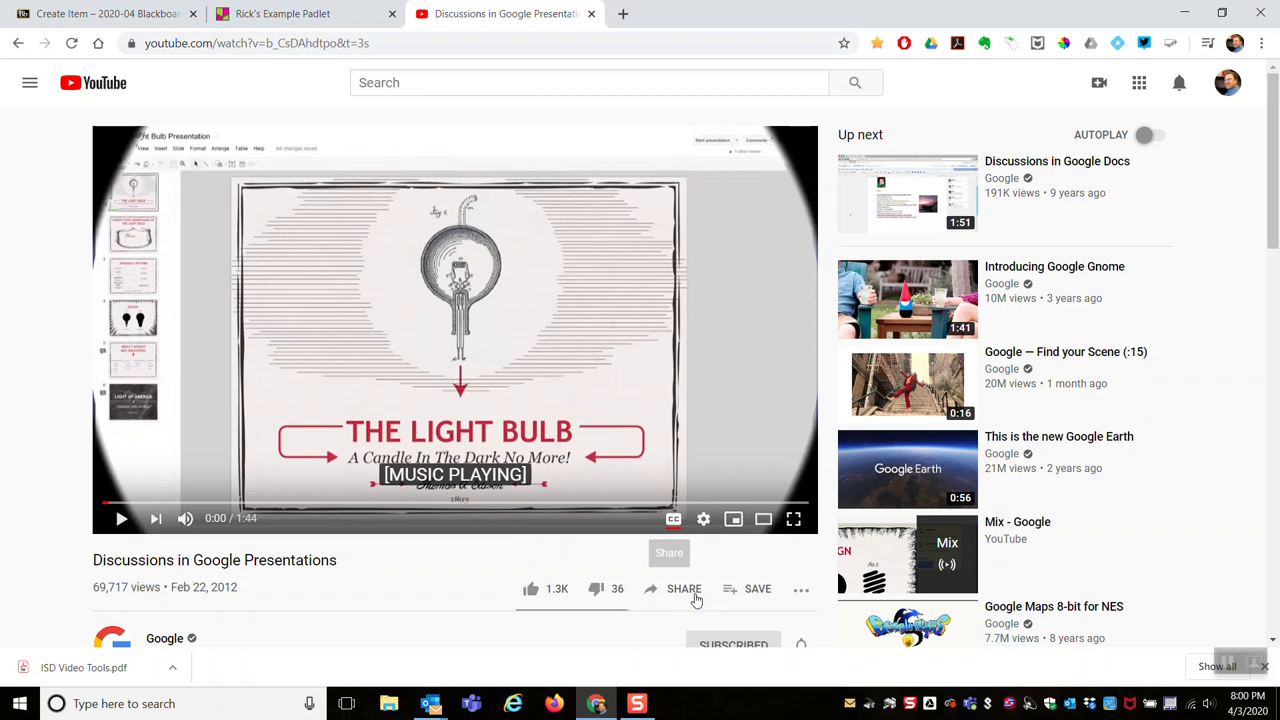
left_click(684, 588)
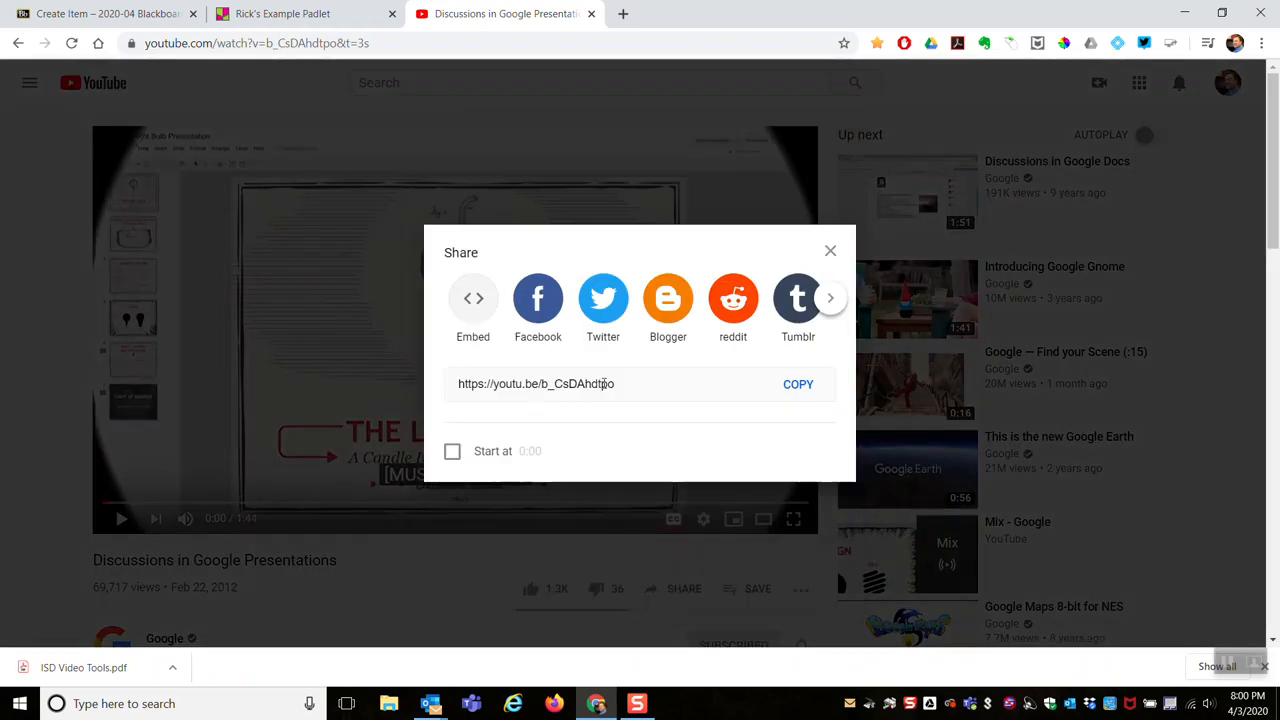
mouse_move(473, 297)
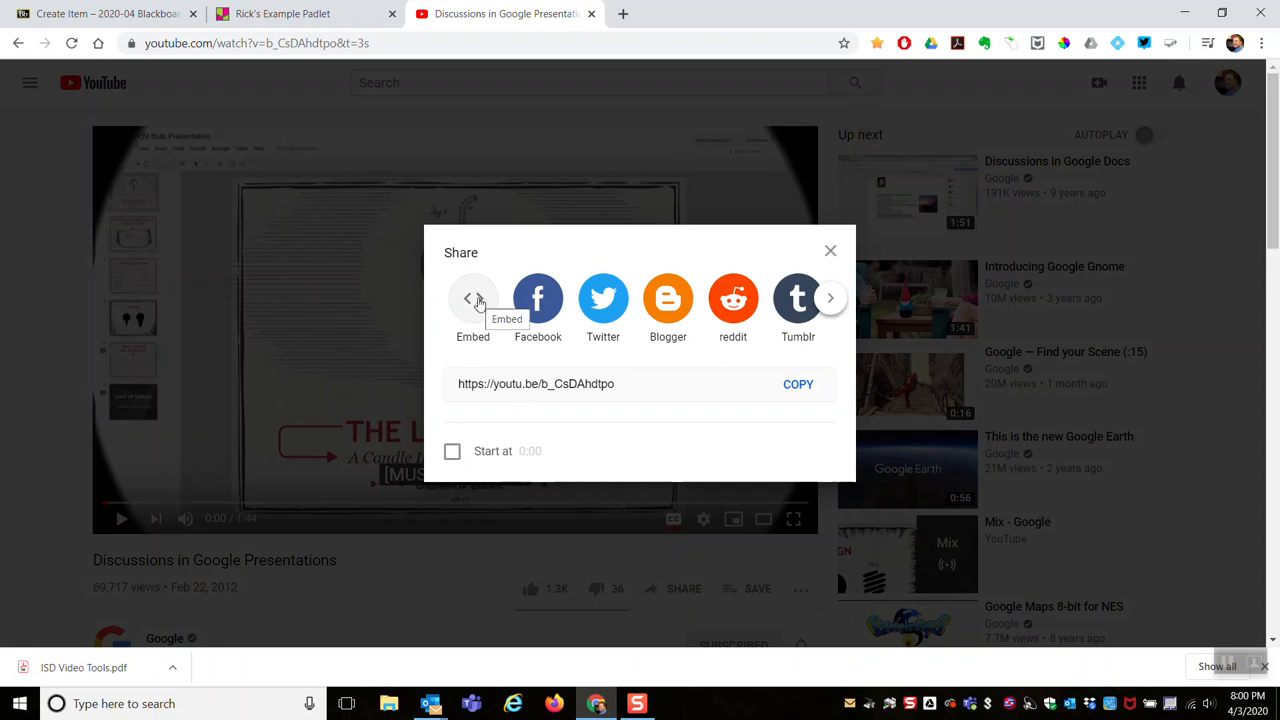
left_click(473, 298)
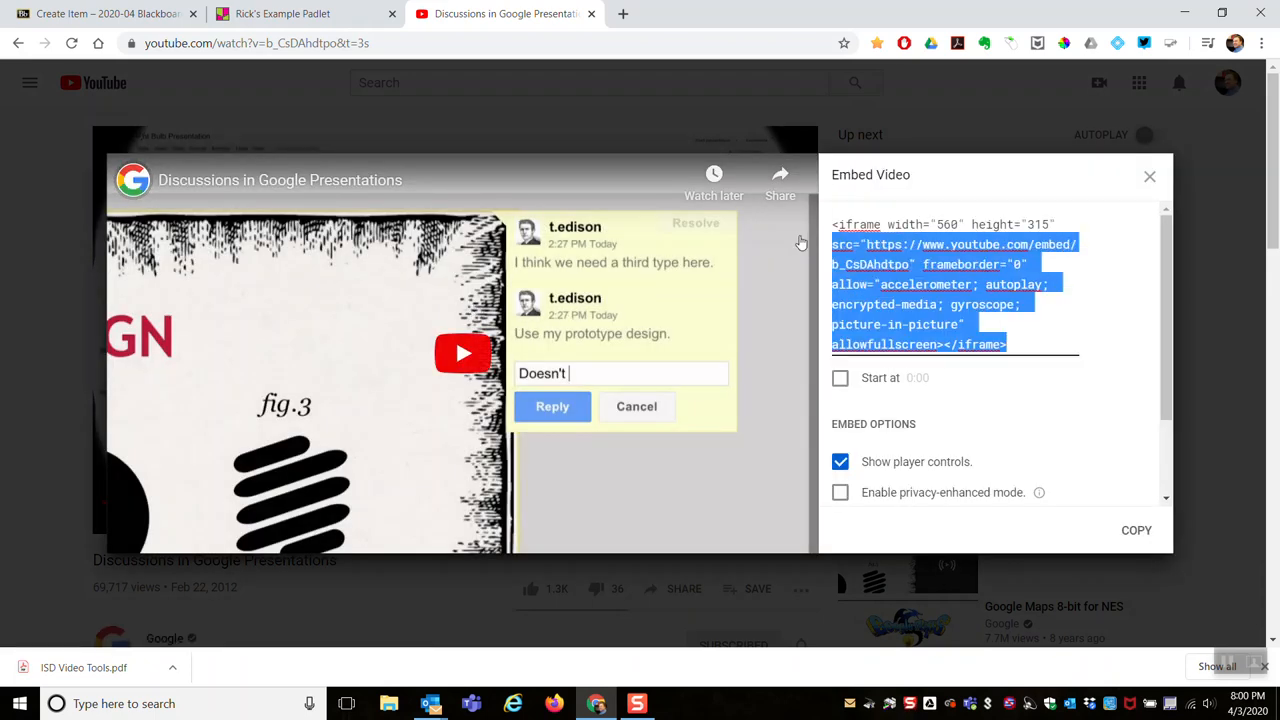
left_click(1075, 334)
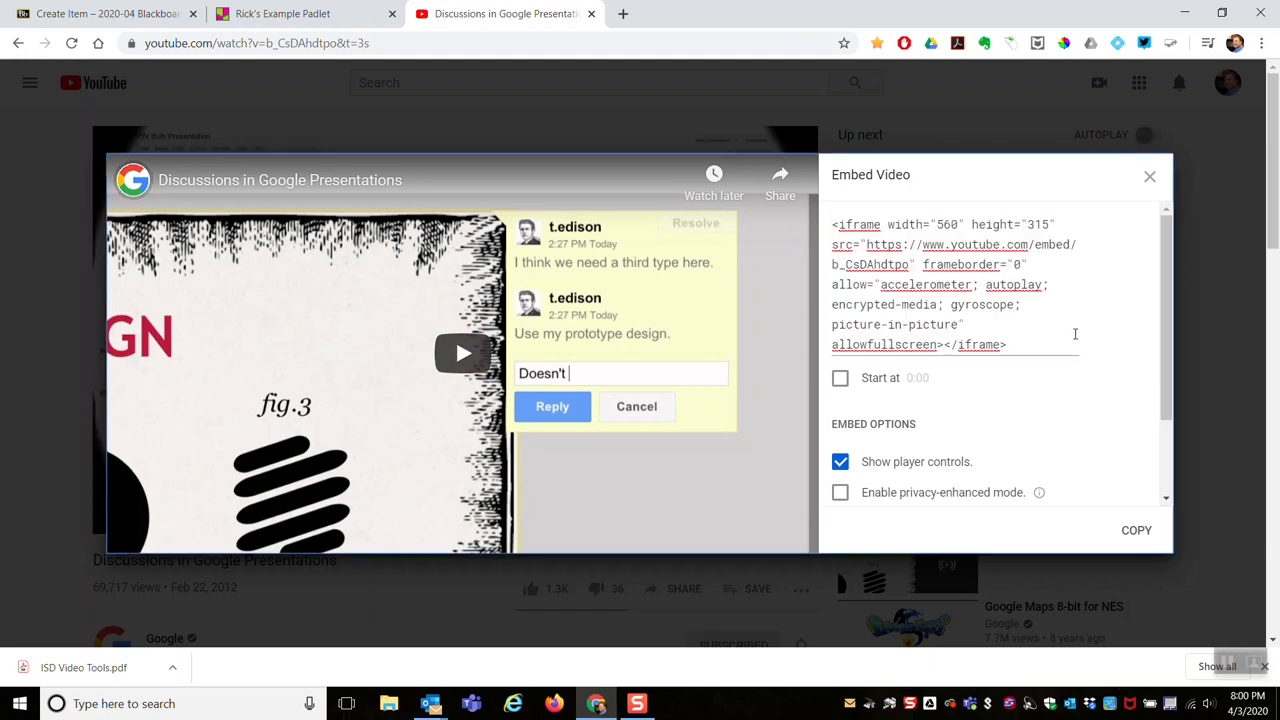
left_click(1136, 530)
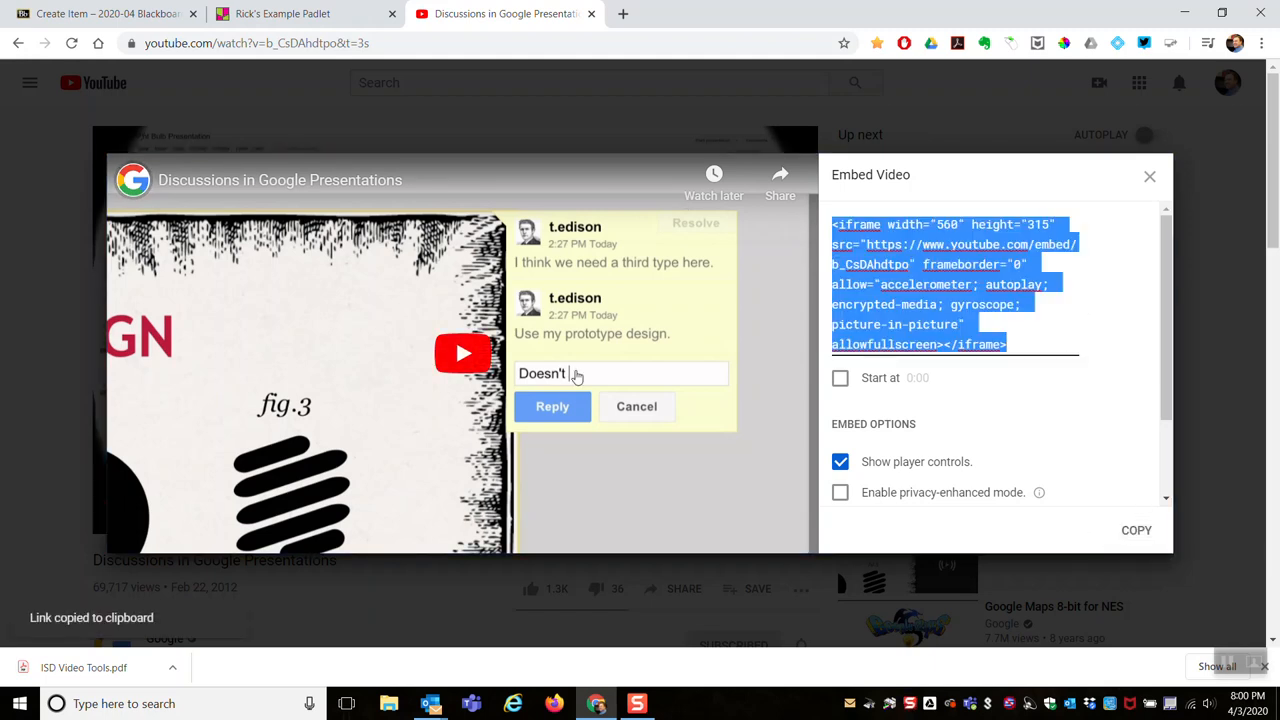
left_click(105, 13)
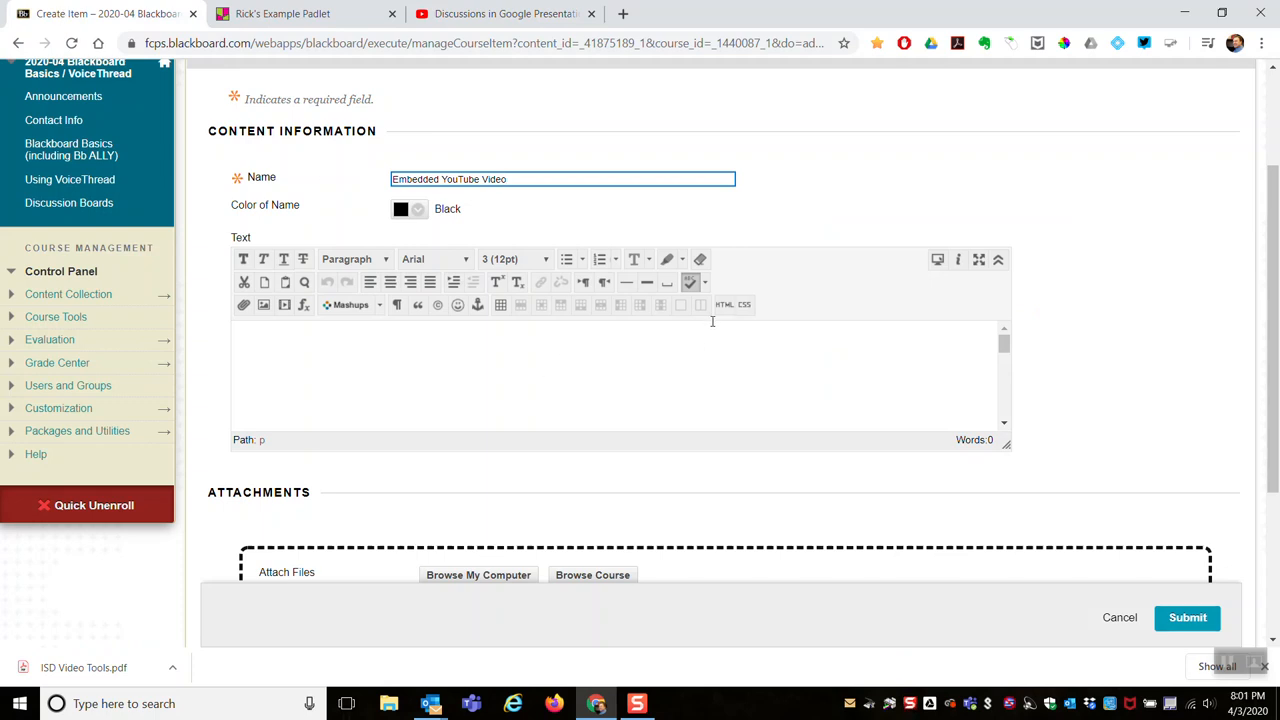
mouse_move(724, 305)
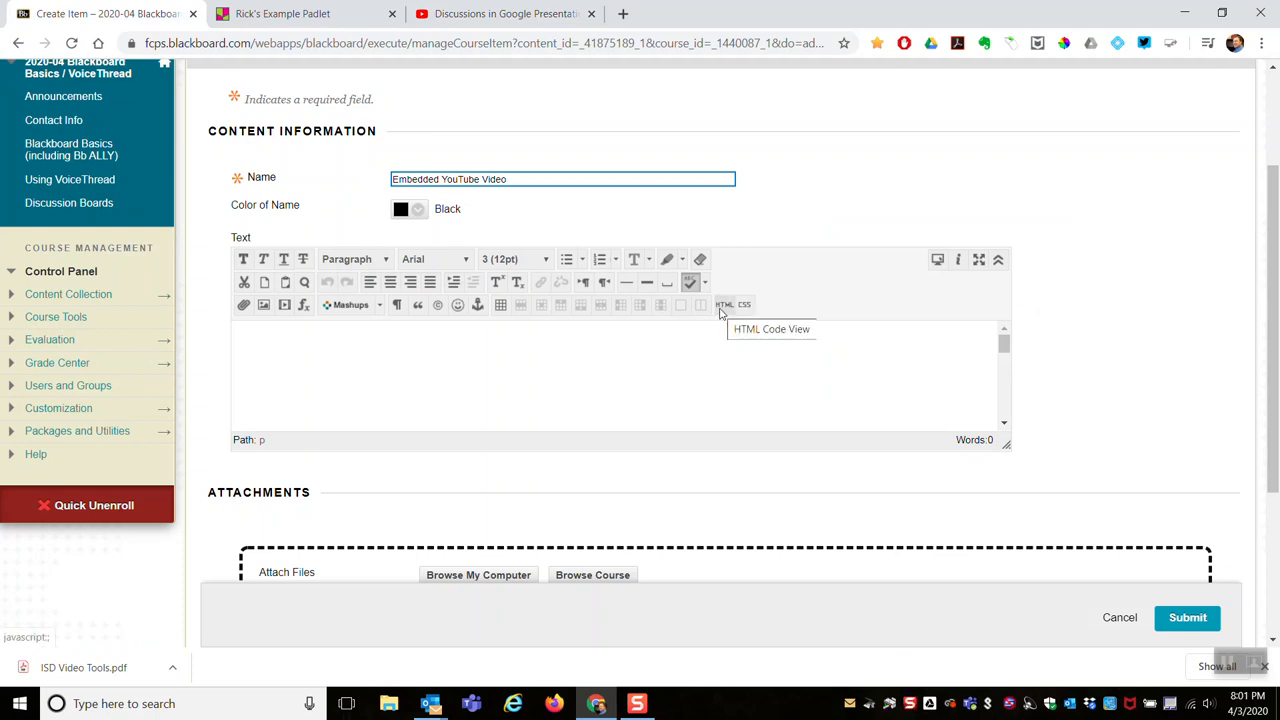
- Switch the item's text editor to raw HTML code view
left_click(724, 304)
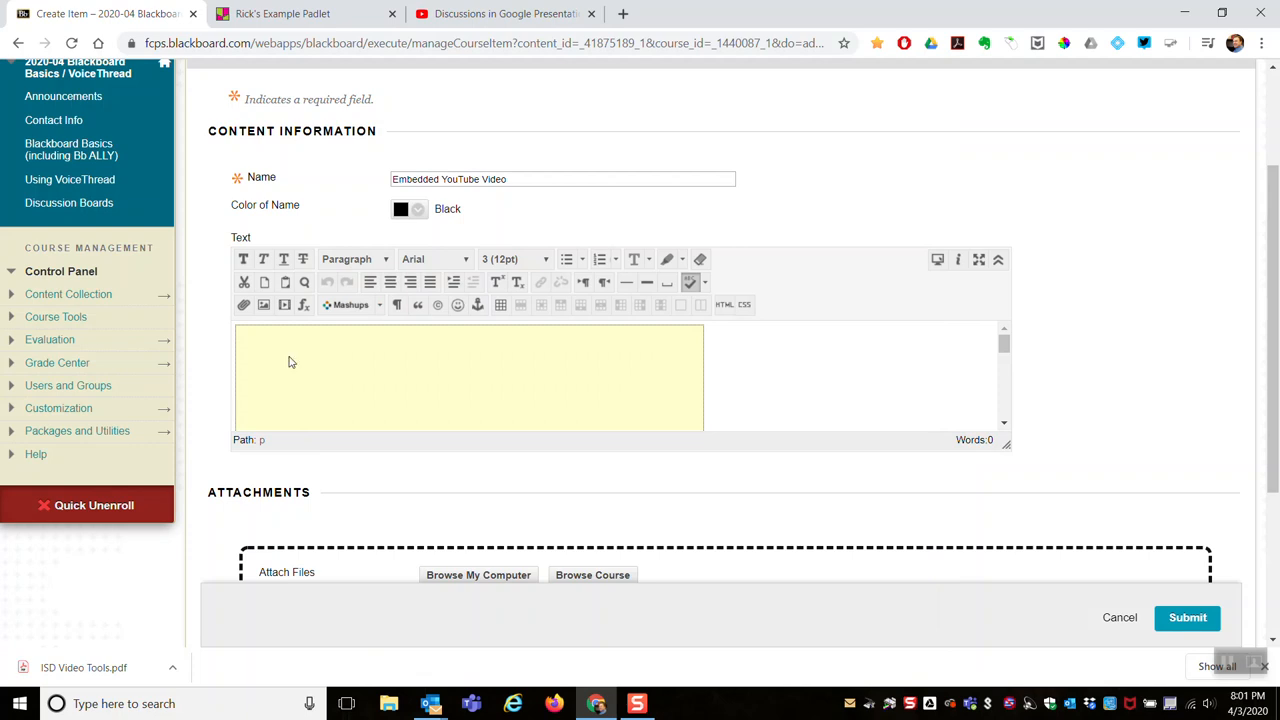
mouse_move(738, 358)
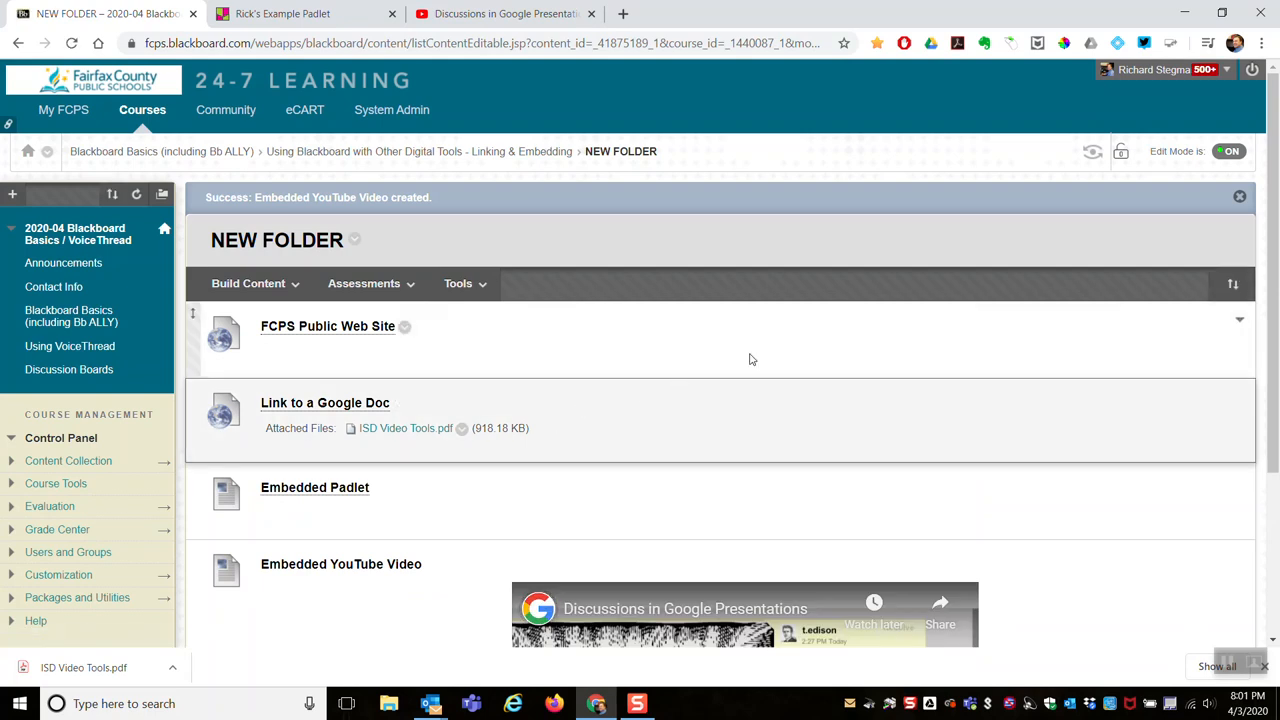
- Play the embedded YouTube video, pause it at 0:02, and dismiss the More videos panel
scroll("down", 3)
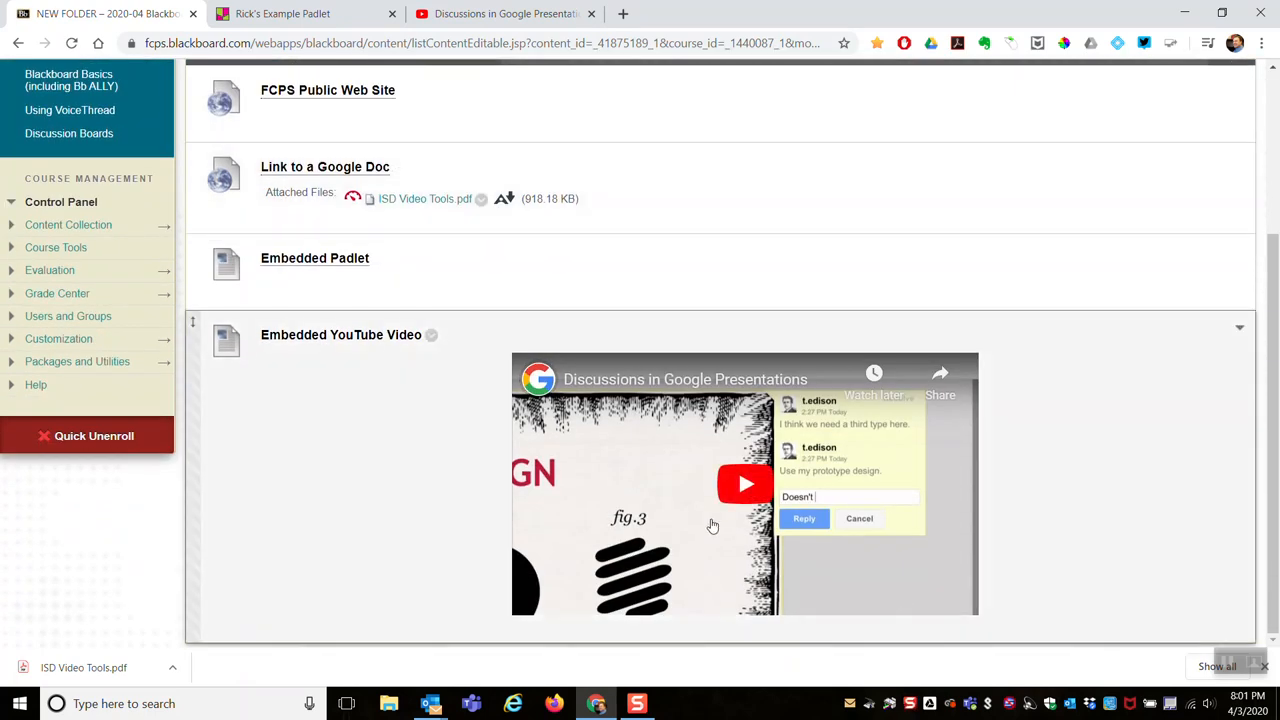
mouse_move(349, 385)
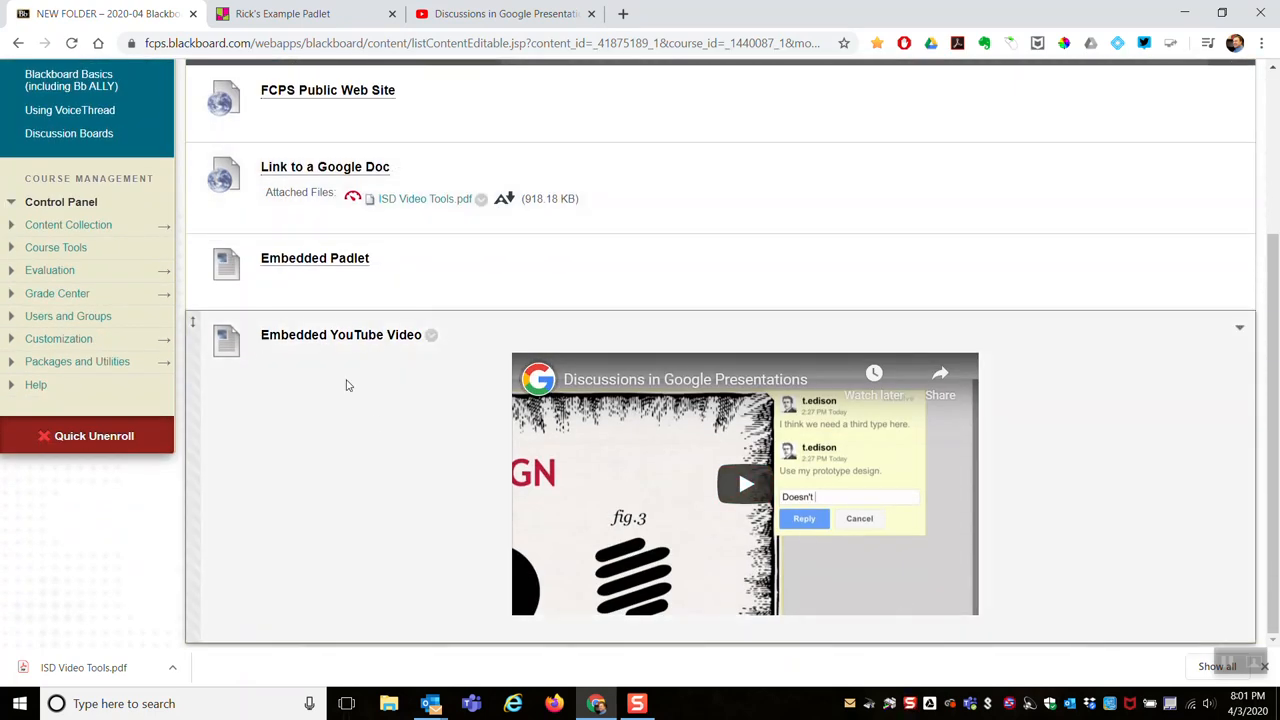
mouse_move(745, 560)
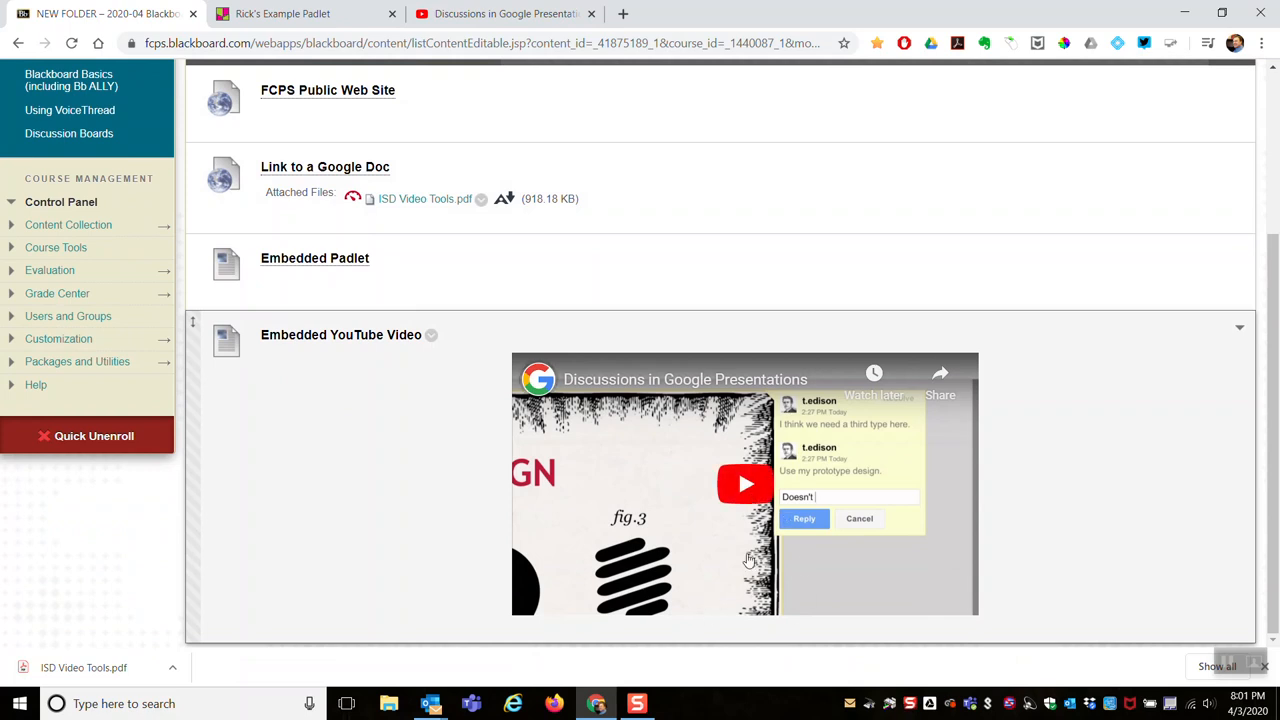
left_click(744, 484)
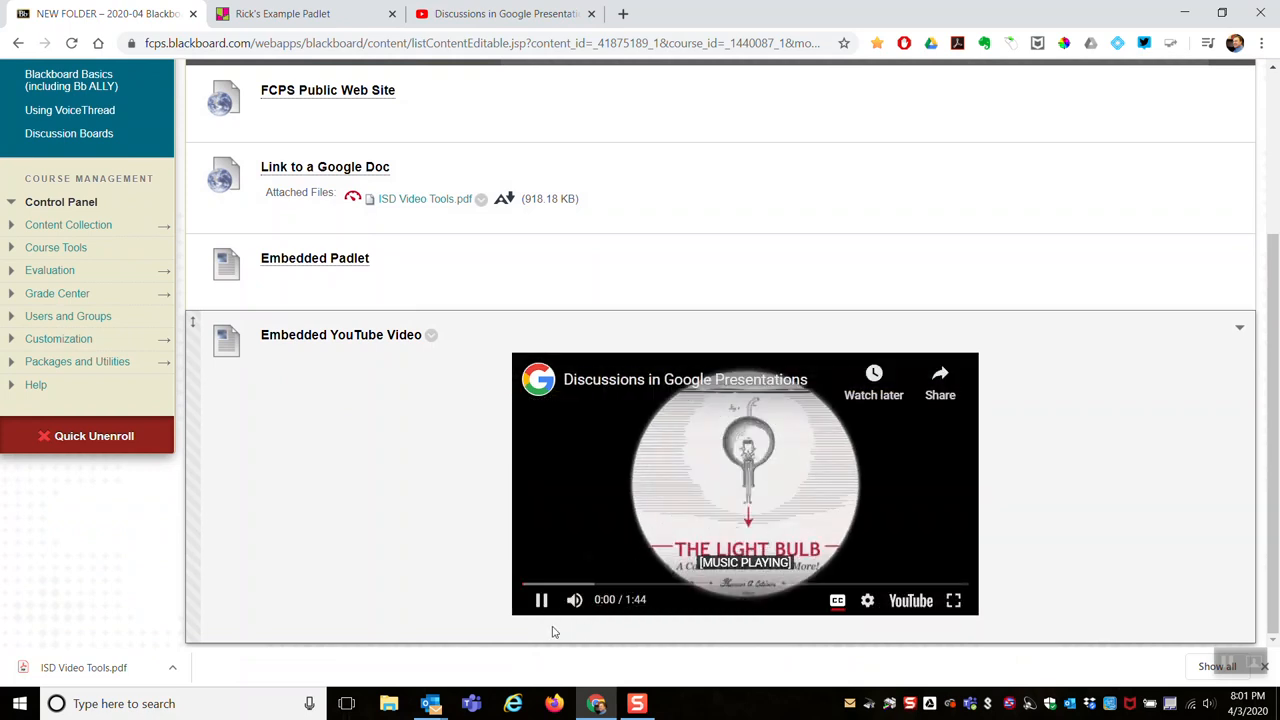
mouse_move(542, 600)
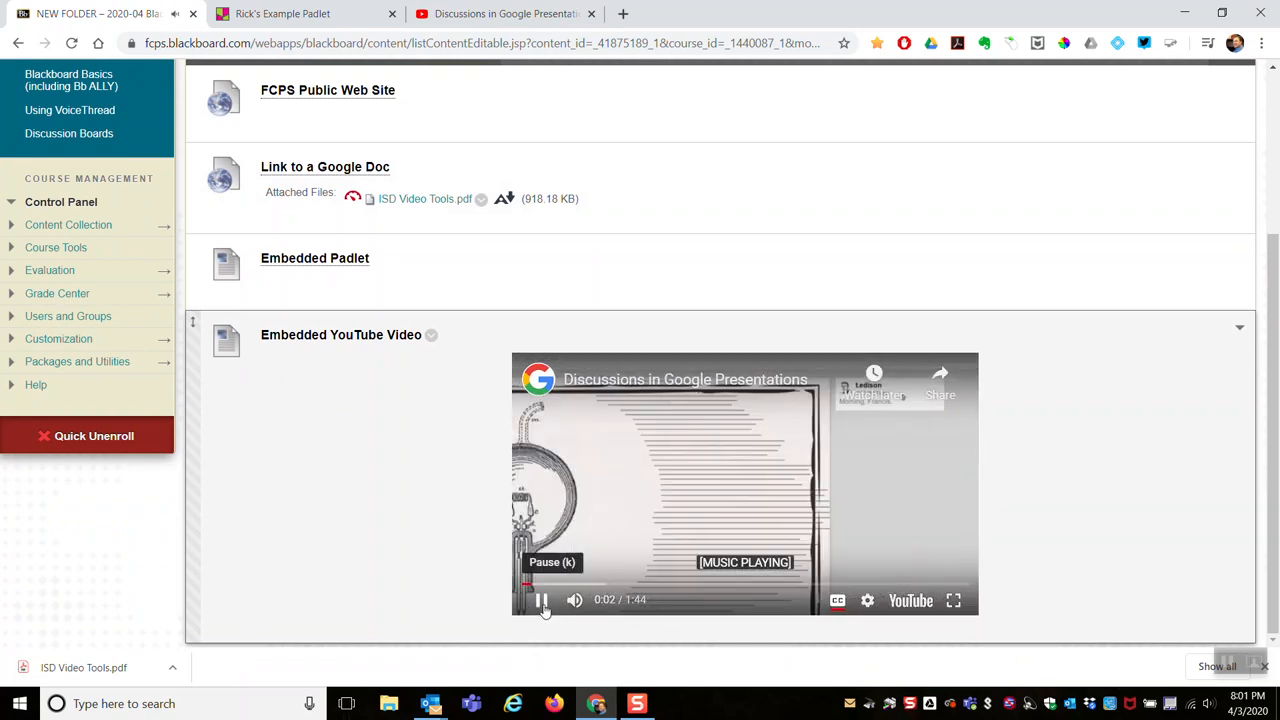
left_click(541, 600)
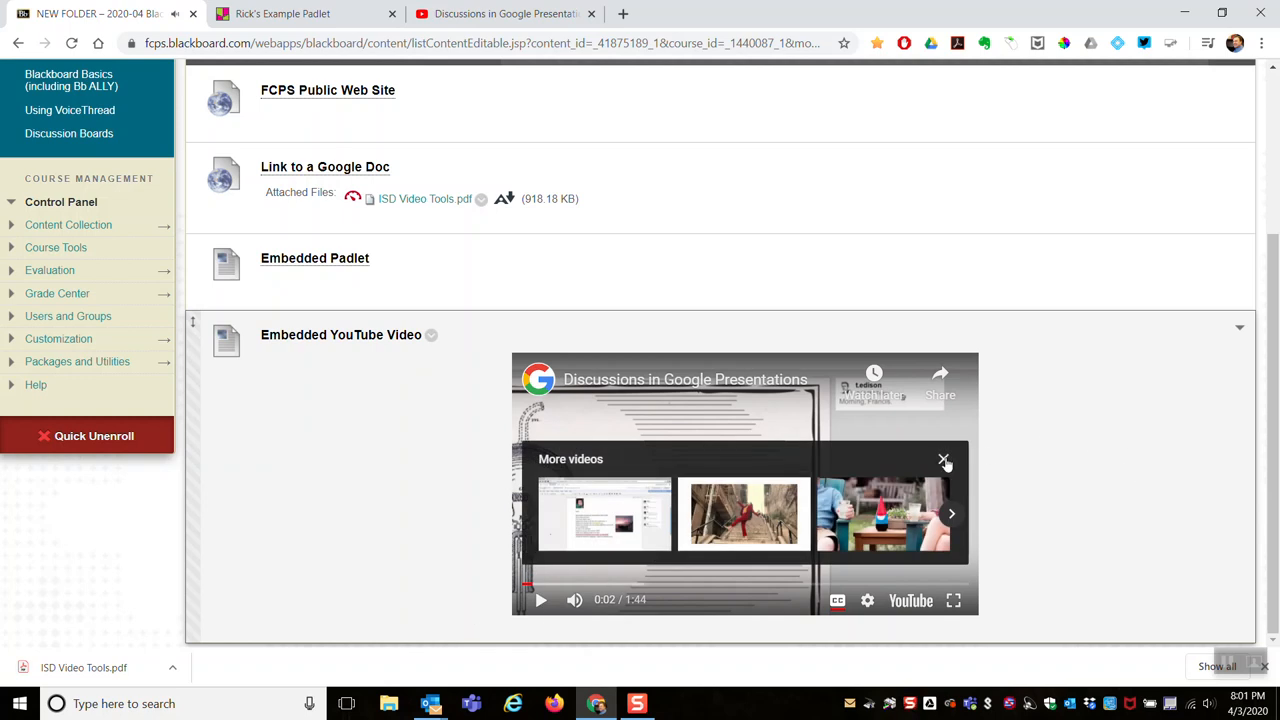
left_click(944, 460)
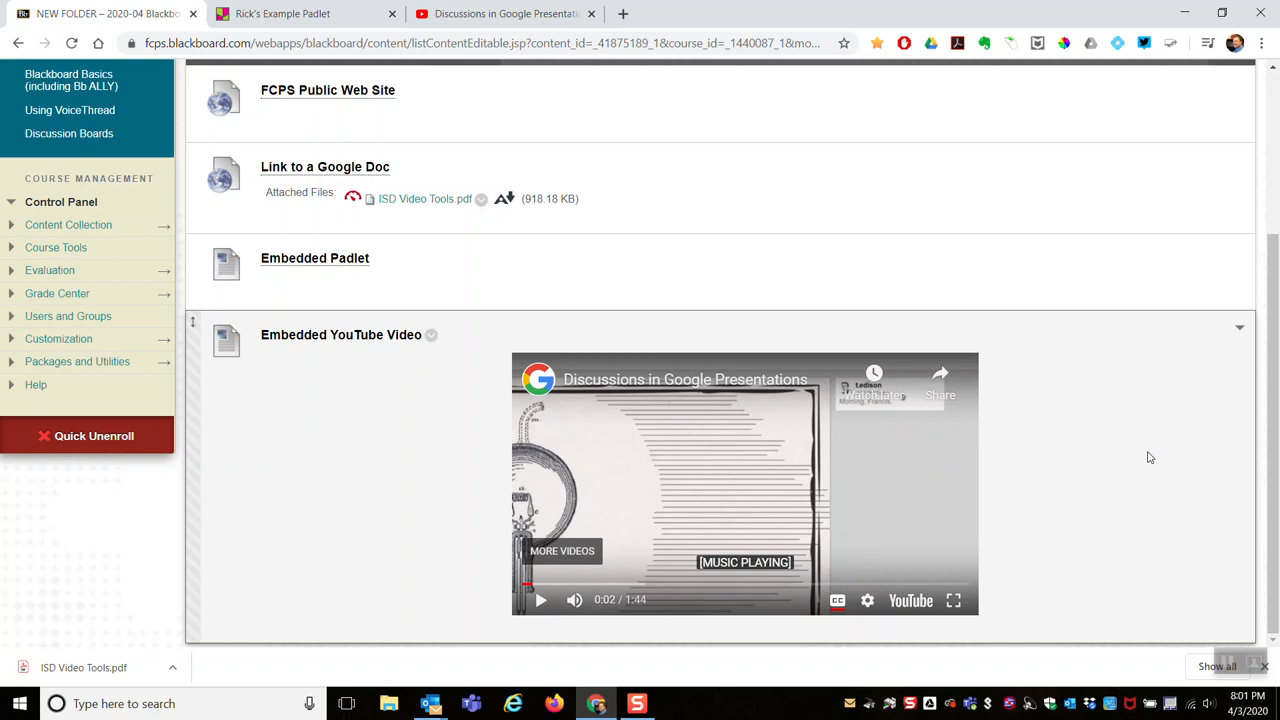
mouse_move(1203, 670)
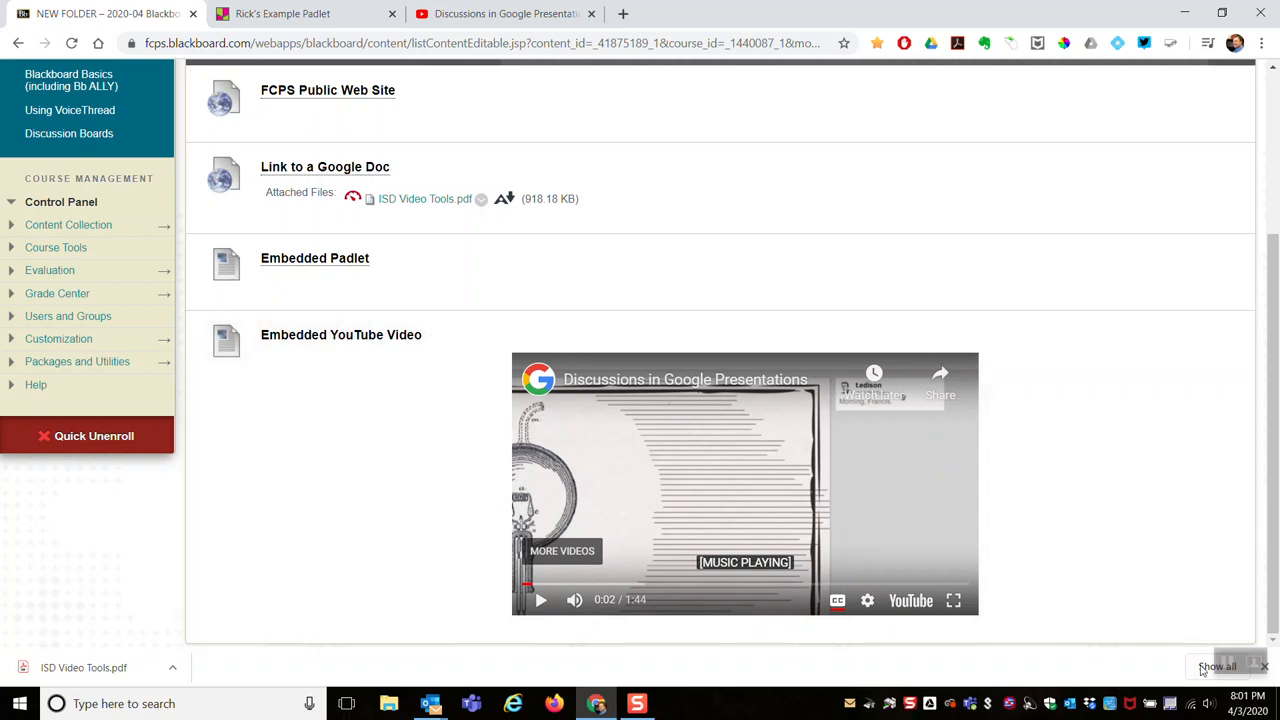